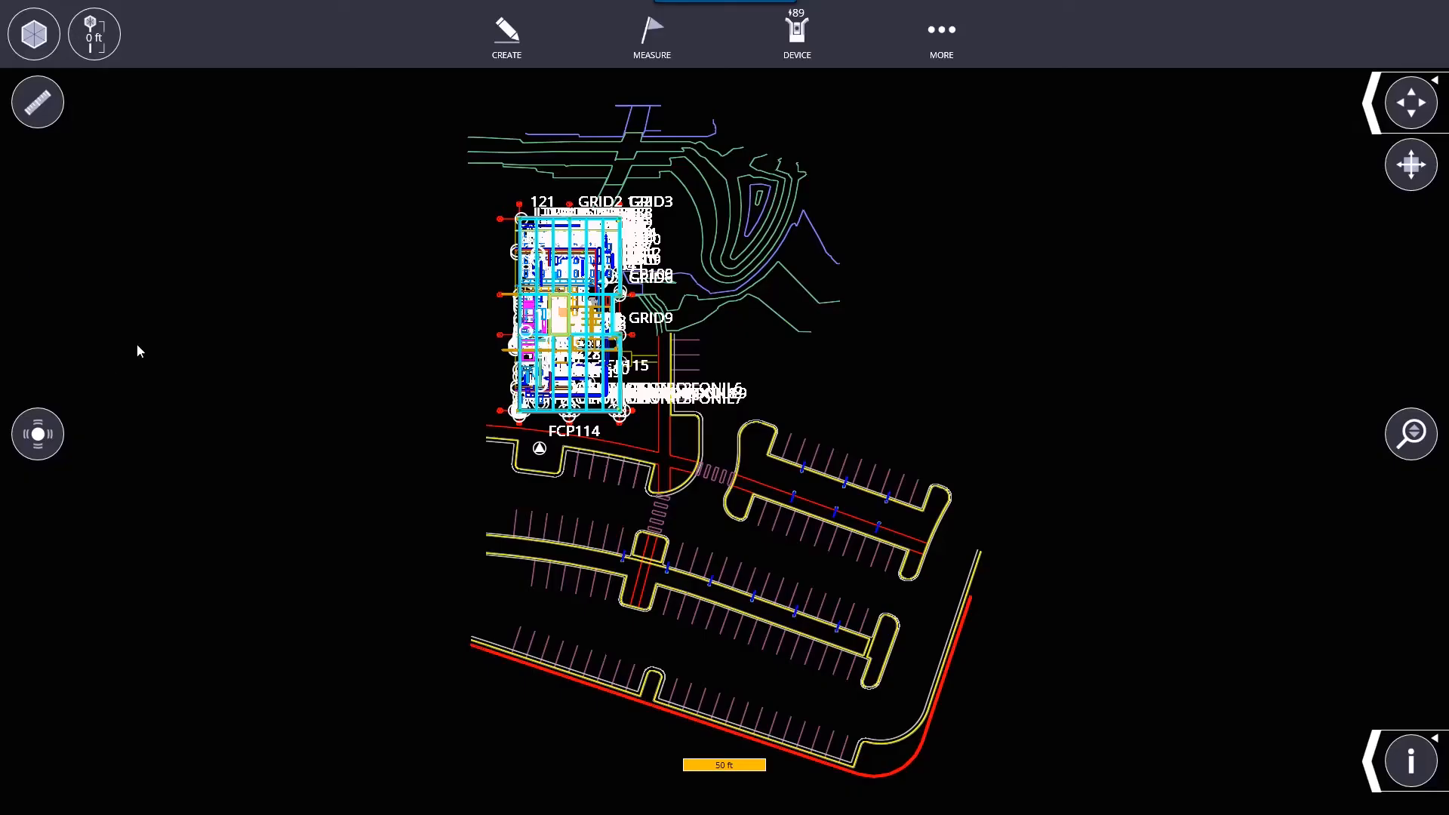
{"action": "mouse_move", "coordinate": [383, 352]}
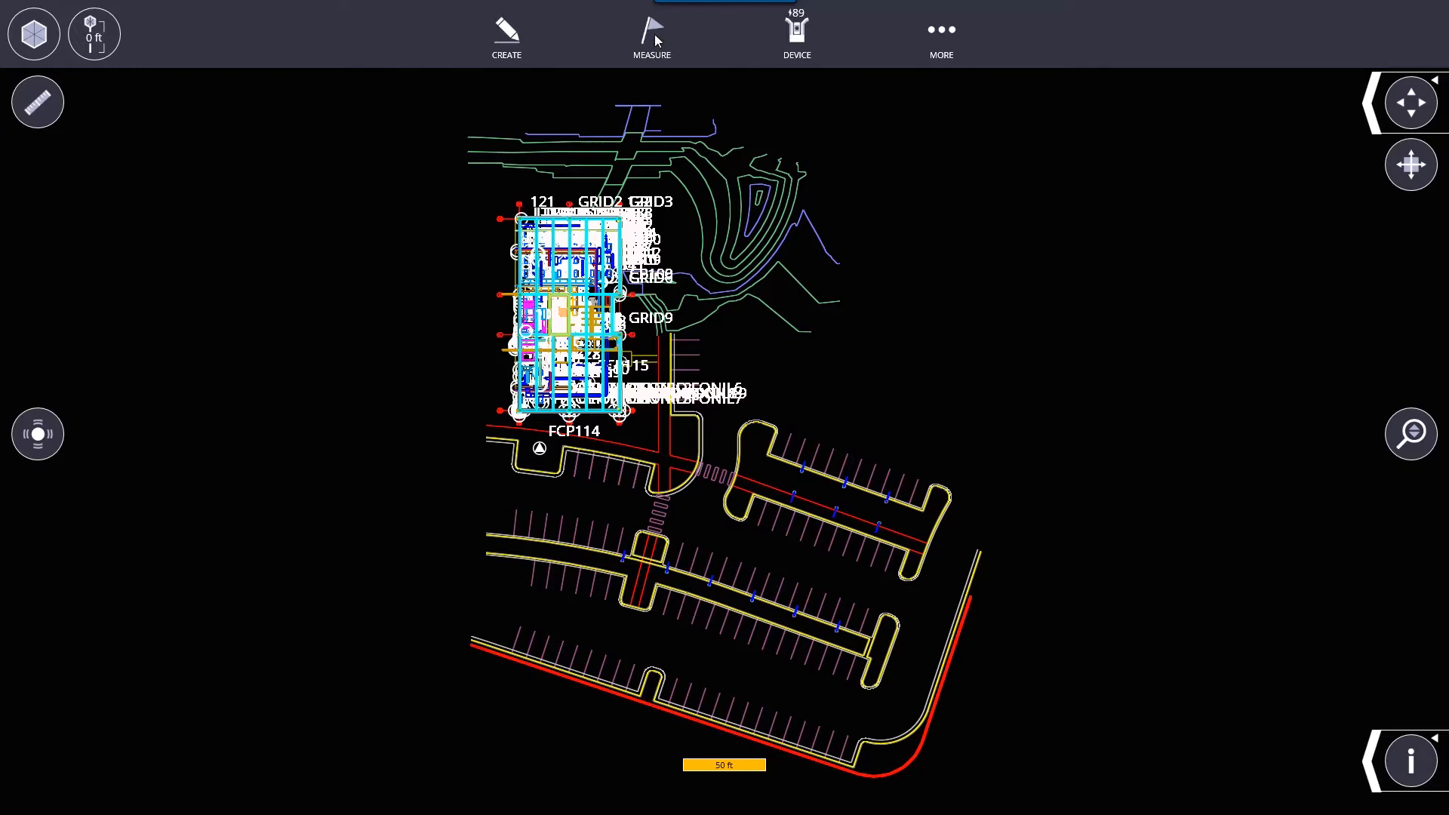
Step: Open Measure settings and review horizontal tolerance 1/4" and the vertical tolerance choices (Ignore)
{"action": "left_click", "coordinate": [651, 37]}
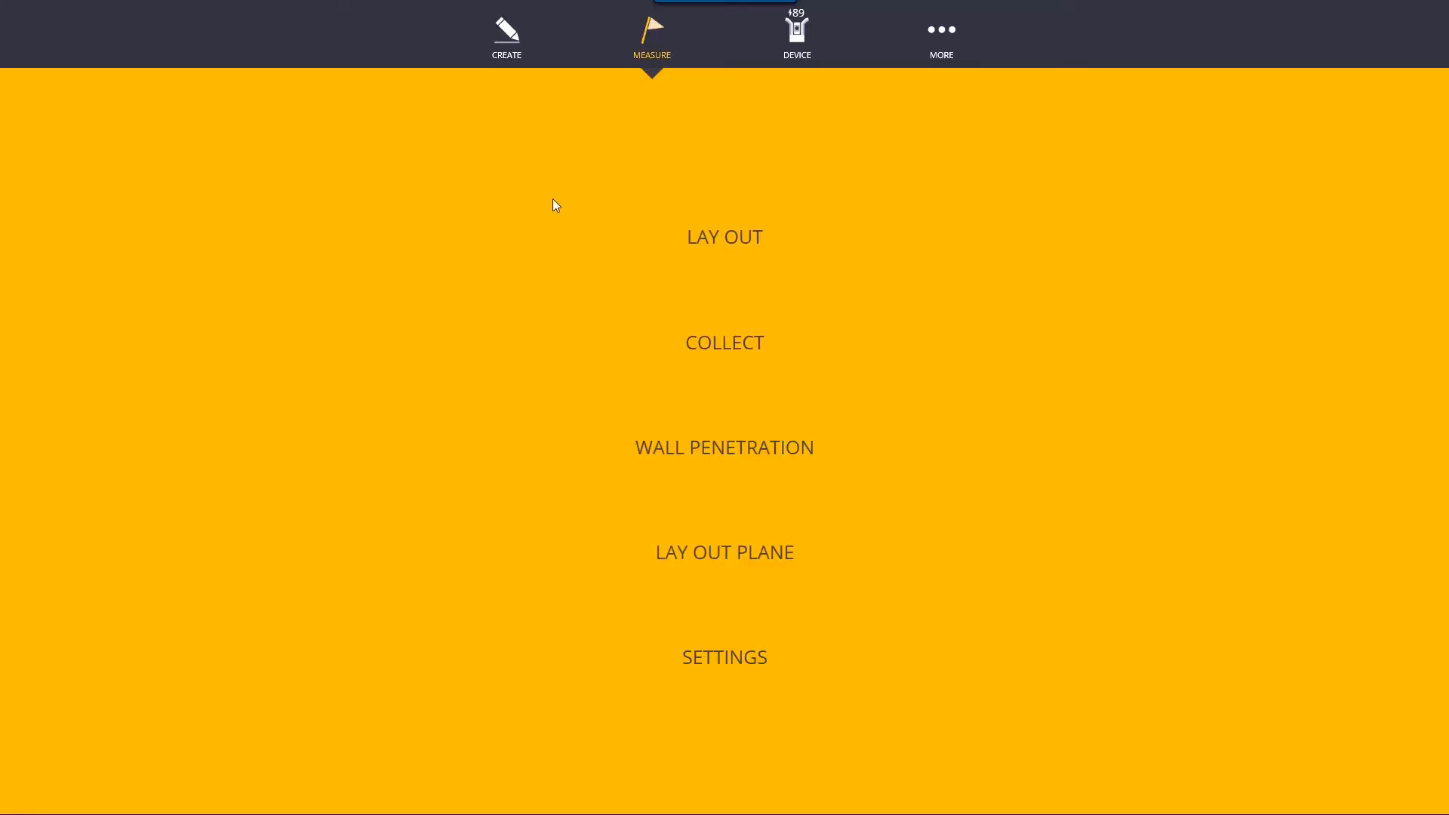
{"action": "mouse_move", "coordinate": [879, 582]}
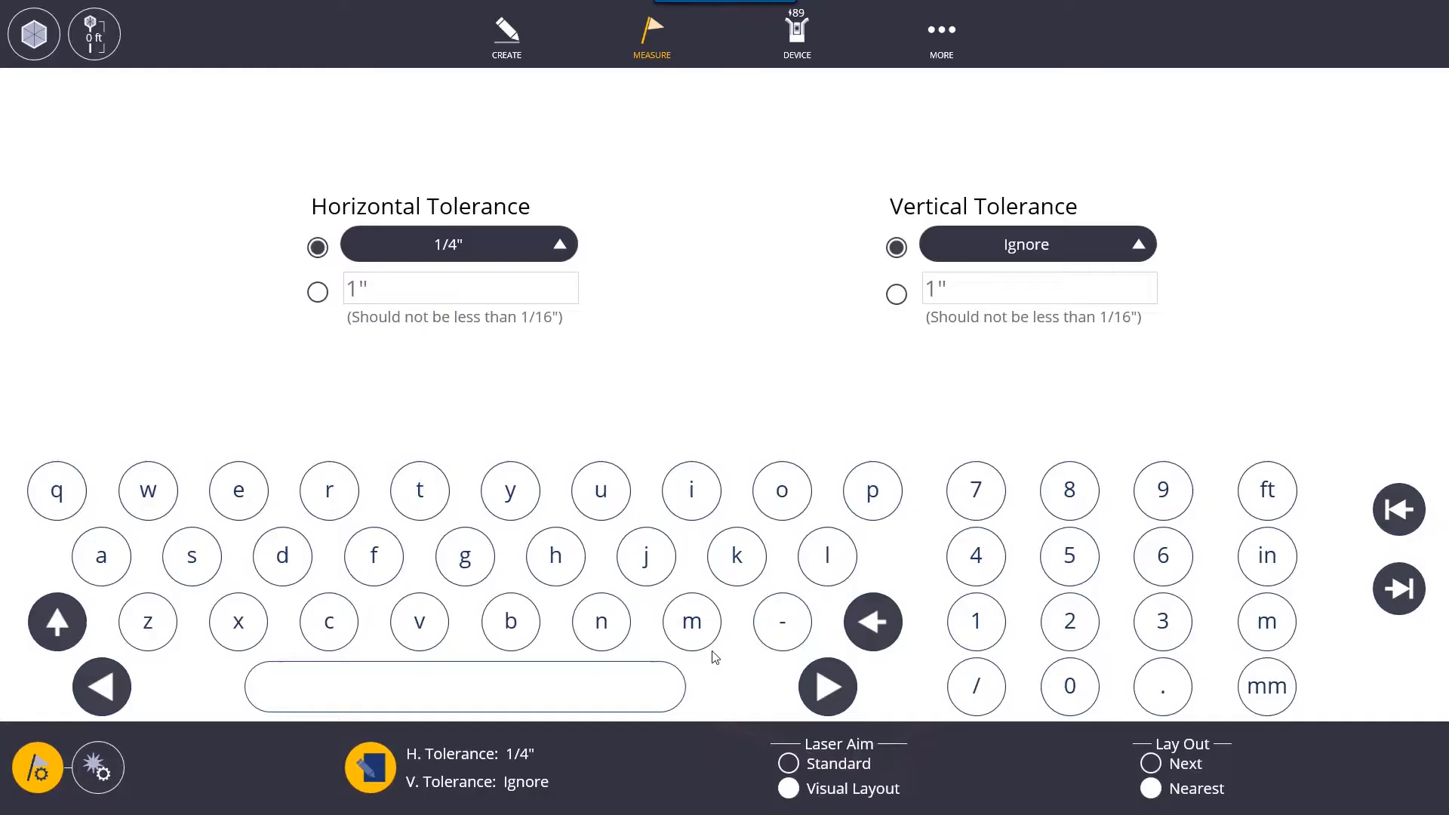
{"action": "mouse_move", "coordinate": [721, 265]}
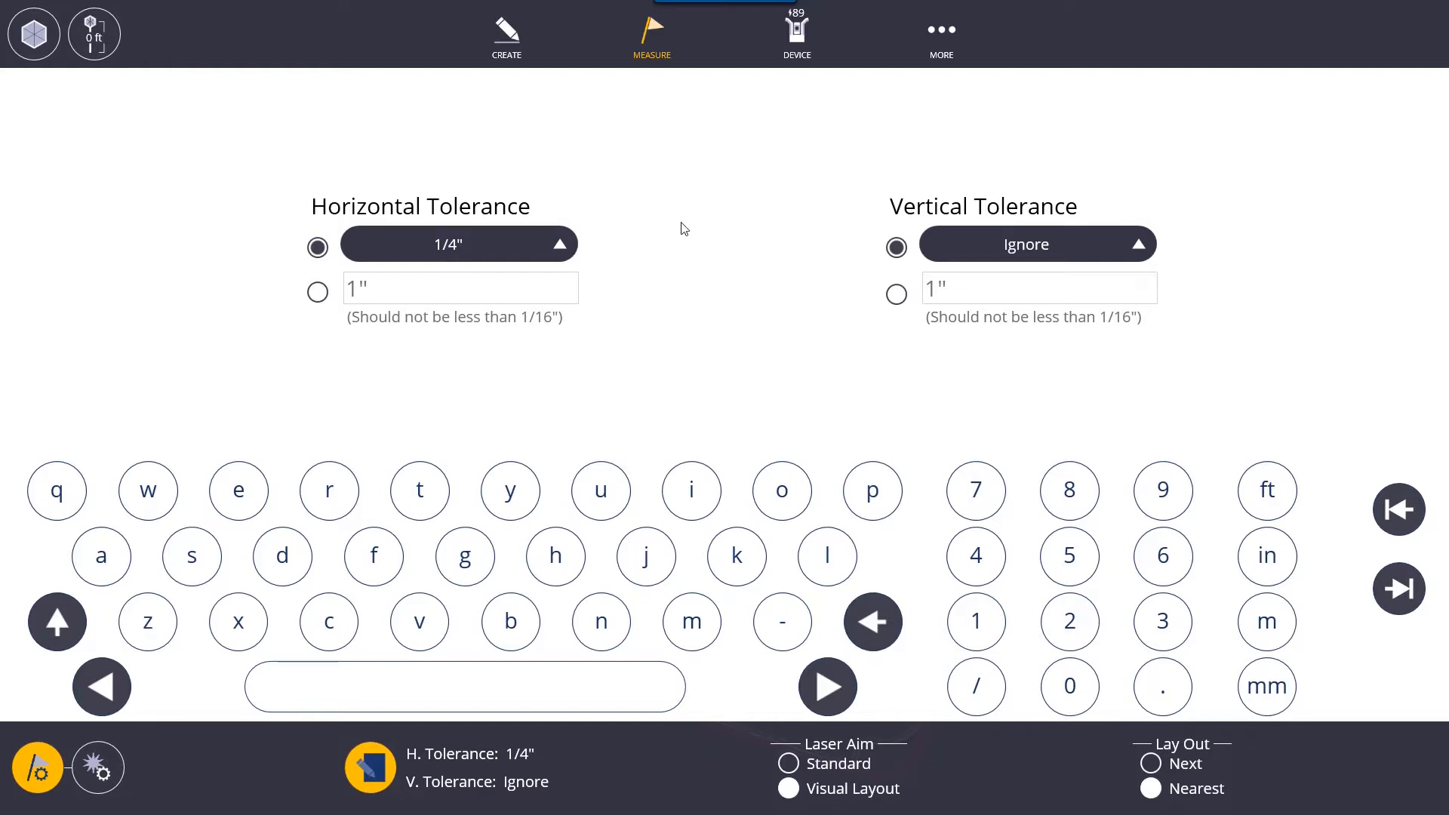
{"action": "mouse_move", "coordinate": [1075, 291]}
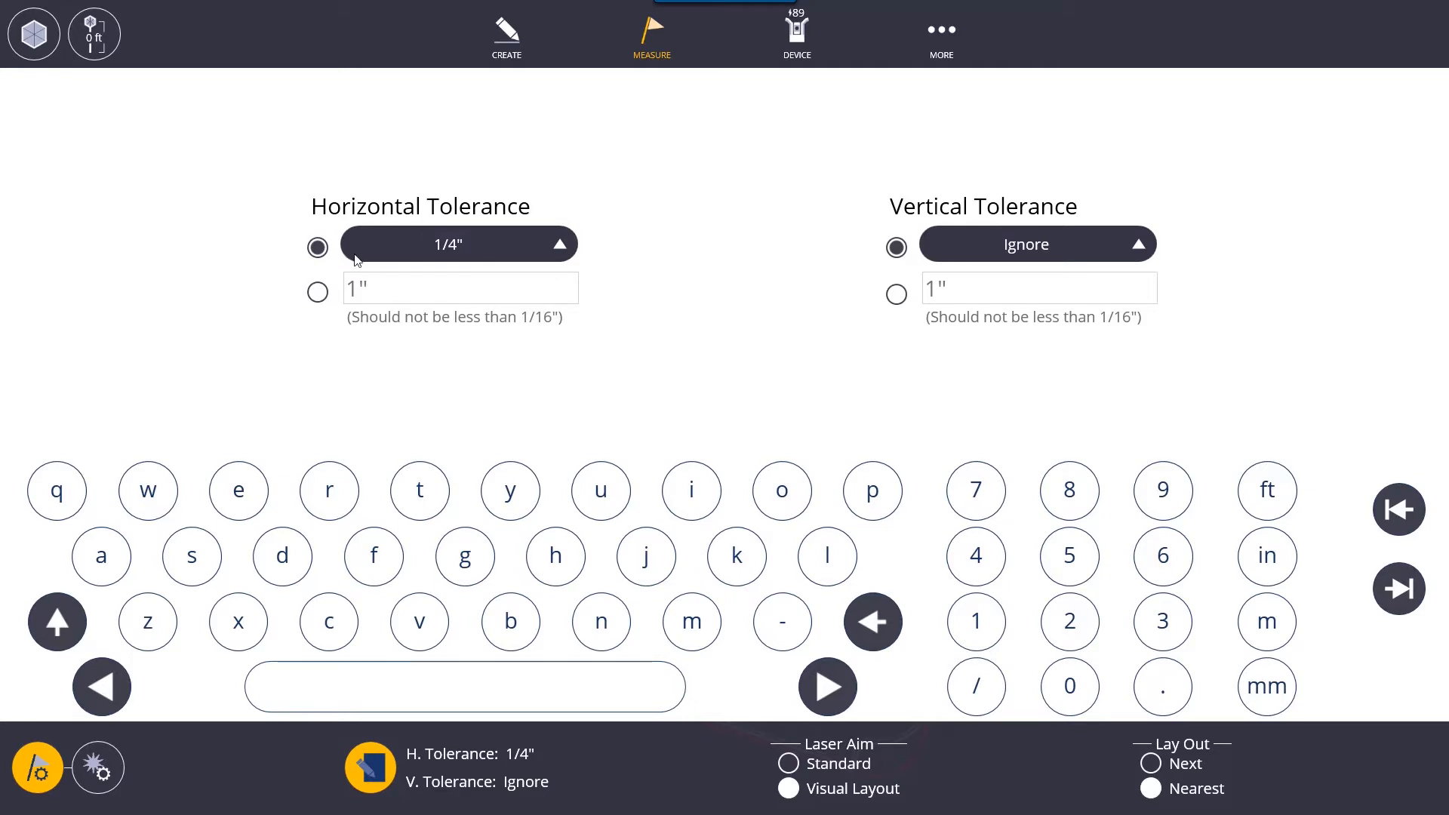
{"action": "mouse_move", "coordinate": [481, 260]}
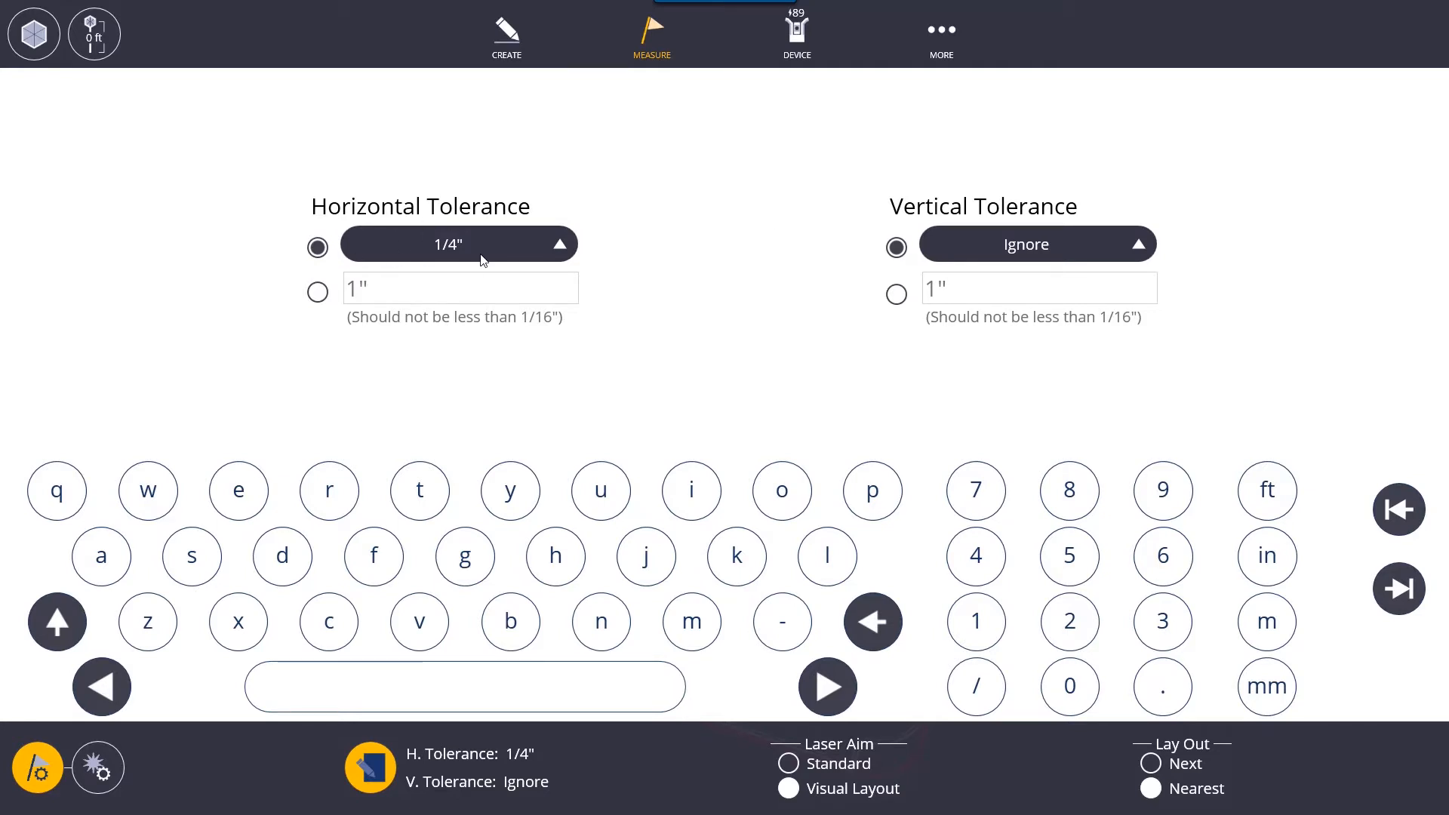
{"action": "left_click", "coordinate": [458, 244]}
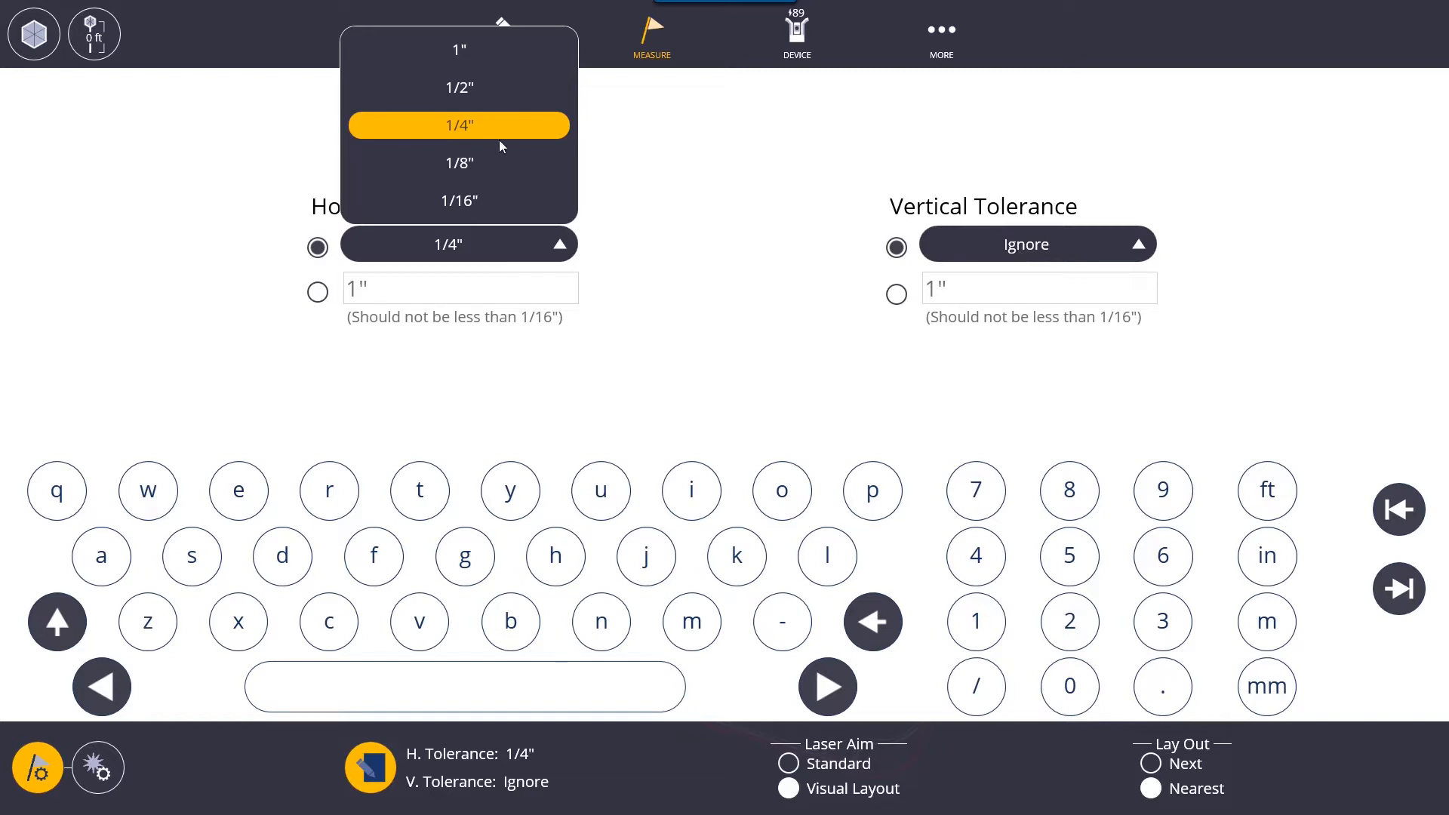
{"action": "left_click", "coordinate": [1036, 243]}
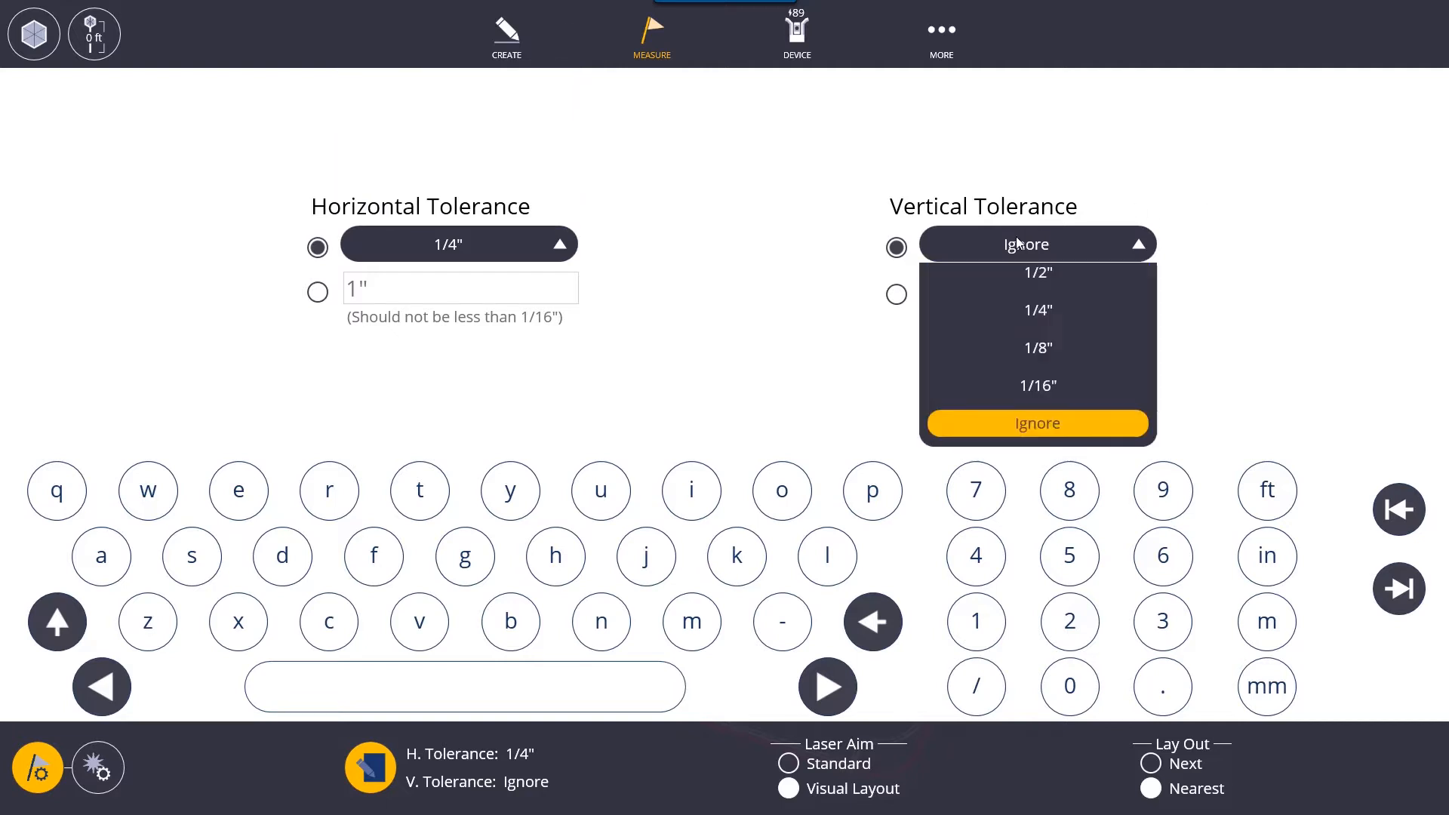
{"action": "left_click", "coordinate": [1037, 309]}
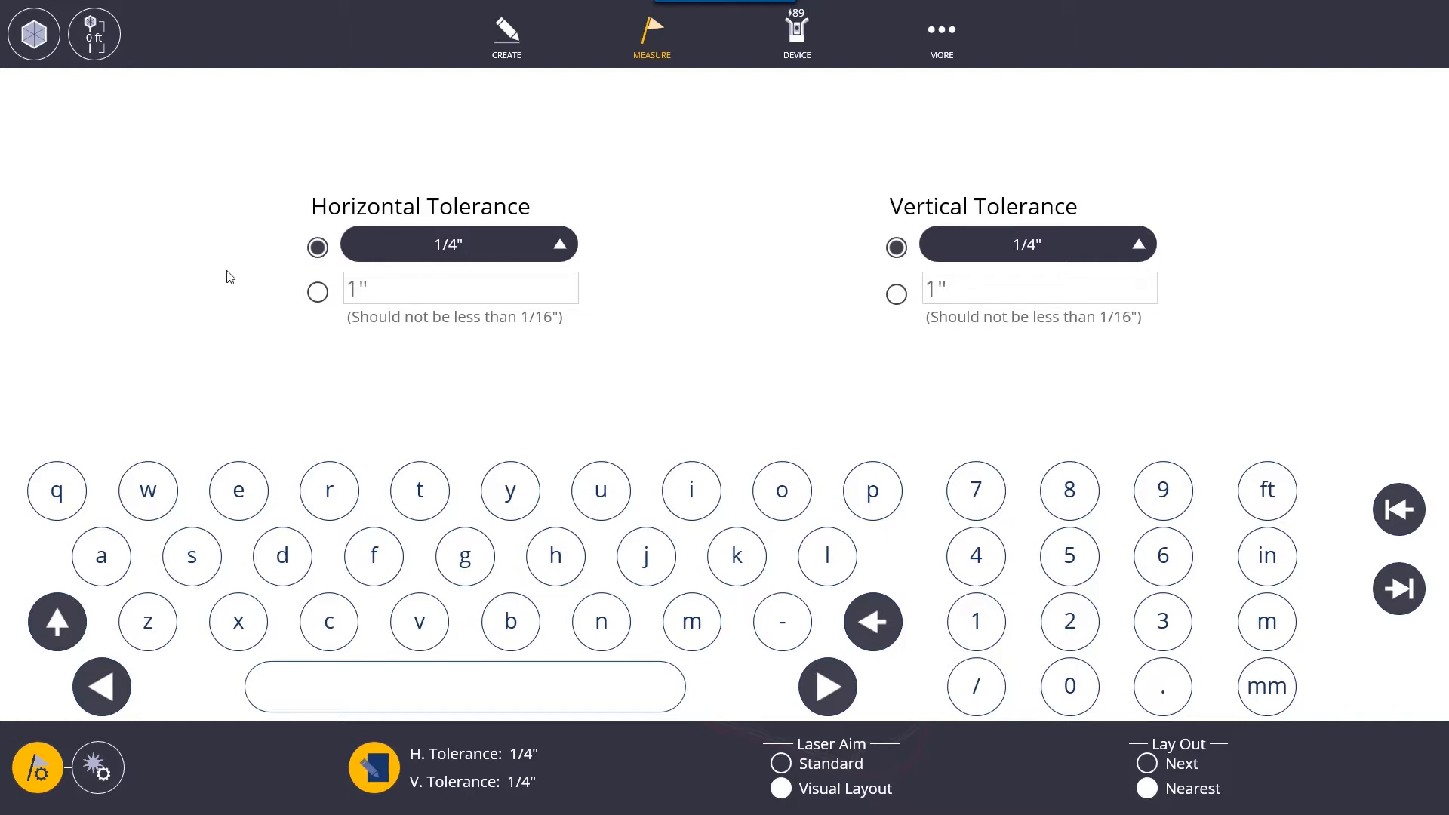
{"action": "mouse_move", "coordinate": [273, 263]}
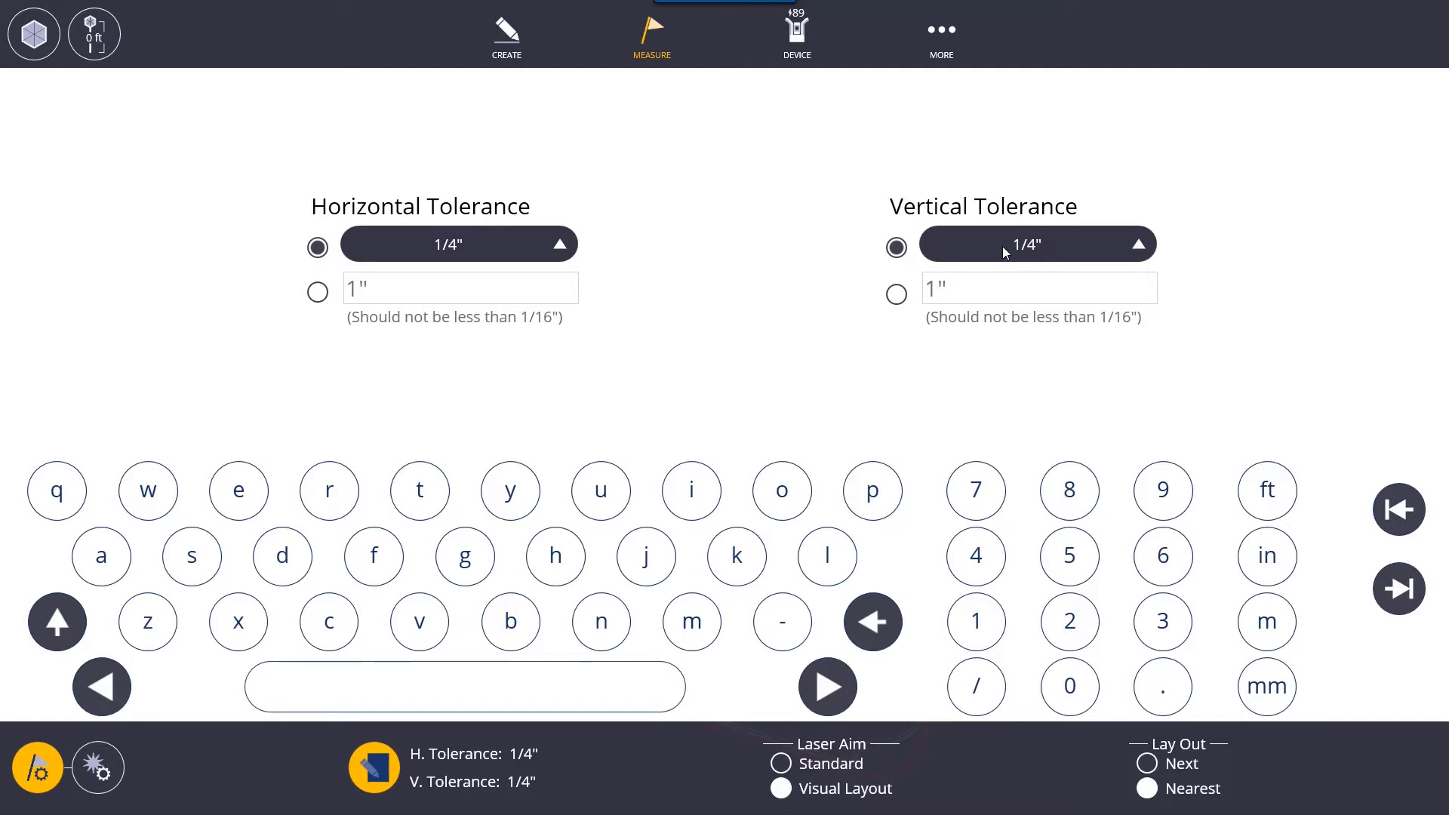
{"action": "mouse_move", "coordinate": [775, 274]}
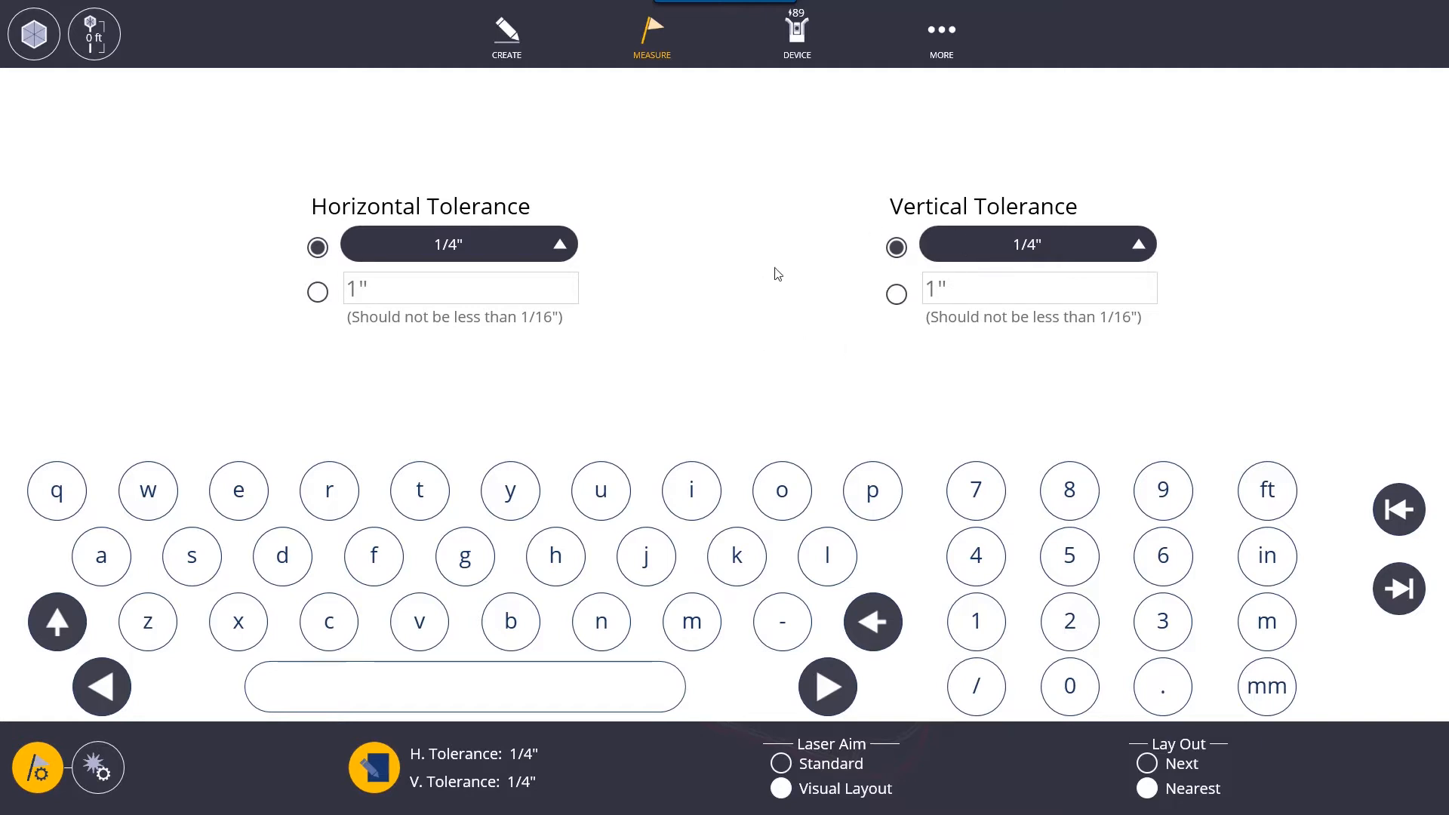
{"action": "left_click", "coordinate": [1037, 244]}
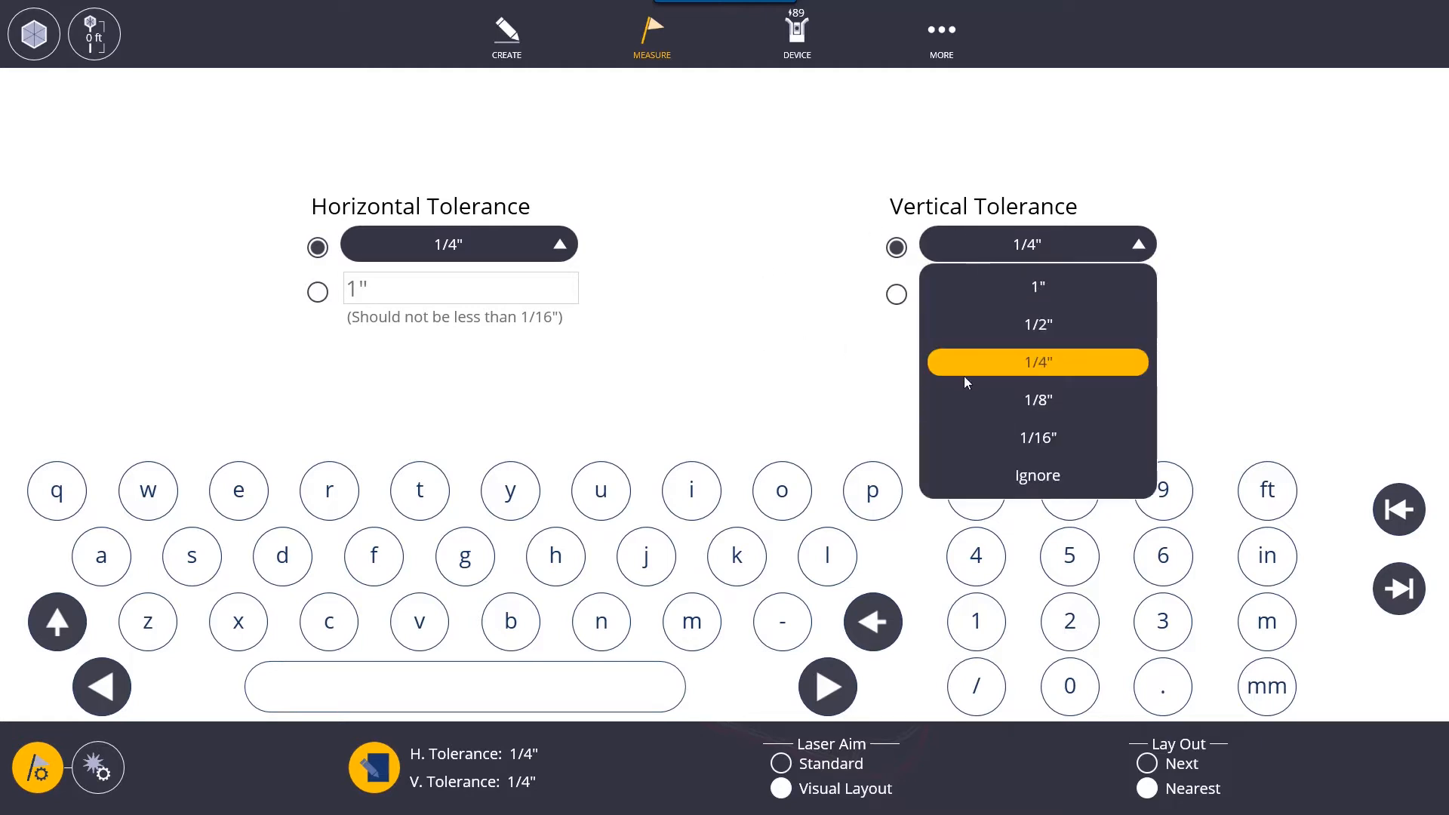
{"action": "left_click", "coordinate": [1037, 475]}
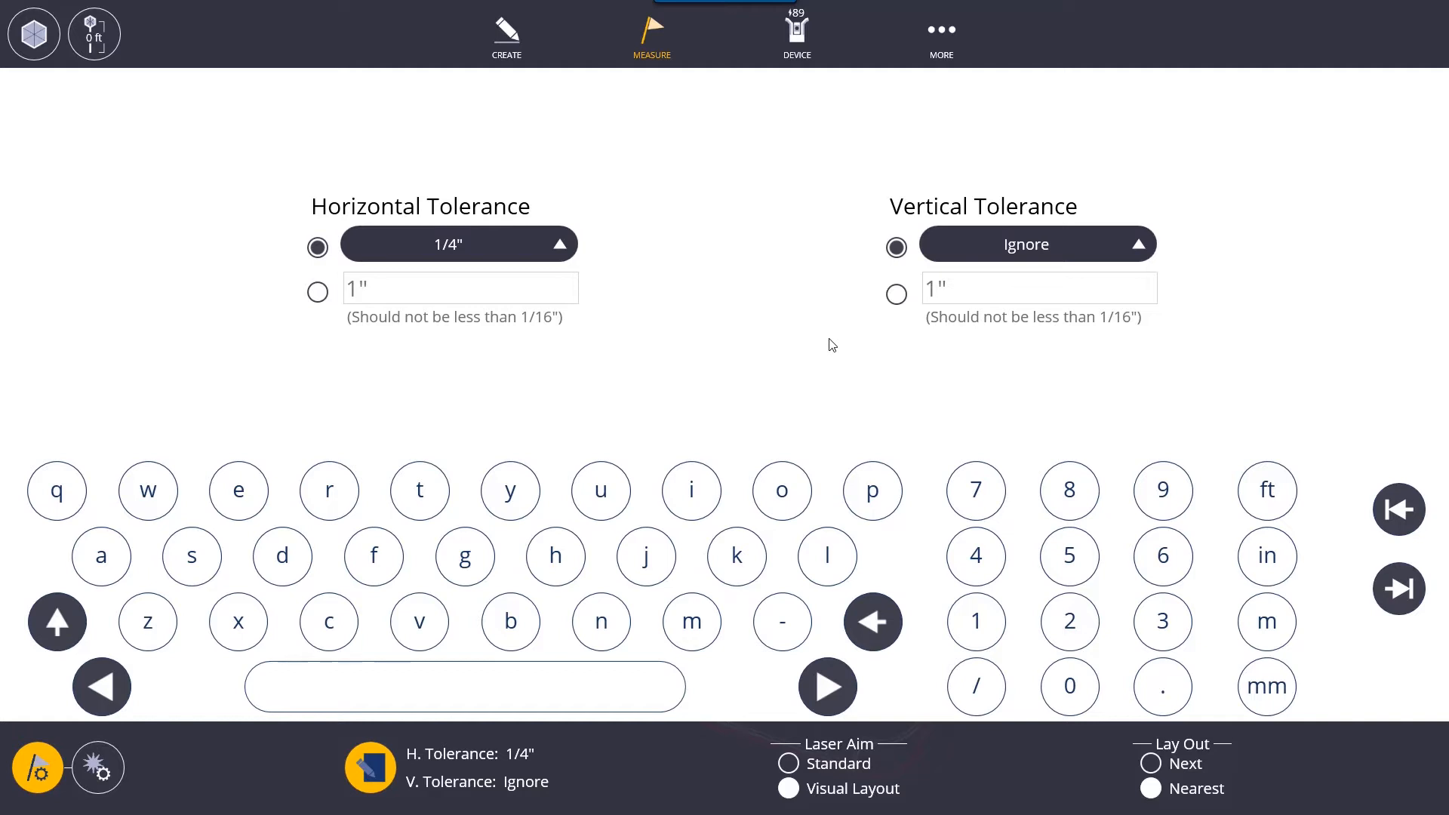
{"action": "mouse_move", "coordinate": [826, 379]}
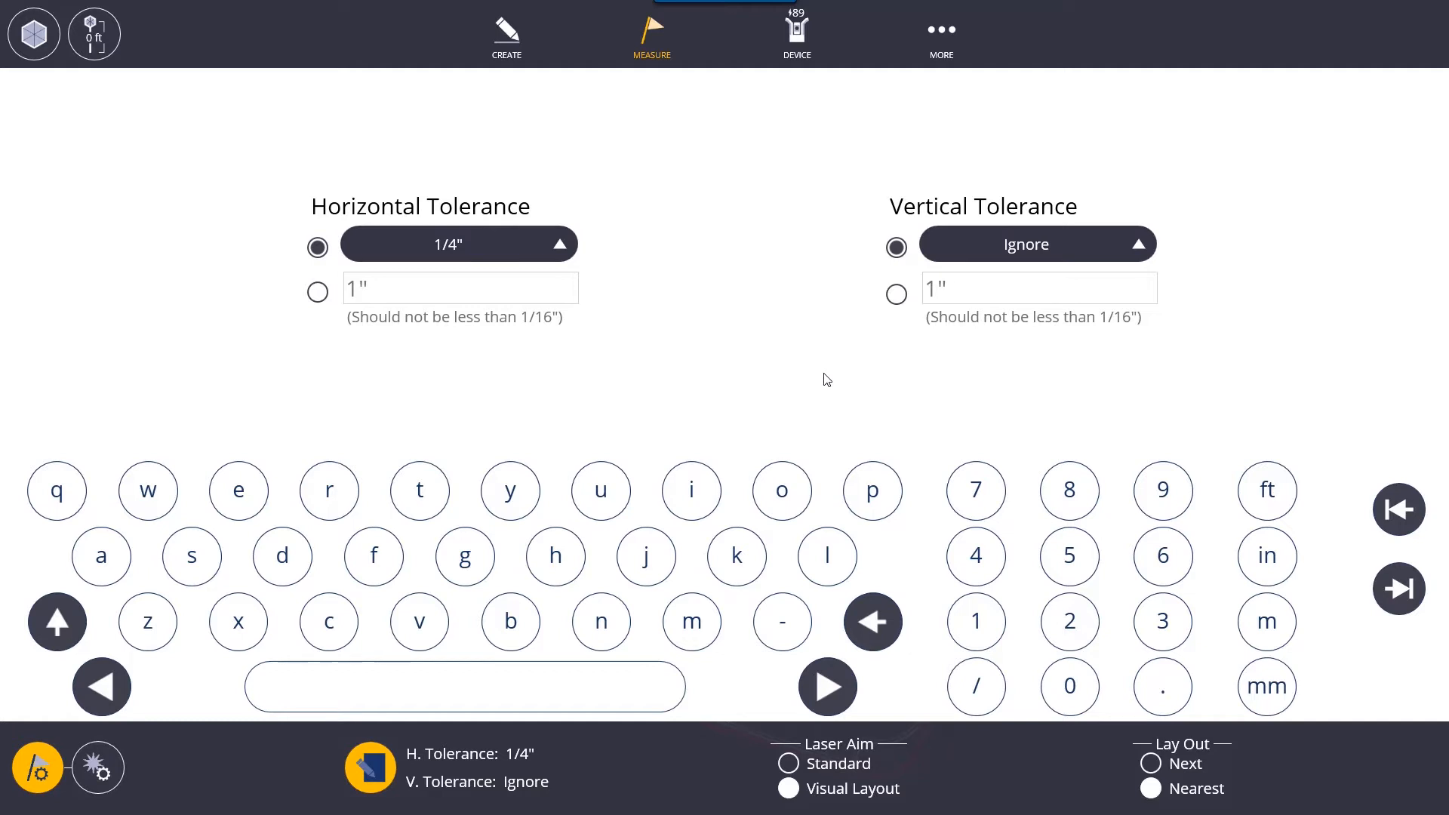
Step: Keep horizontal tolerance at 1/4", briefly try 1/8", then restore 1/4"
{"action": "left_click", "coordinate": [458, 244]}
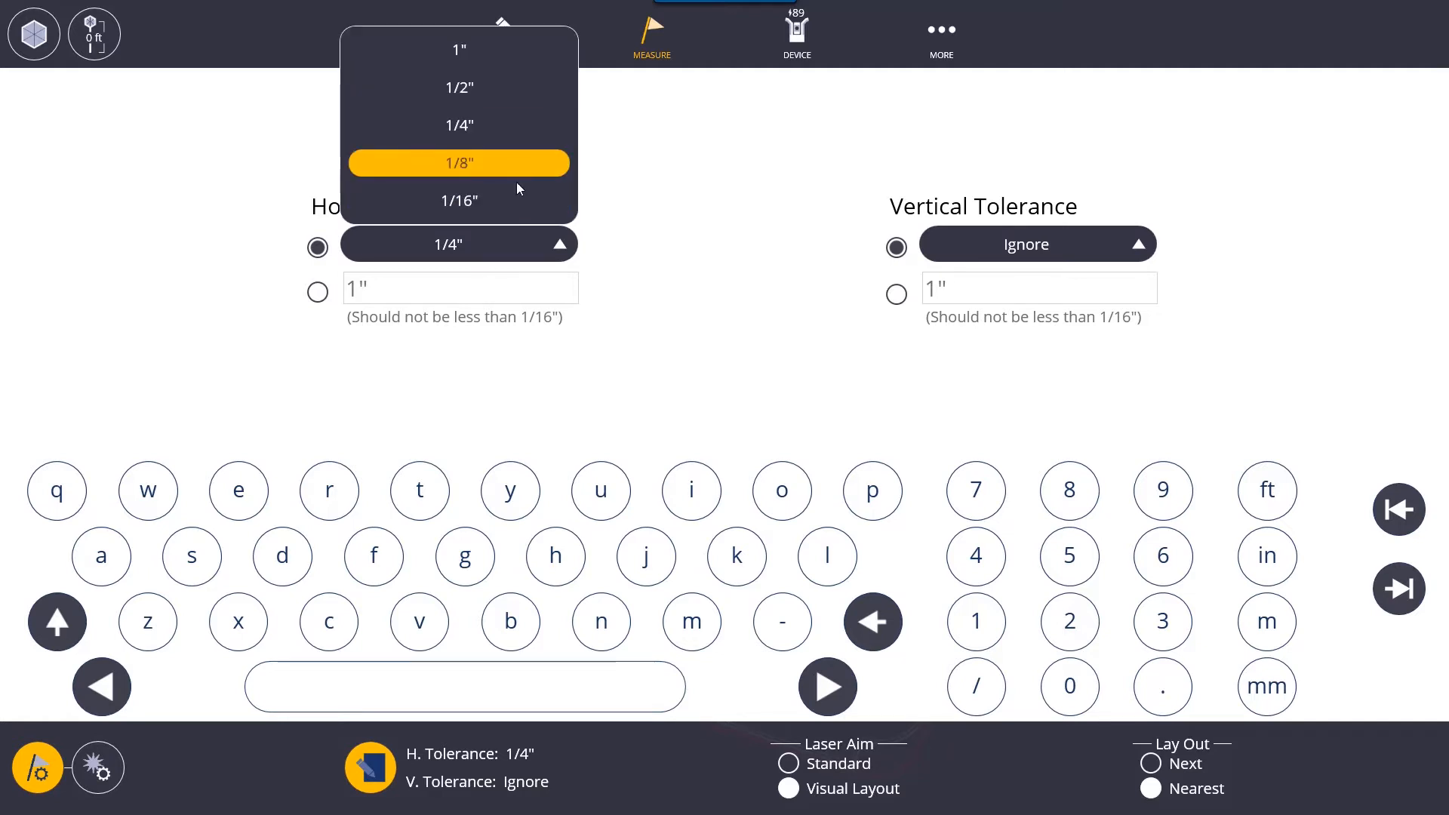
{"action": "left_click", "coordinate": [457, 200]}
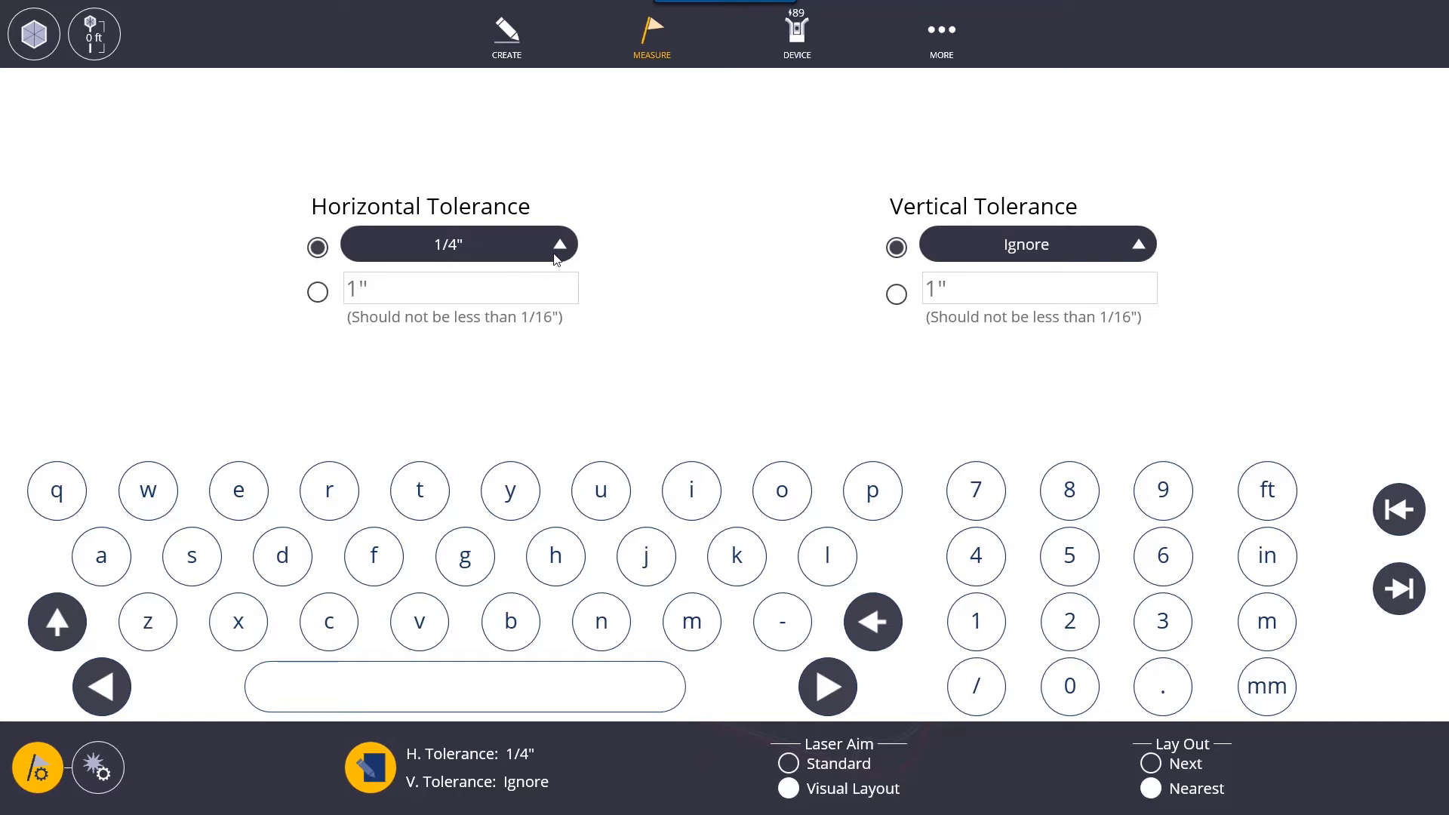
{"action": "left_click", "coordinate": [458, 243]}
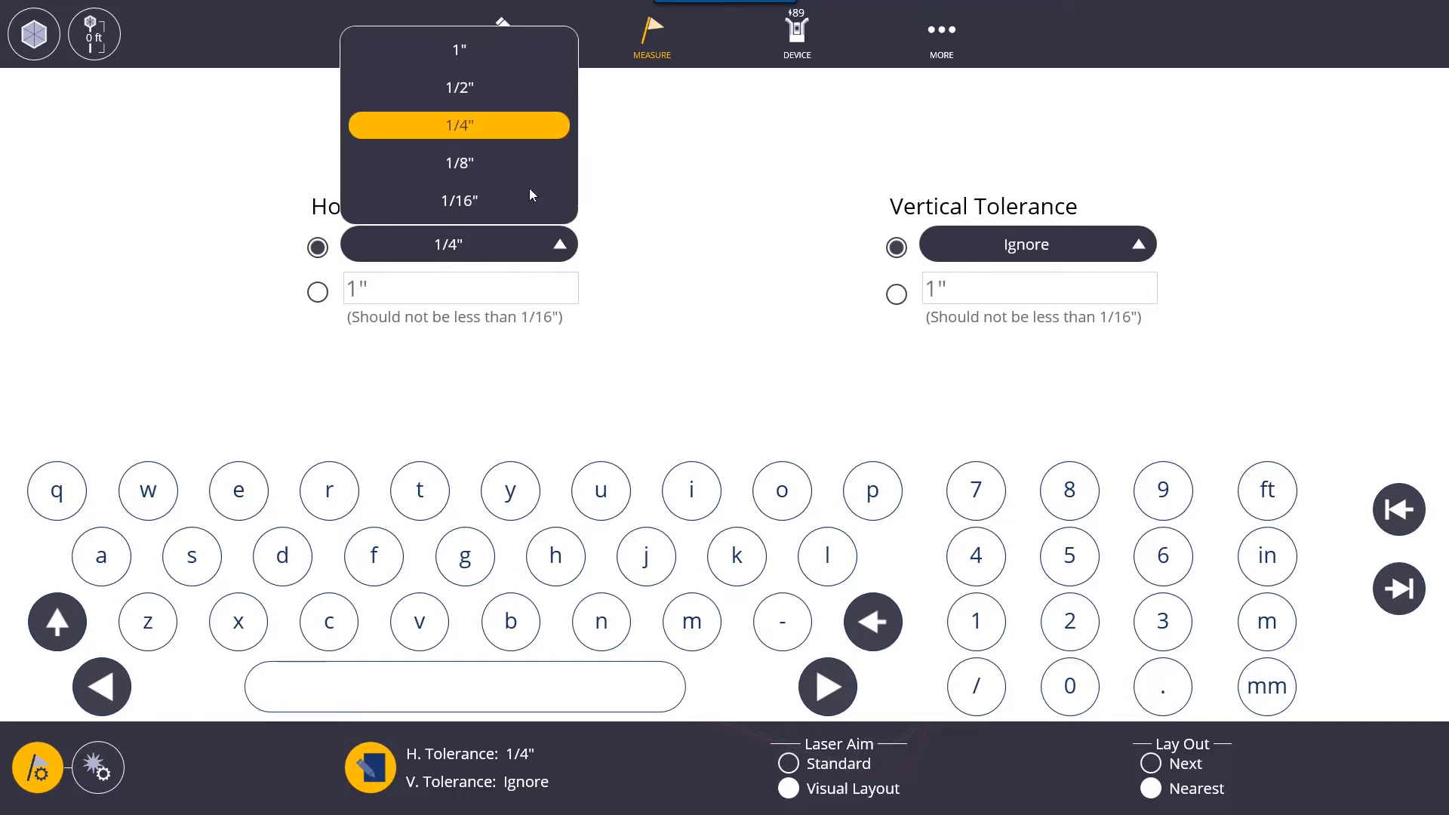
{"action": "left_click", "coordinate": [458, 163]}
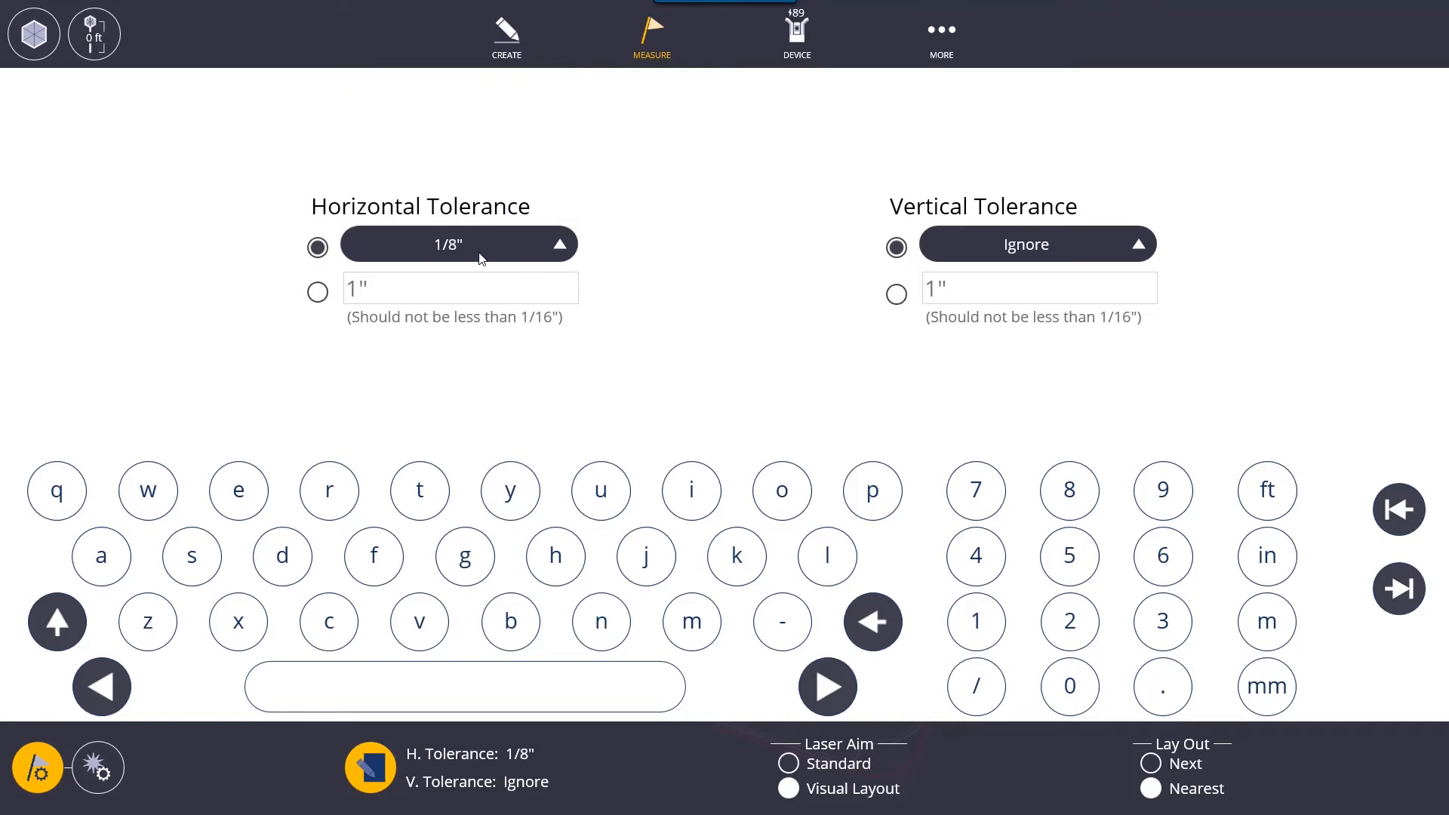
{"action": "mouse_move", "coordinate": [422, 307]}
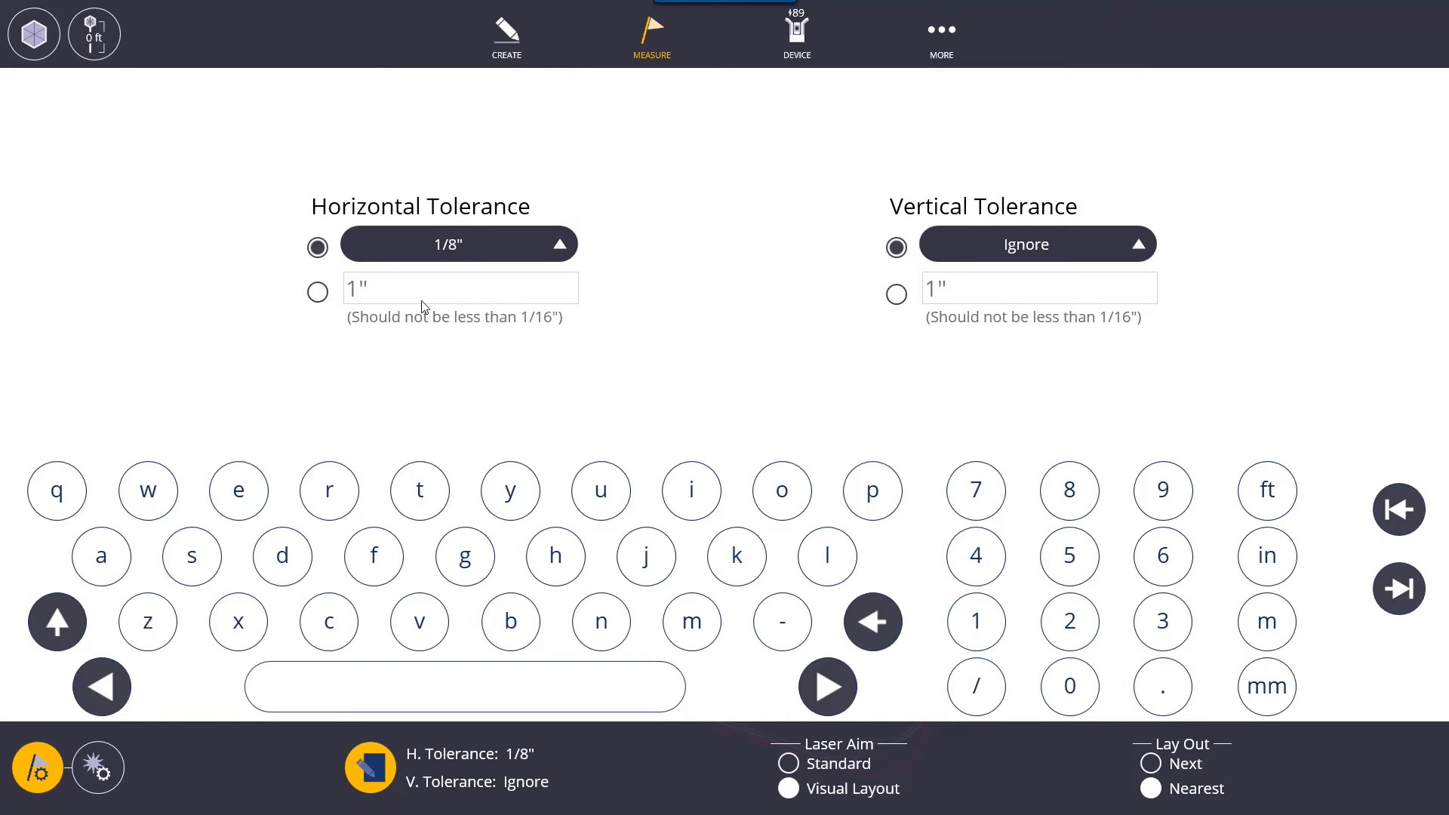
{"action": "left_click", "coordinate": [458, 244]}
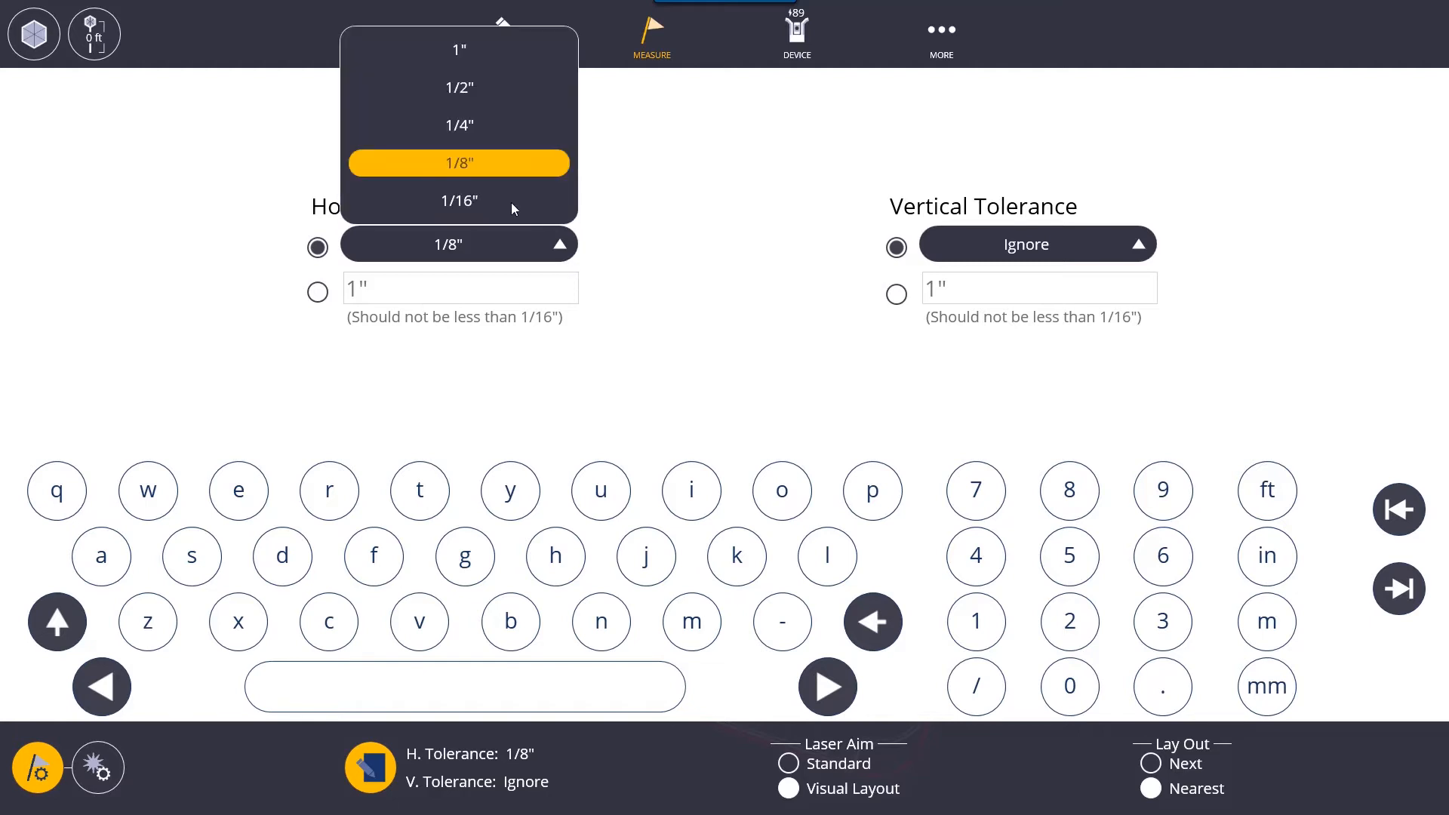
{"action": "left_click", "coordinate": [458, 126]}
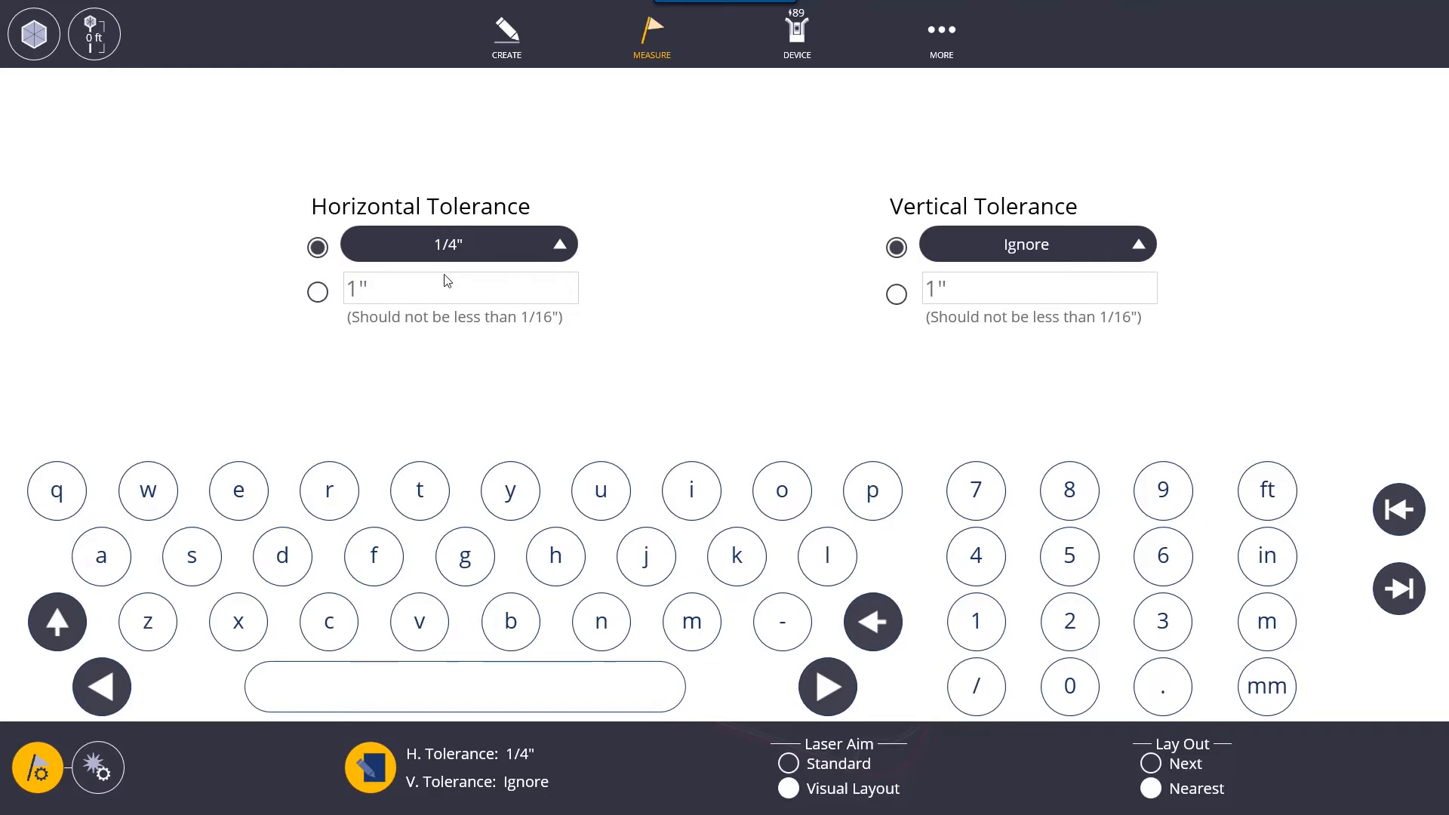
{"action": "mouse_move", "coordinate": [396, 222]}
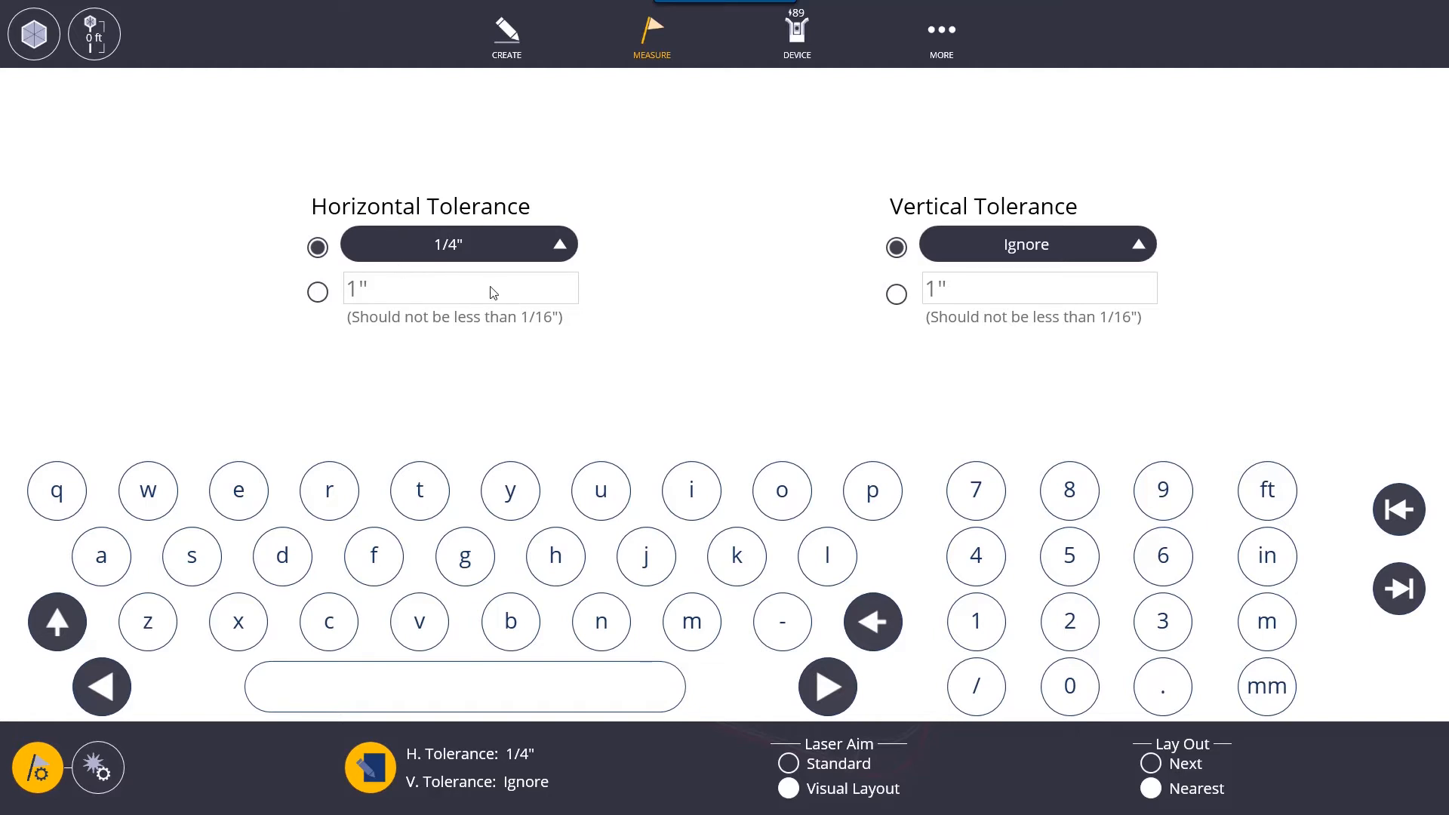
{"action": "mouse_move", "coordinate": [930, 248]}
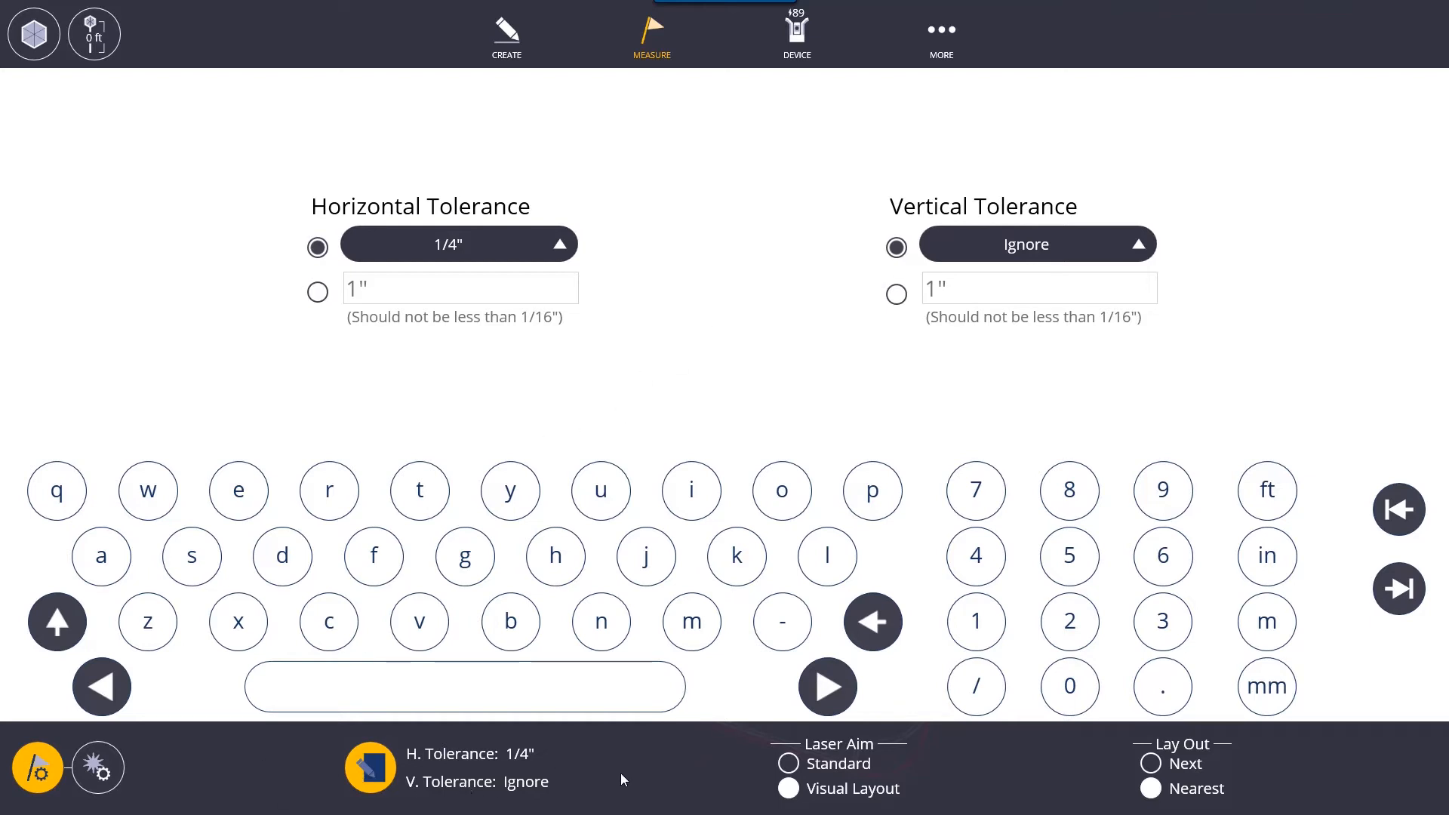
{"action": "left_click", "coordinate": [369, 767]}
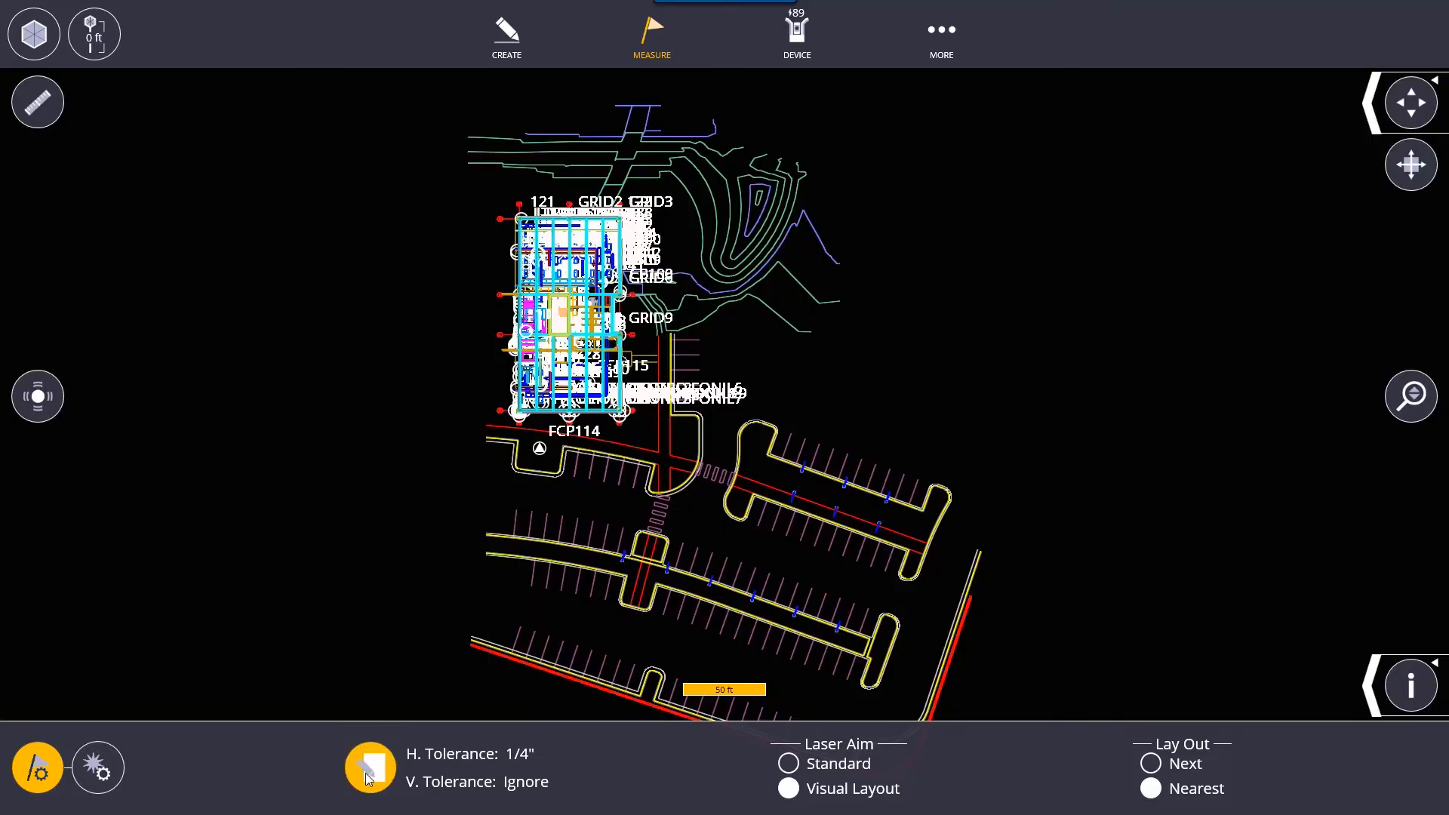
{"action": "left_click", "coordinate": [370, 768]}
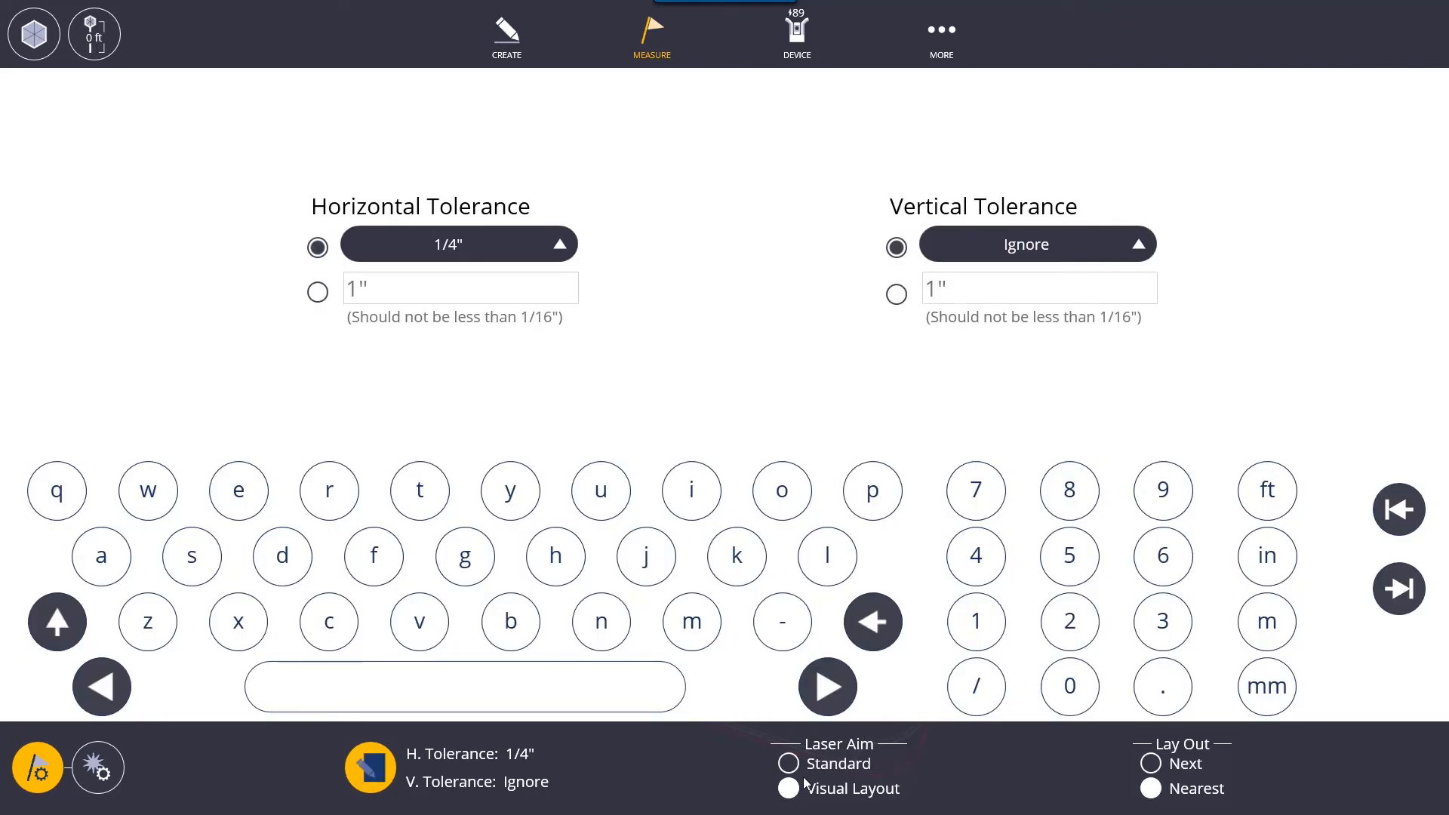
{"action": "left_click", "coordinate": [788, 788]}
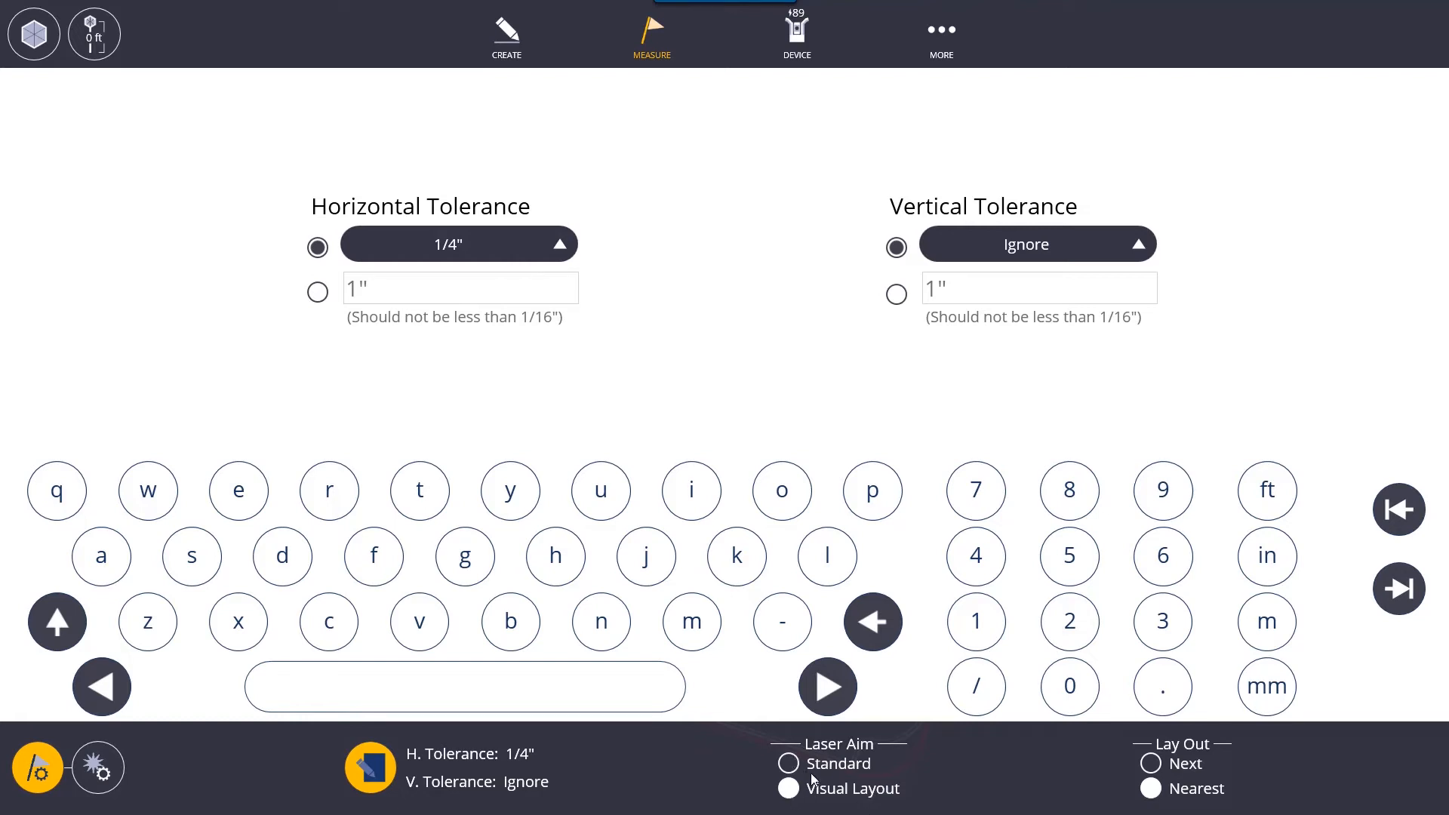
{"action": "mouse_move", "coordinate": [884, 779]}
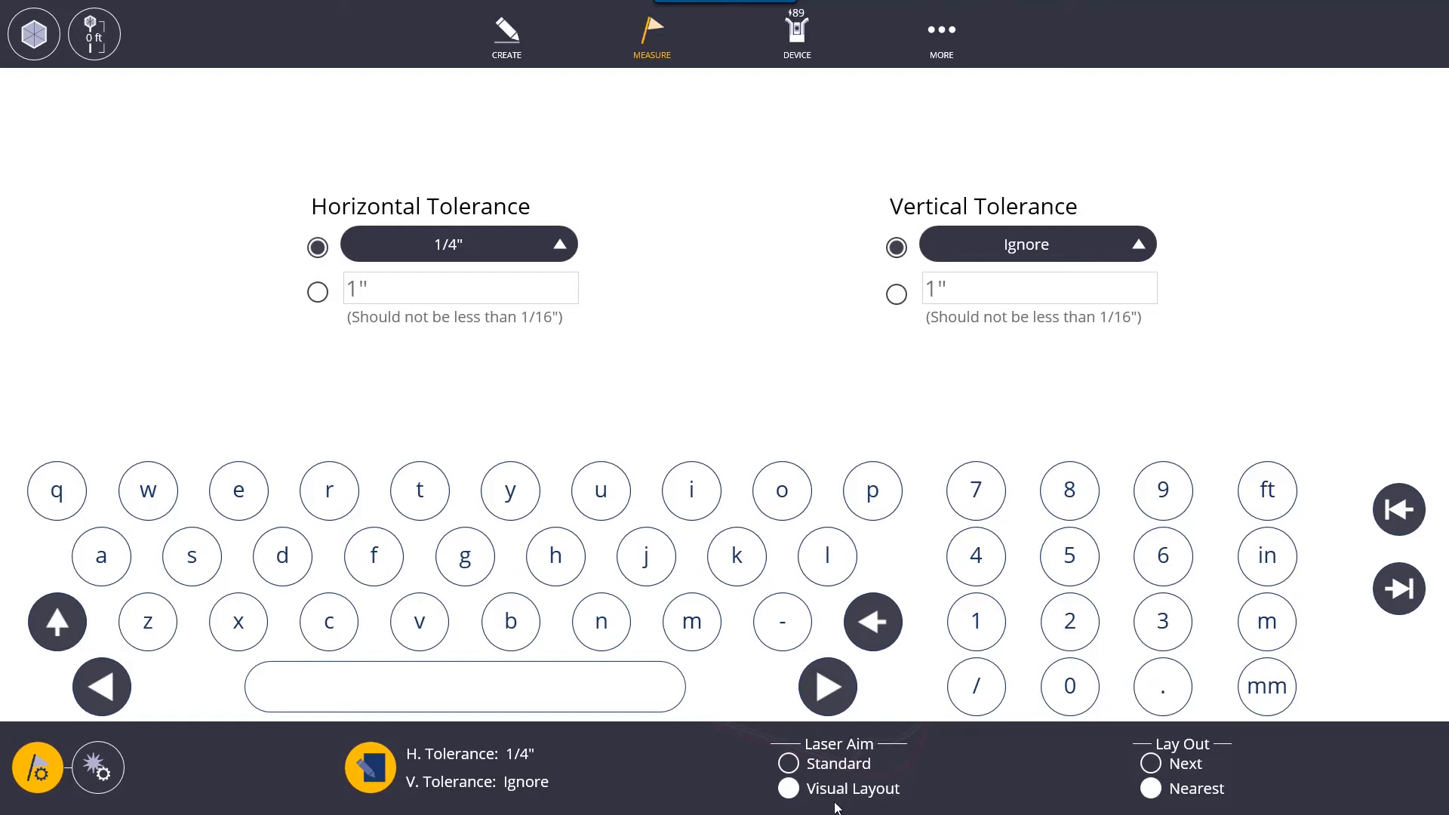
{"action": "mouse_move", "coordinate": [874, 810]}
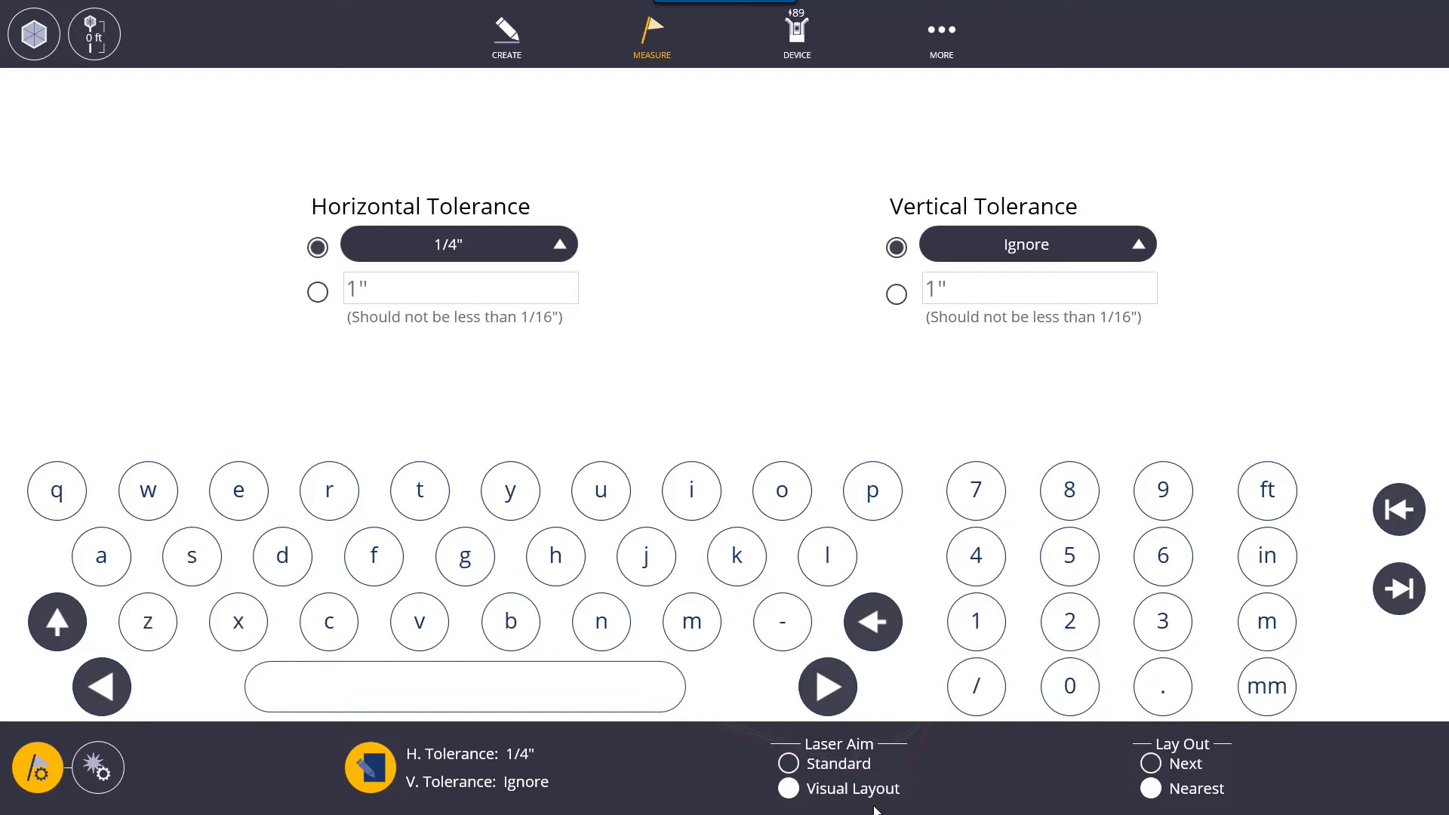
{"action": "mouse_move", "coordinate": [1176, 758]}
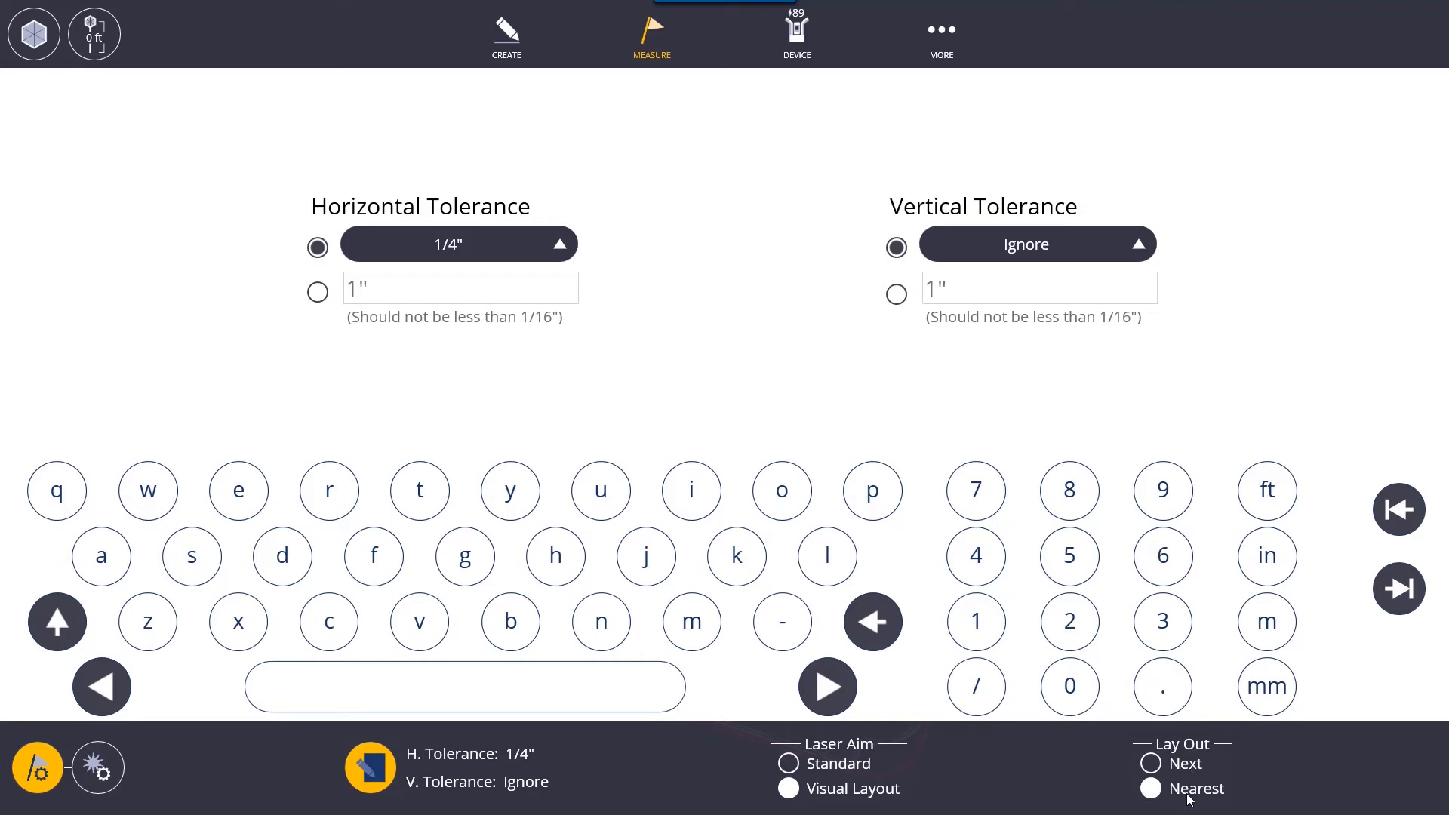
{"action": "mouse_move", "coordinate": [1193, 777]}
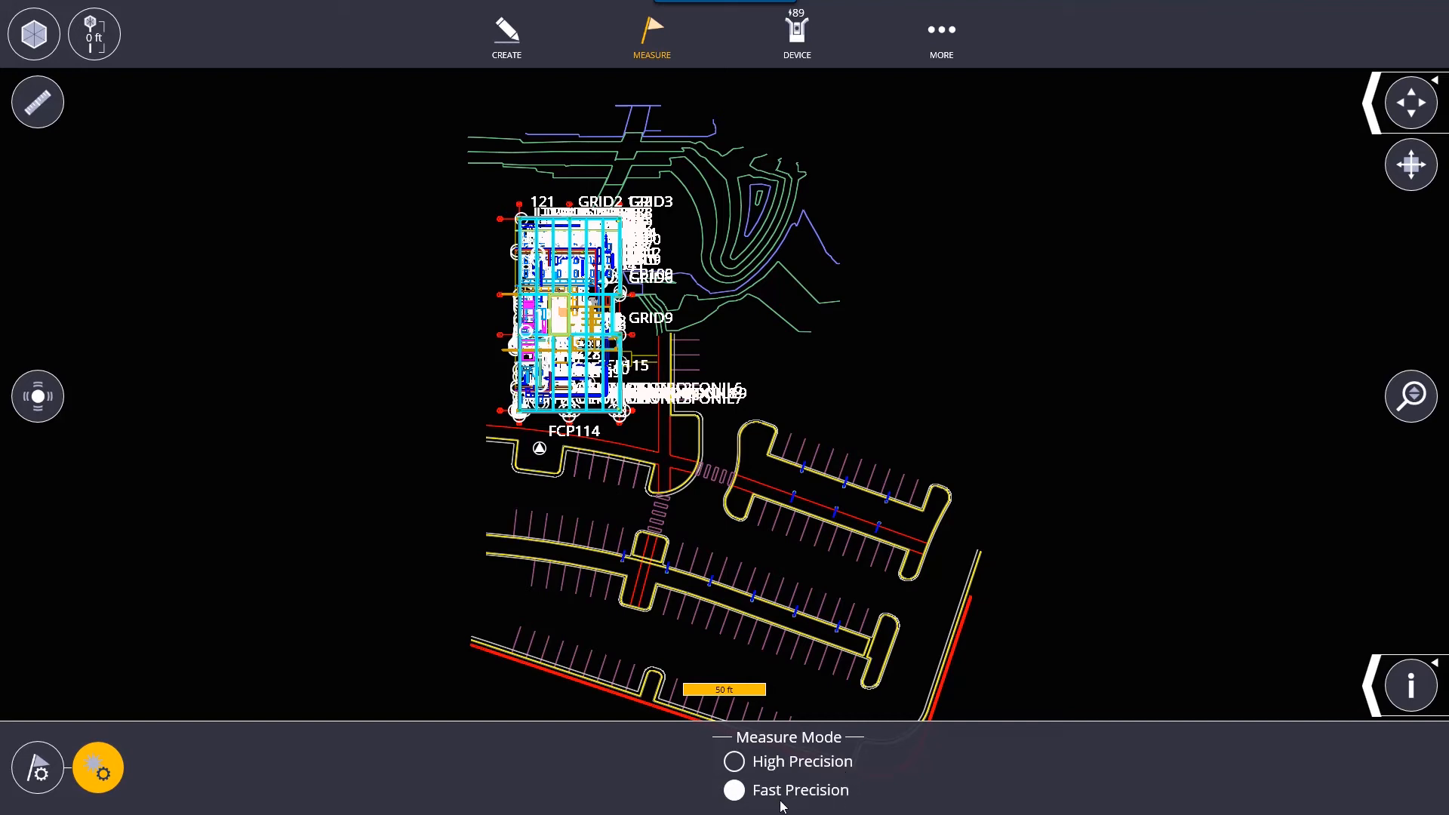
{"action": "mouse_move", "coordinate": [785, 802]}
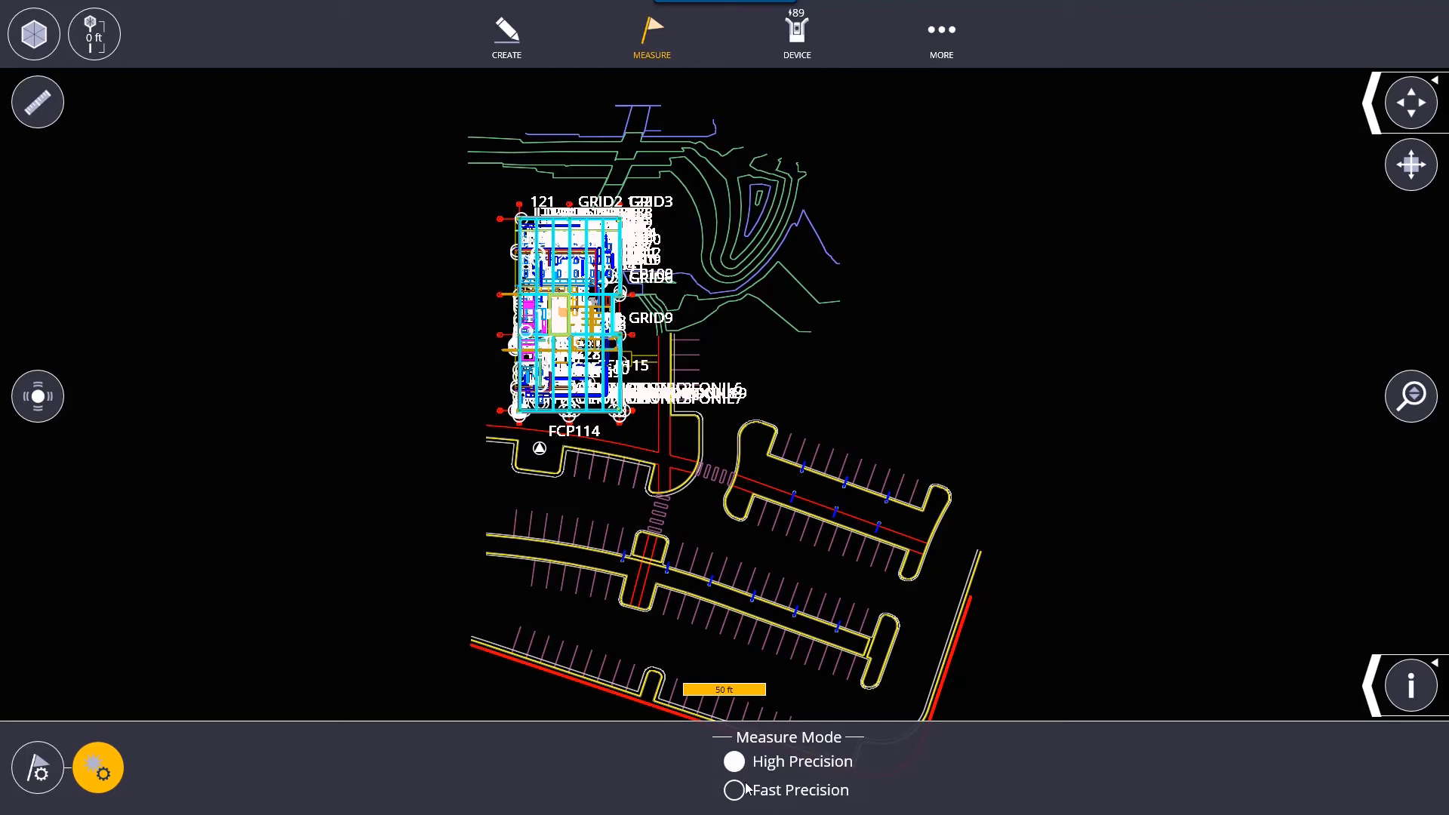
{"action": "mouse_move", "coordinate": [764, 779]}
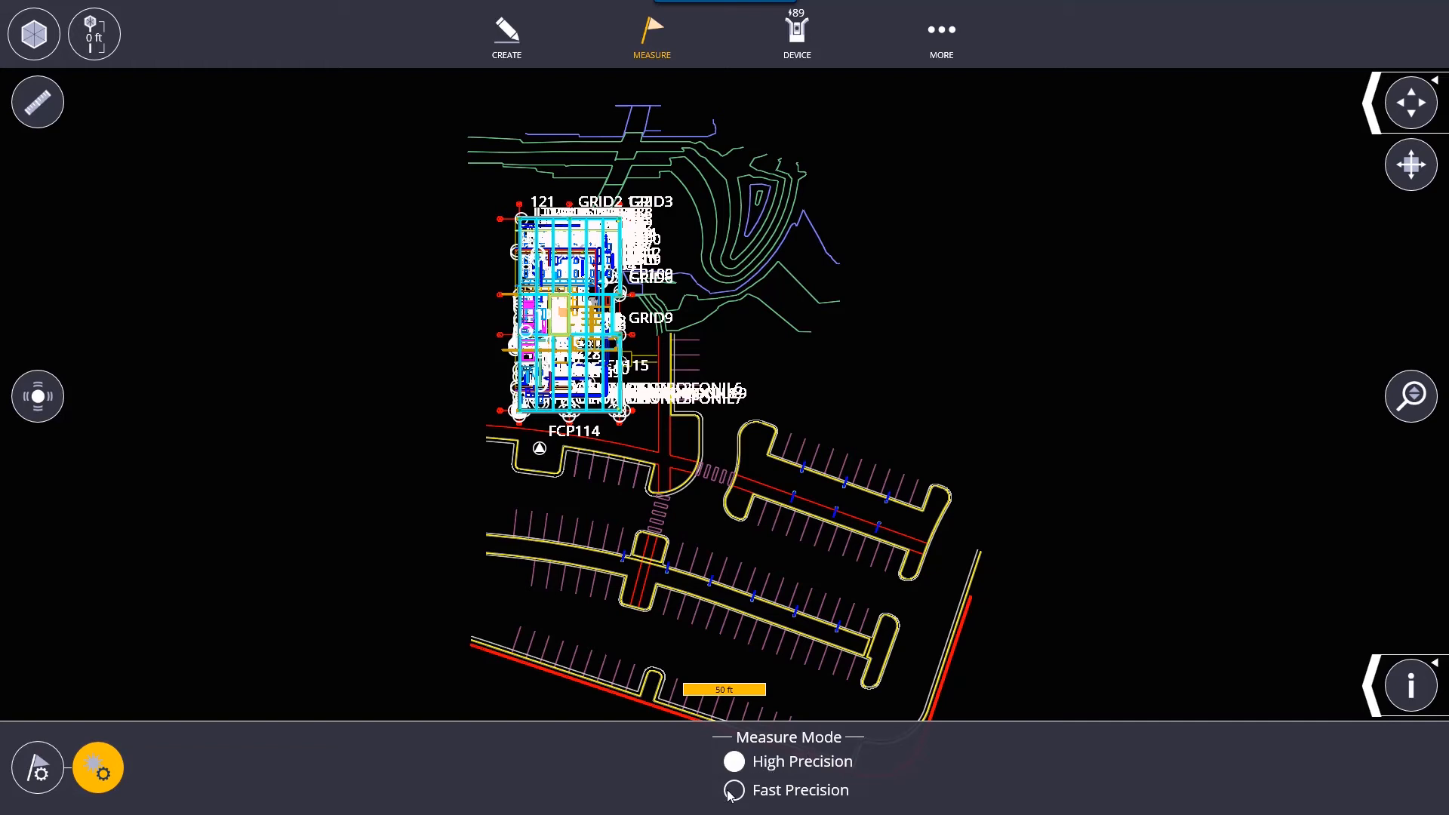
Step: Return measure mode to Fast Precision and reopen the Measure task list
{"action": "left_click", "coordinate": [733, 790]}
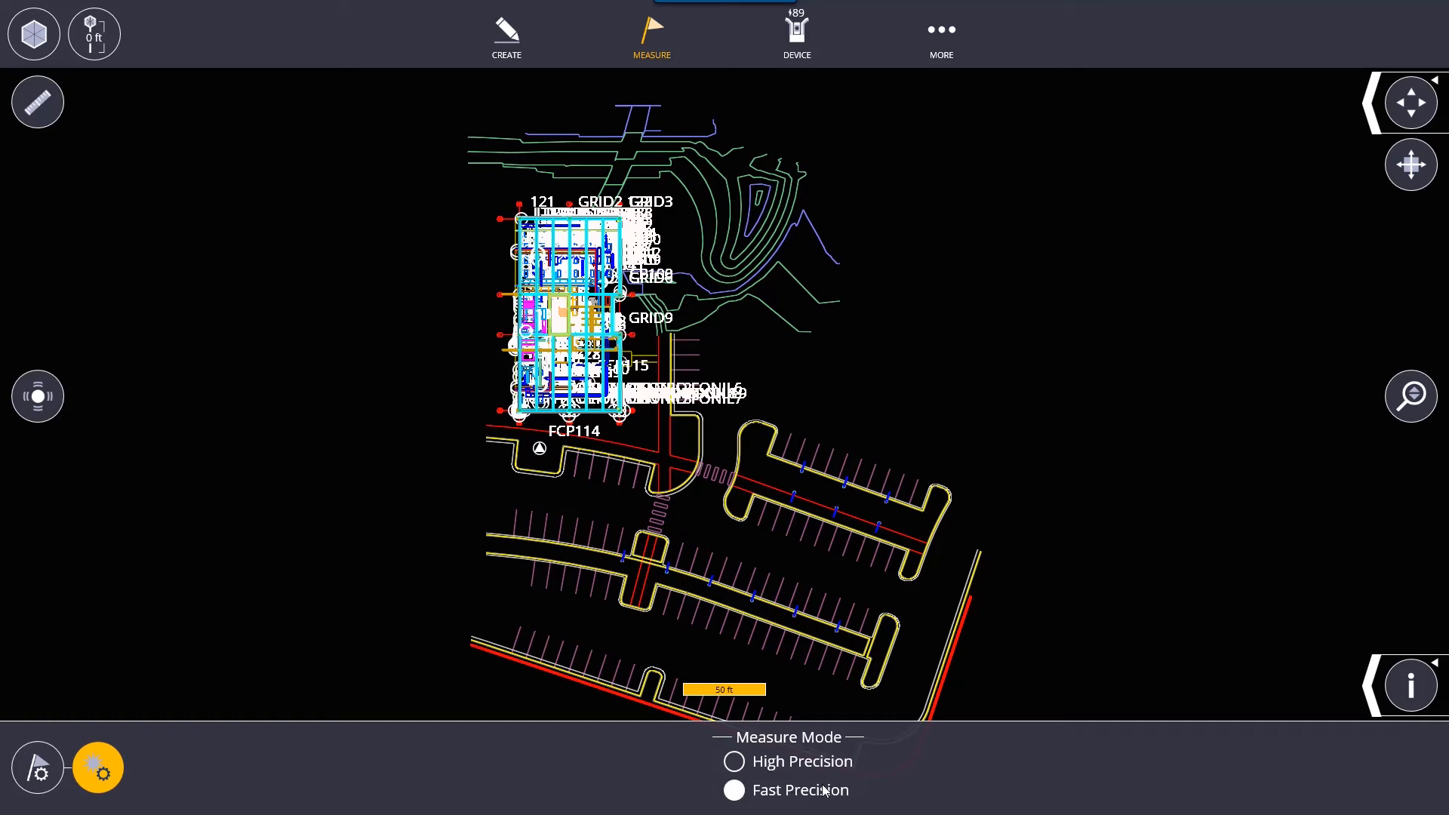
{"action": "mouse_move", "coordinate": [753, 785]}
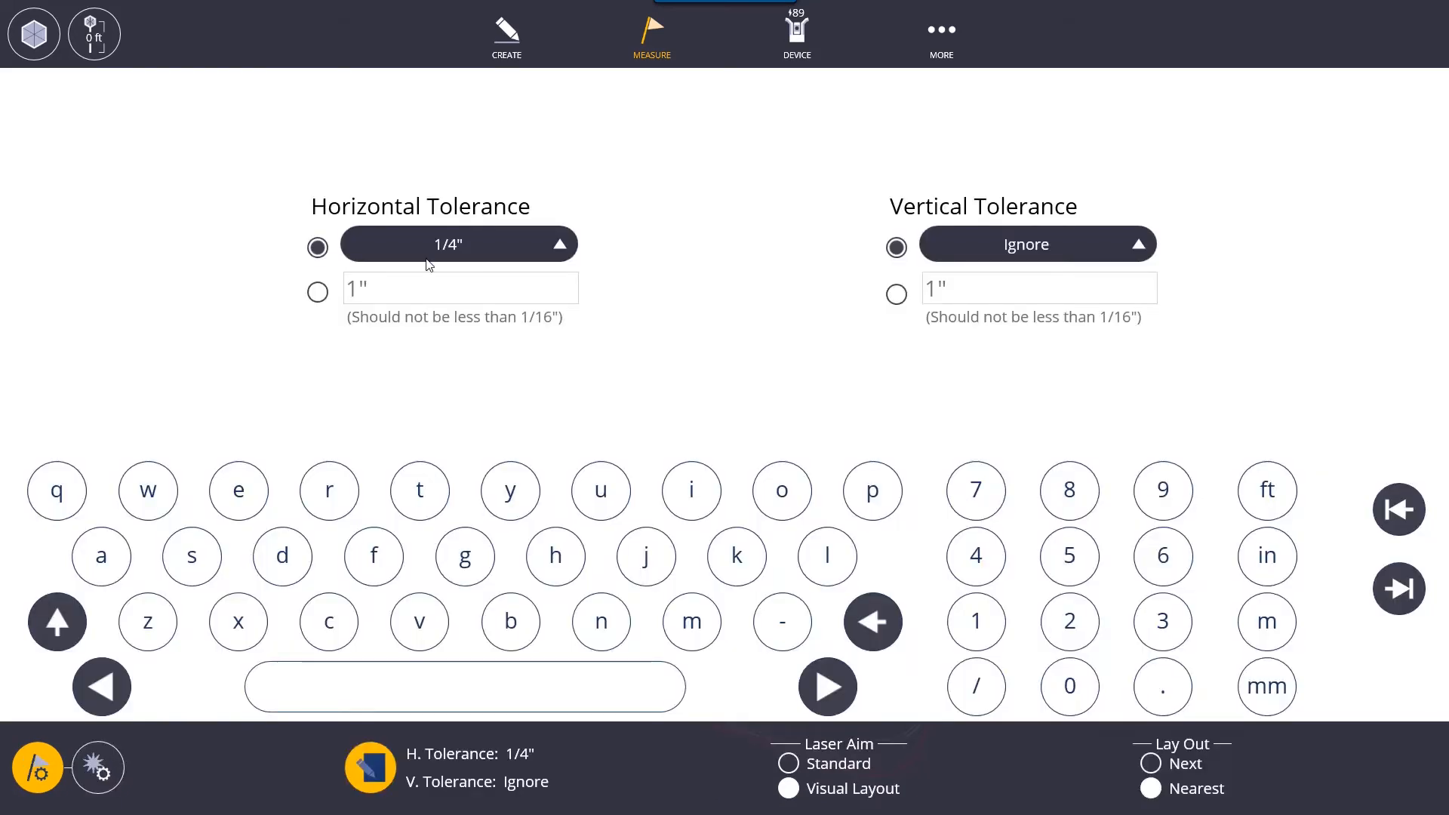
{"action": "left_click", "coordinate": [651, 37]}
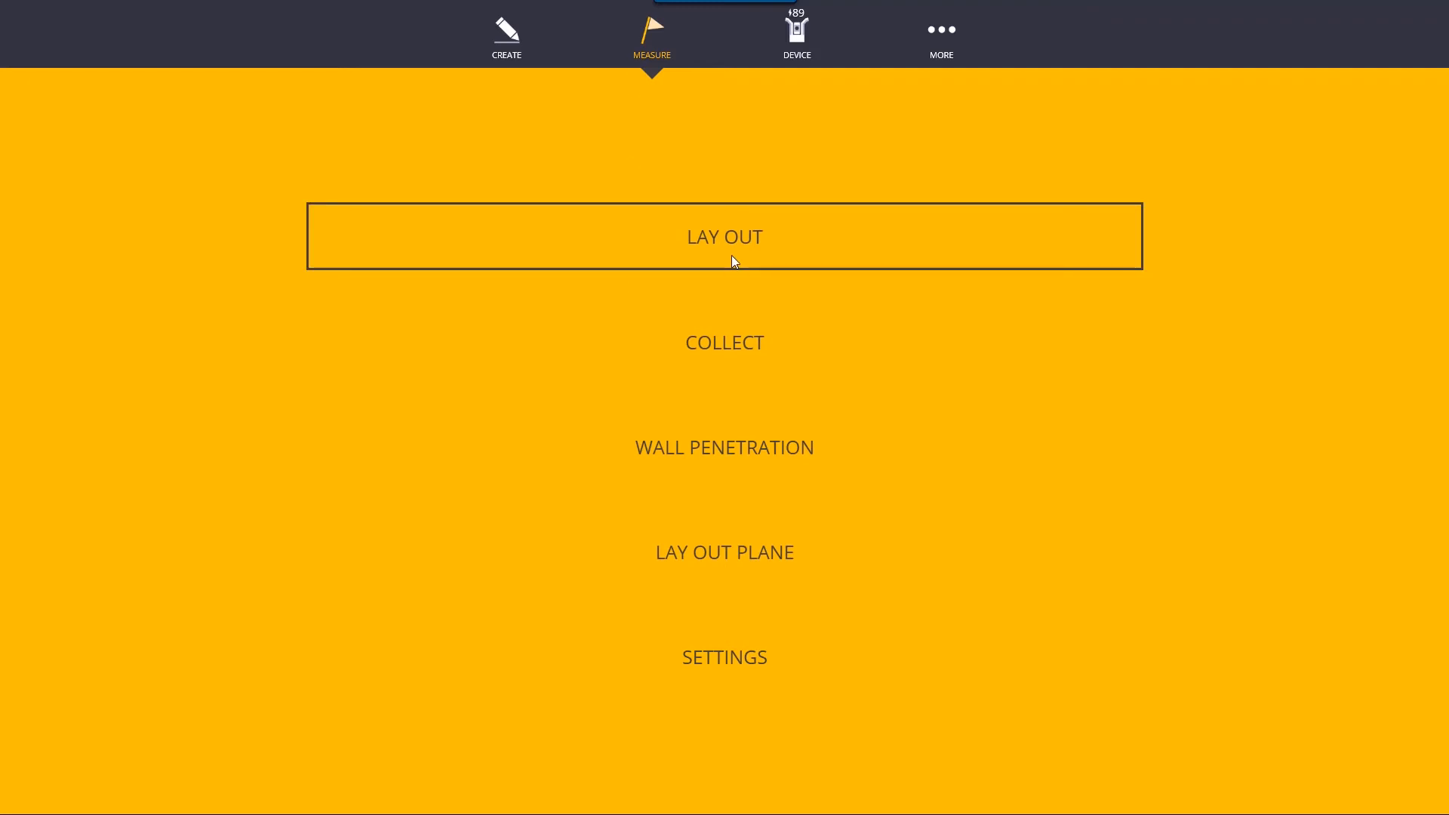
Step: Start Lay Out from the Measure menu to show the building plan
{"action": "left_click", "coordinate": [724, 236]}
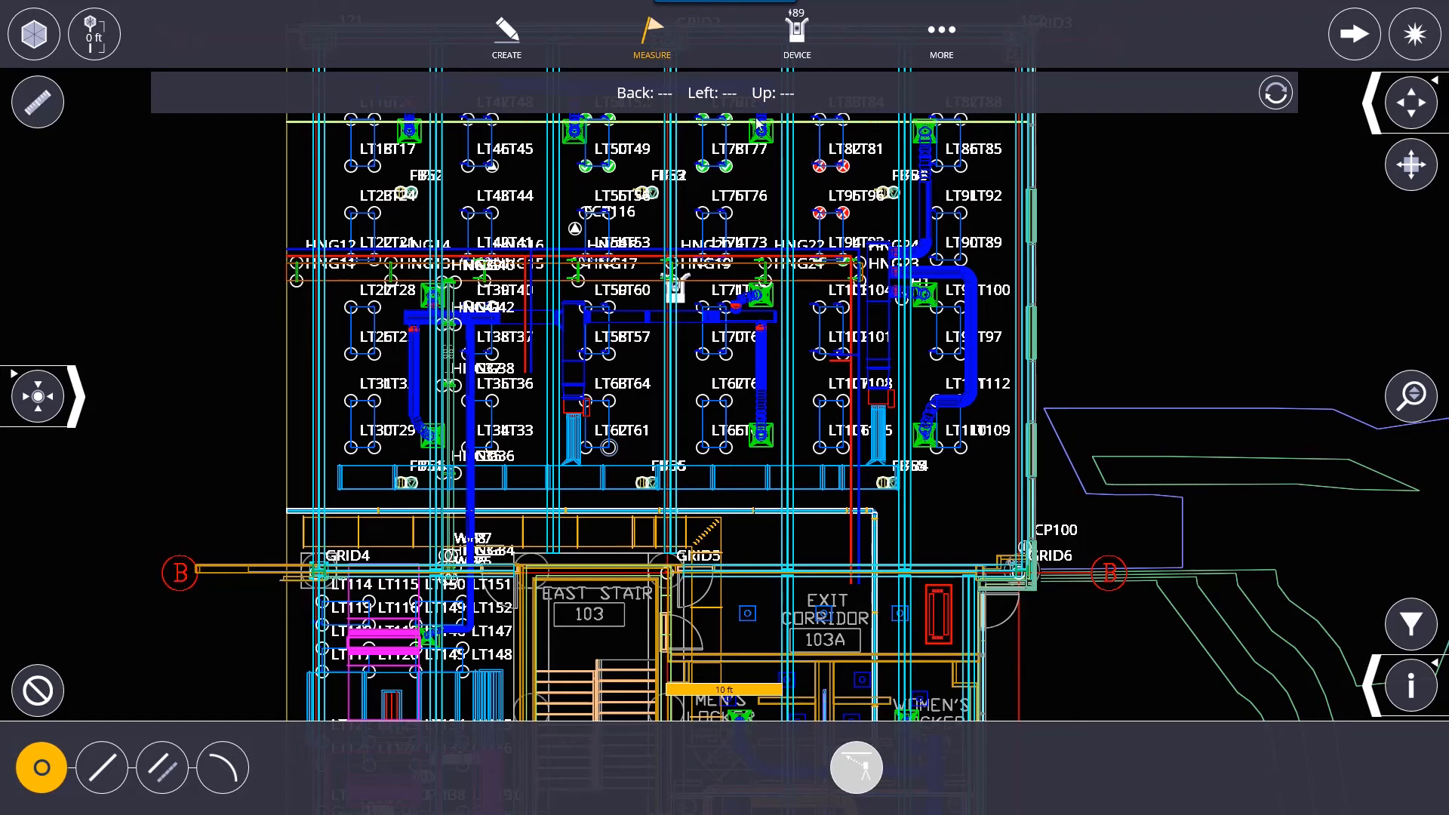
Step: Toggle the point and line measurement selectors, then launch Wall Penetration
{"action": "left_click", "coordinate": [651, 37]}
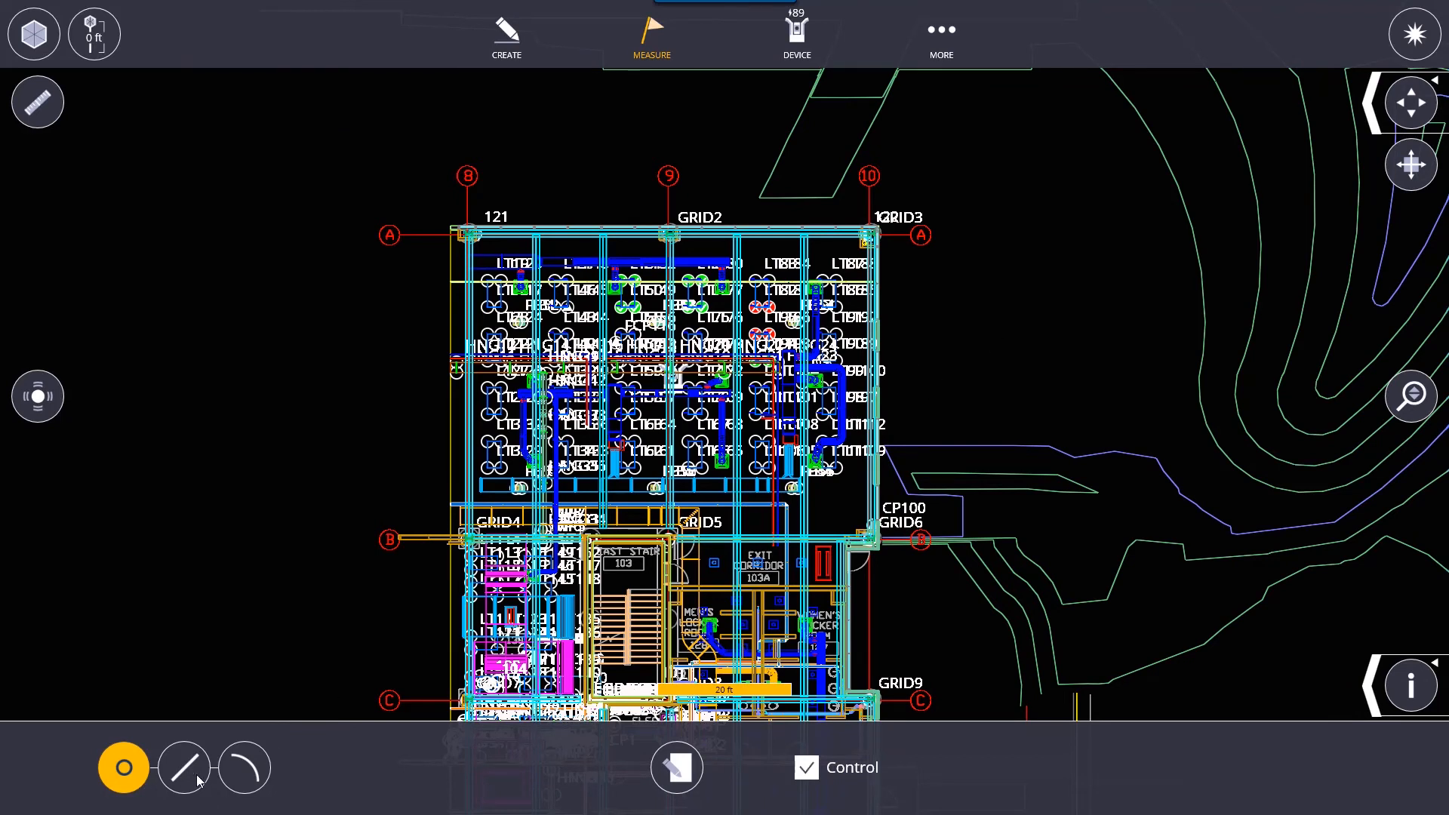
{"action": "left_click", "coordinate": [184, 766]}
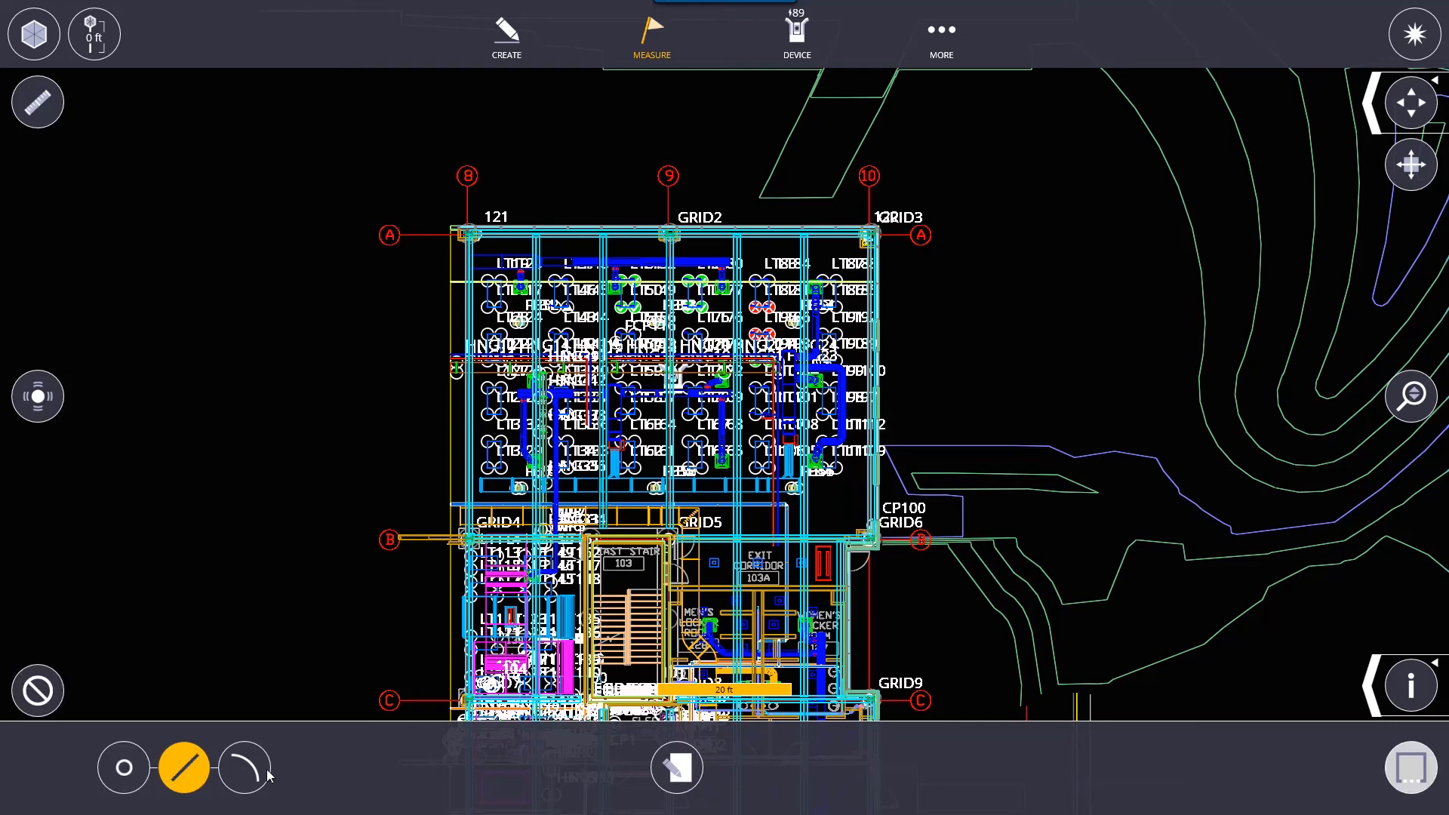
{"action": "left_click", "coordinate": [123, 767]}
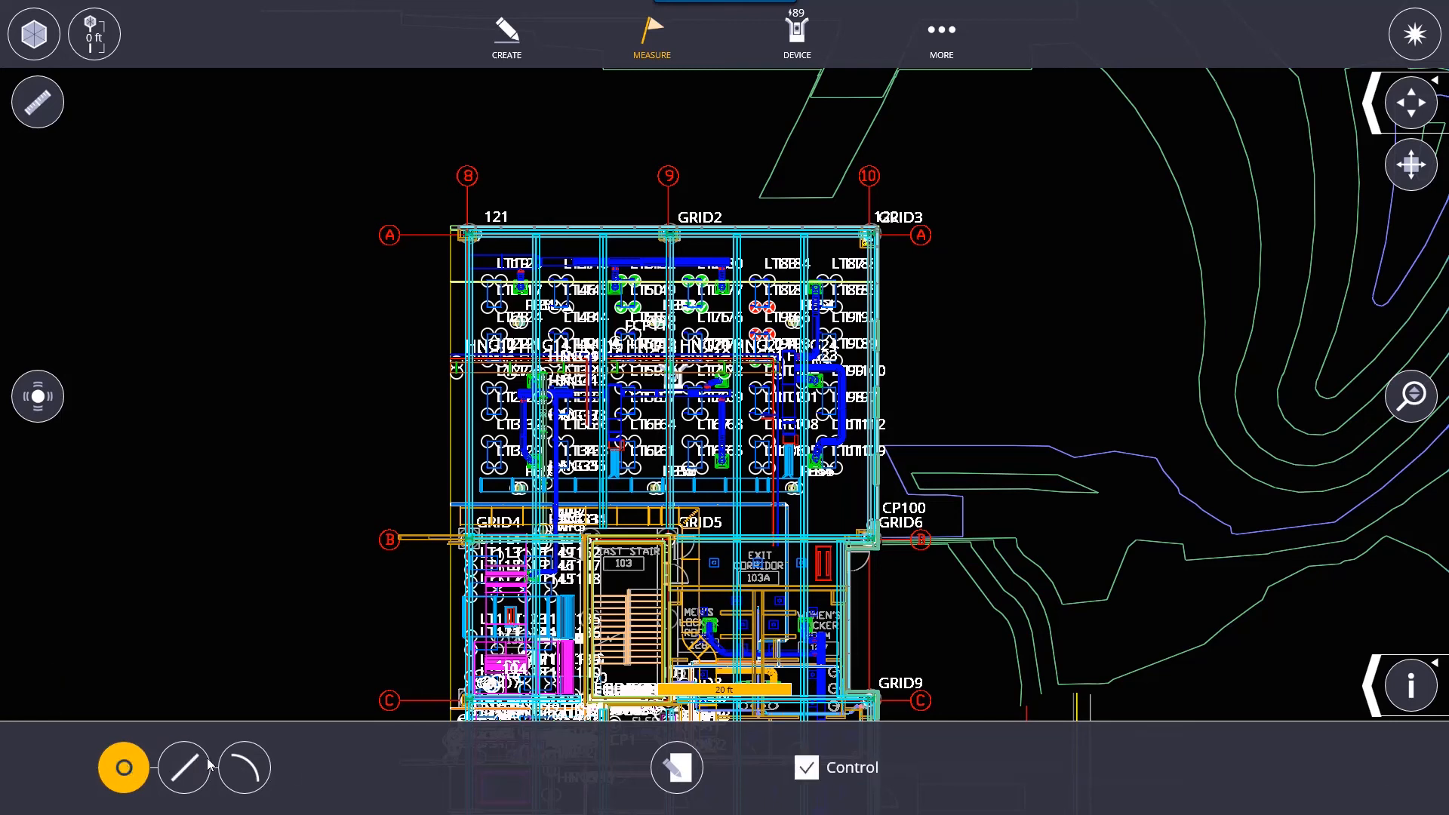
{"action": "left_click", "coordinate": [184, 767]}
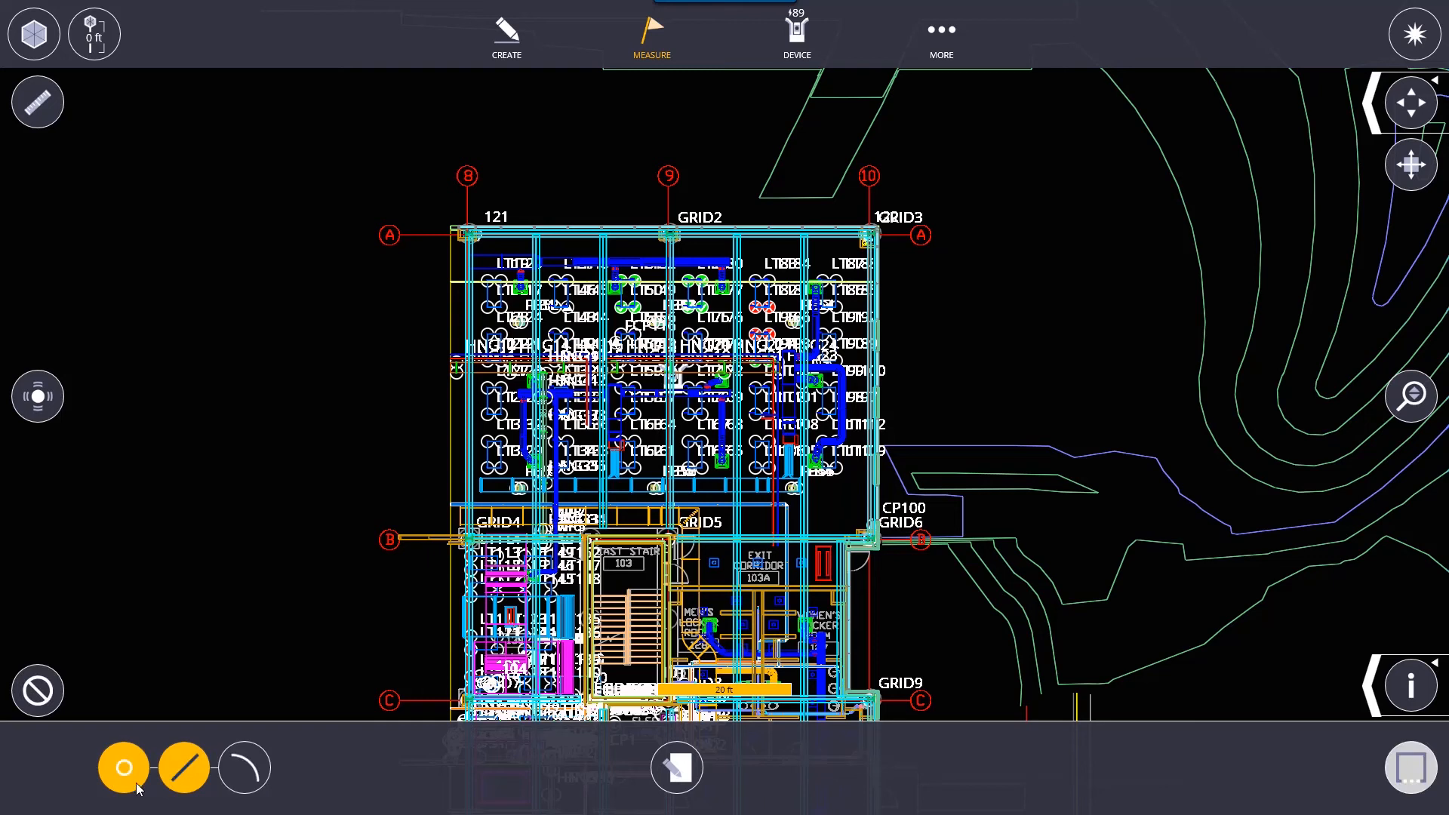
{"action": "left_click", "coordinate": [676, 767]}
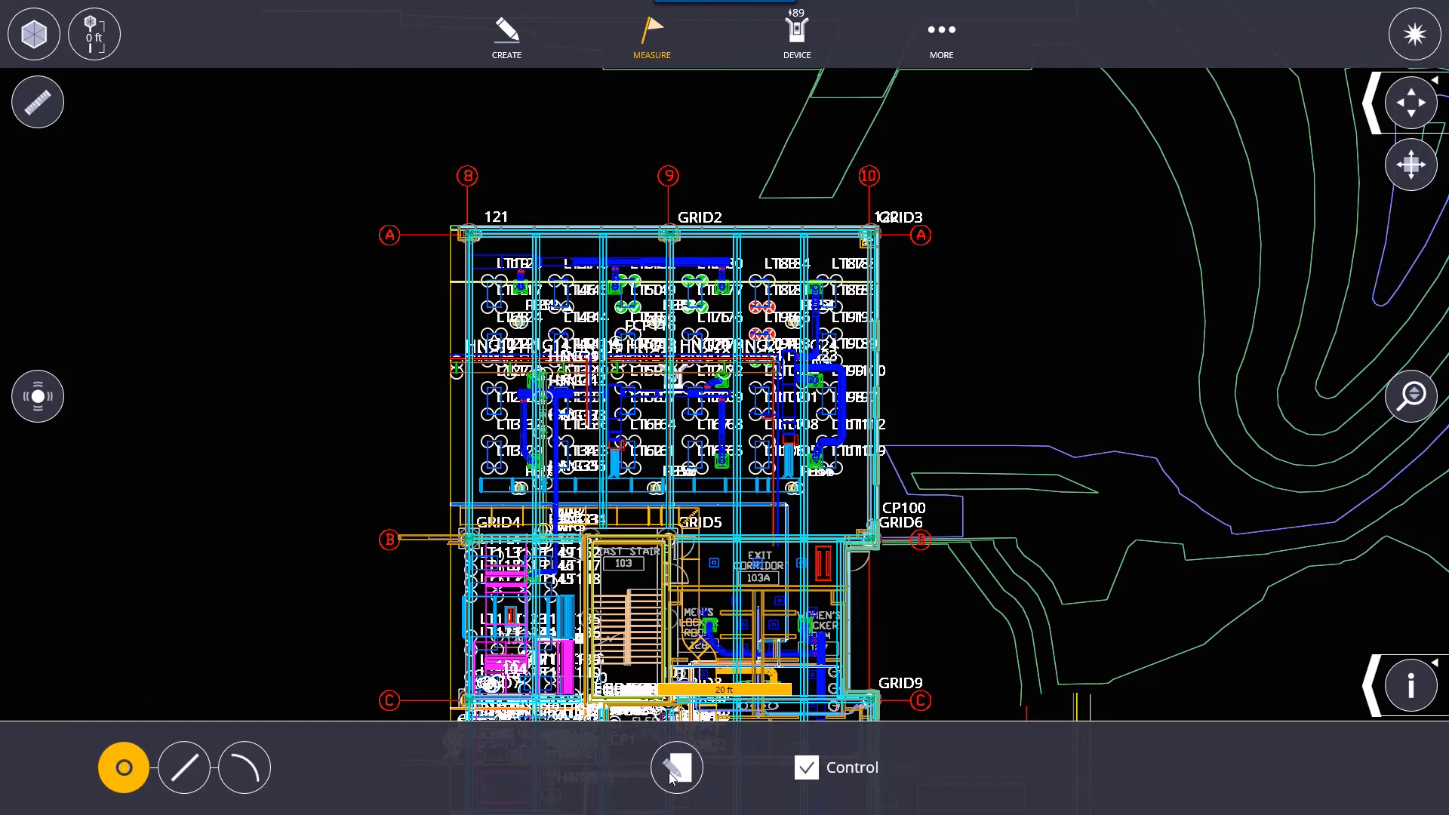
{"action": "left_click", "coordinate": [676, 766]}
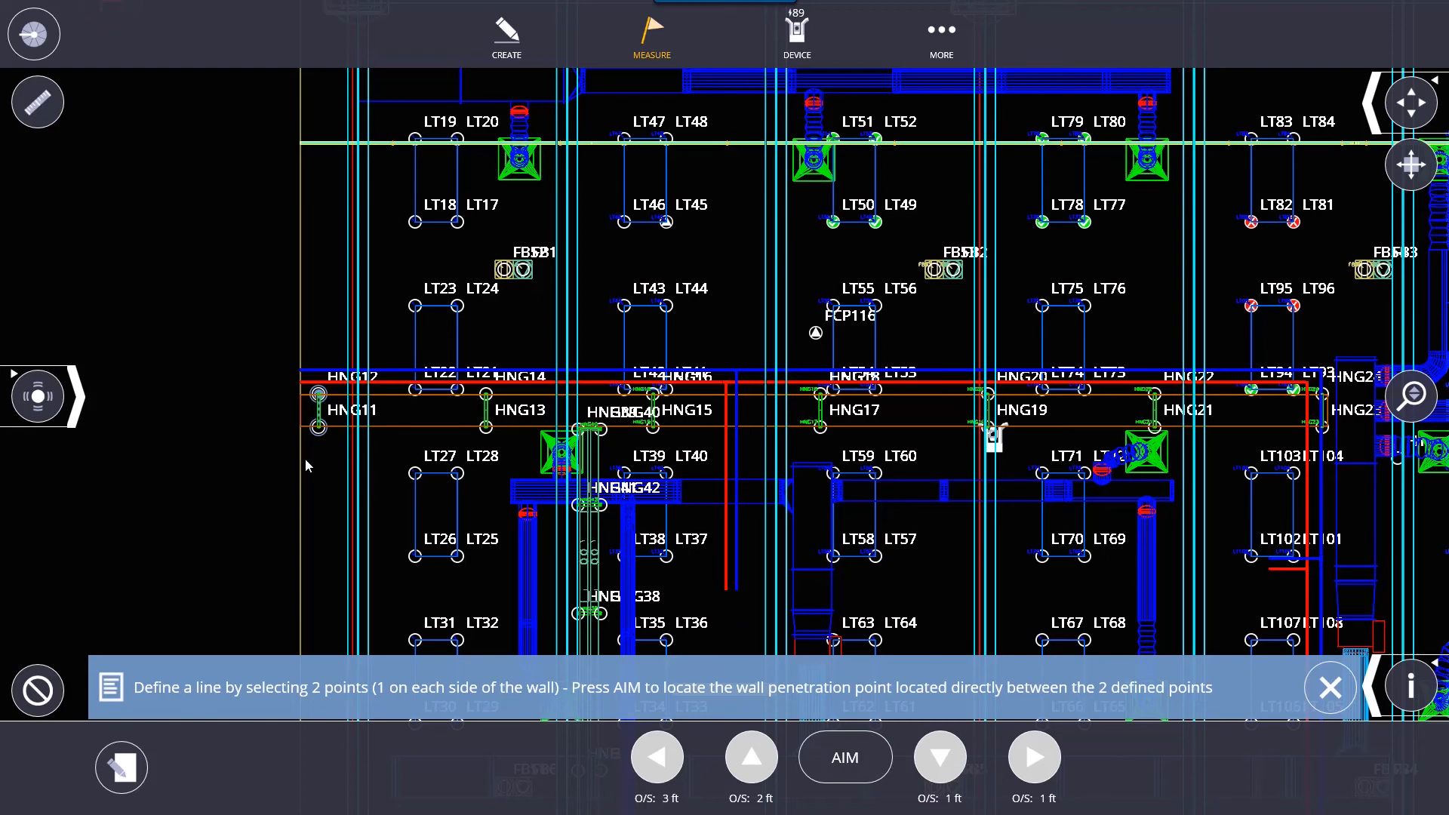
{"action": "mouse_move", "coordinate": [652, 37]}
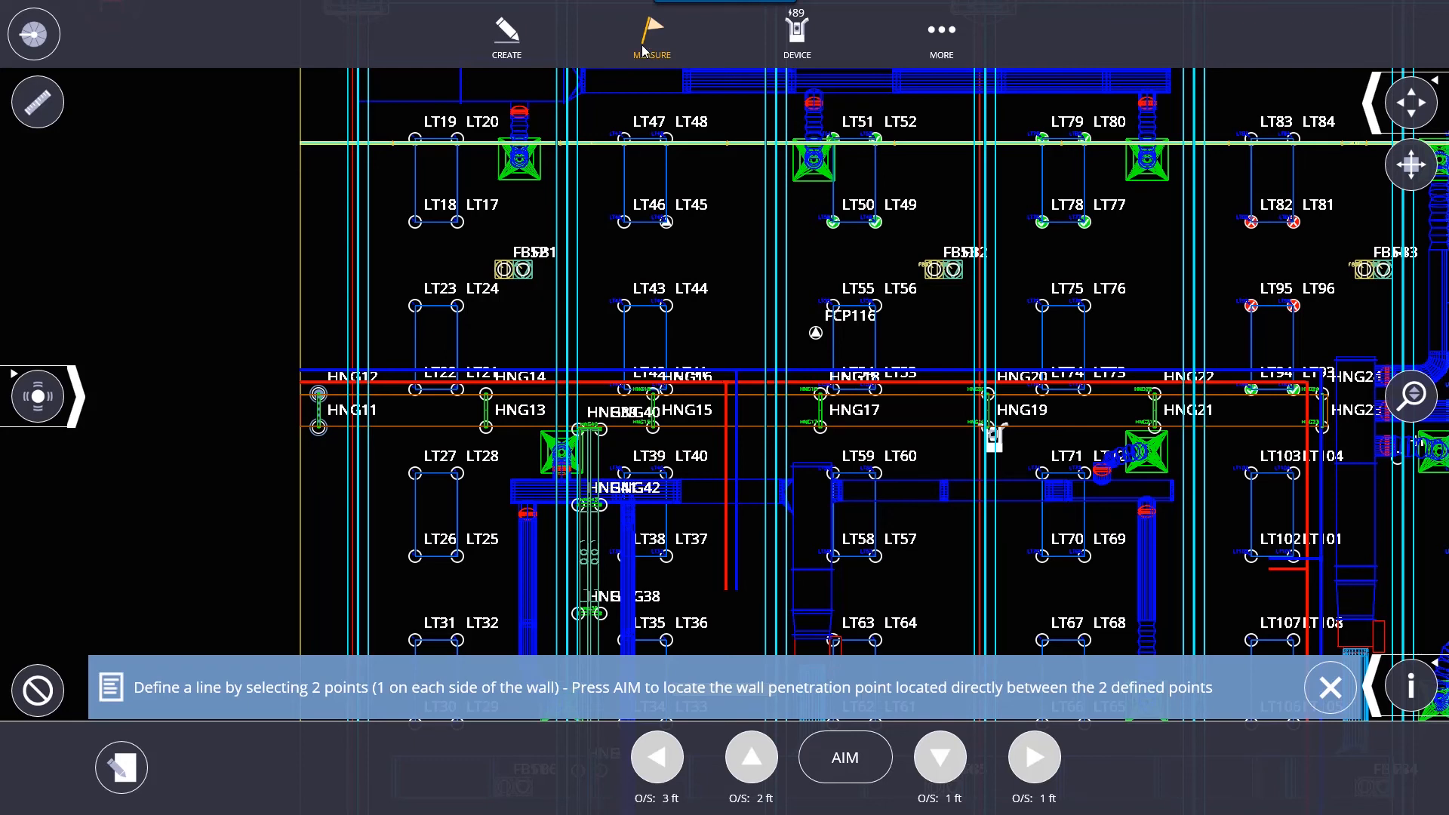
Step: Launch Lay Out Plane from the Measure menu
{"action": "left_click", "coordinate": [652, 37]}
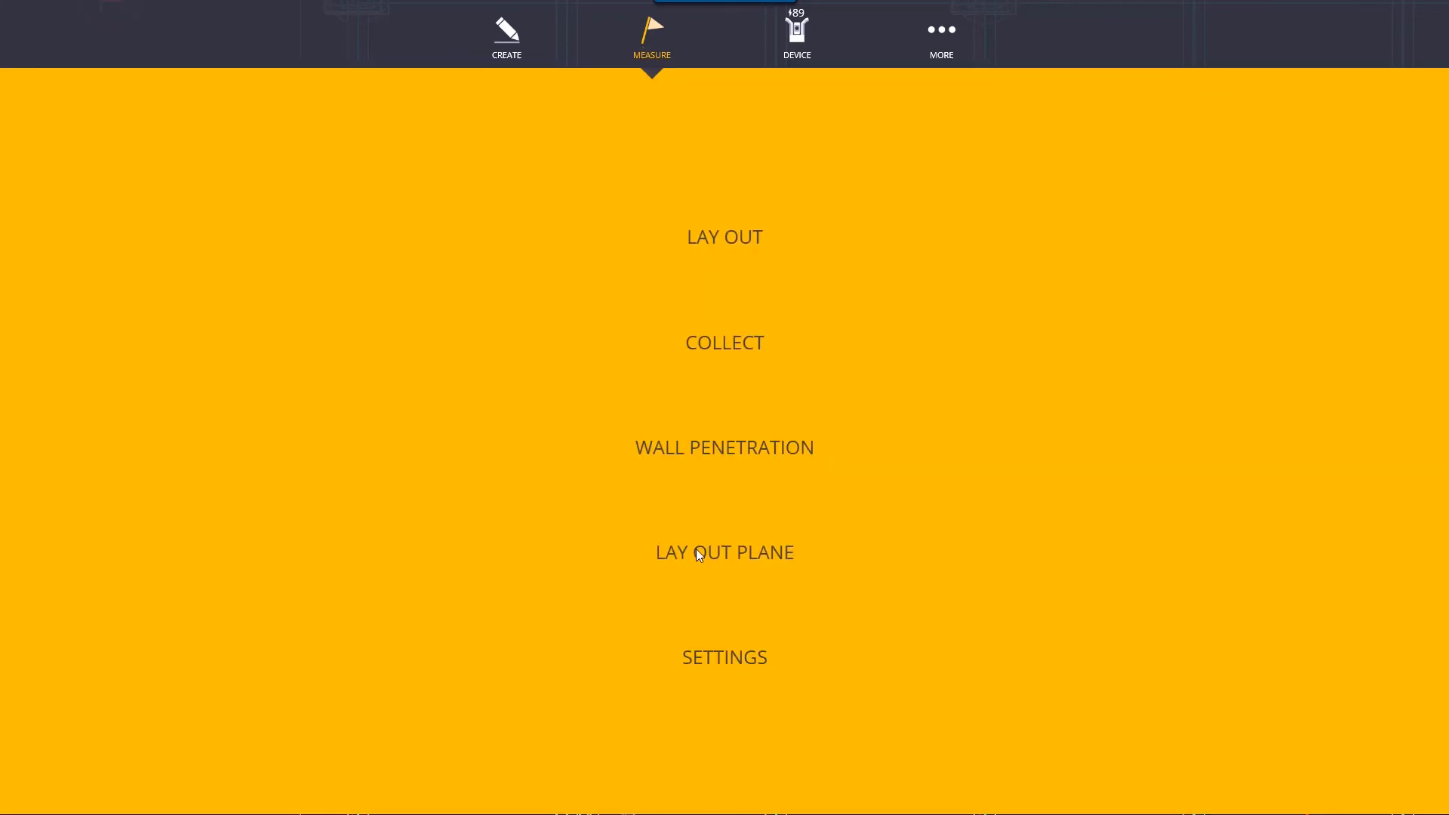
{"action": "left_click", "coordinate": [724, 551]}
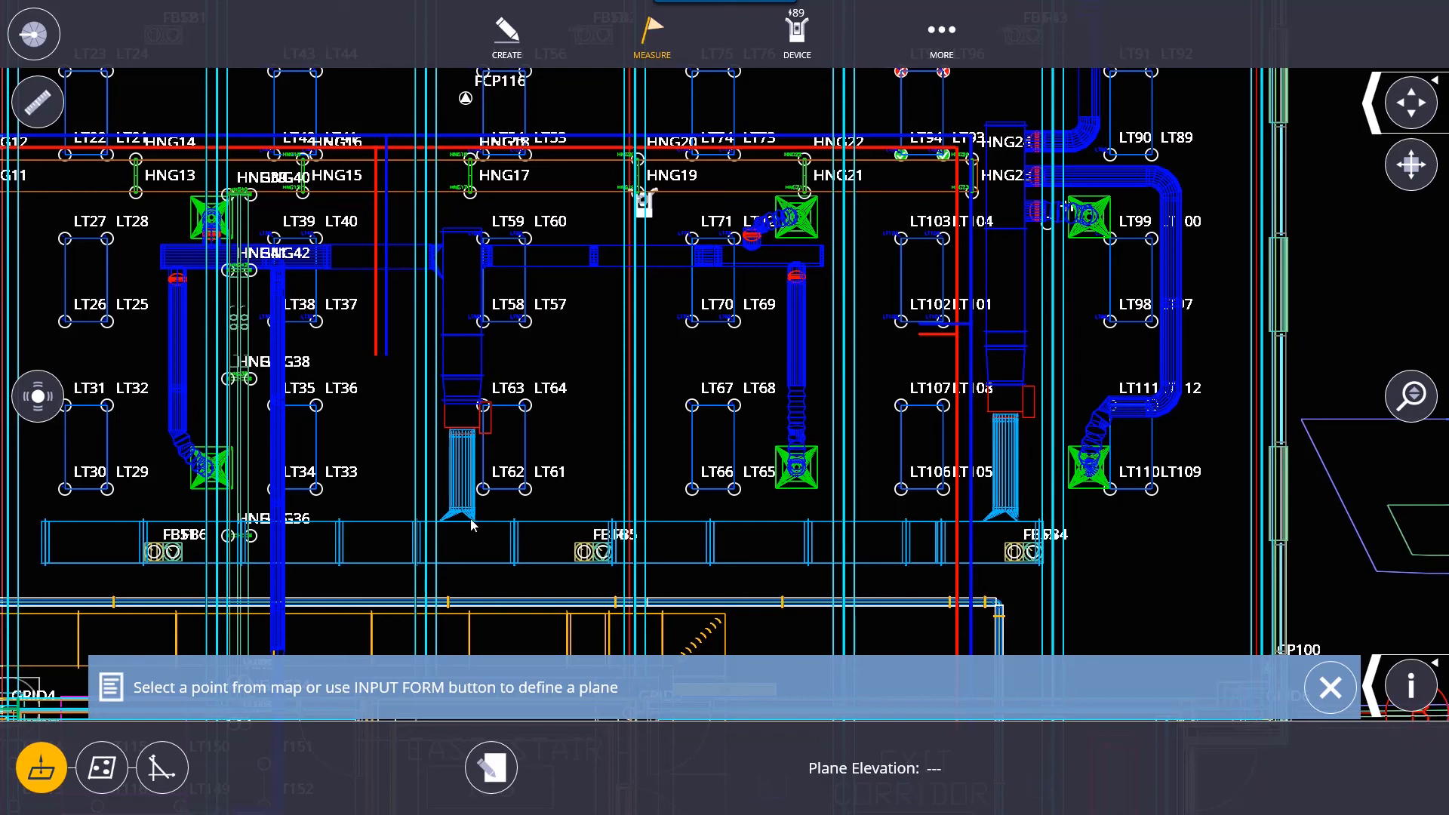
{"action": "mouse_move", "coordinate": [119, 790]}
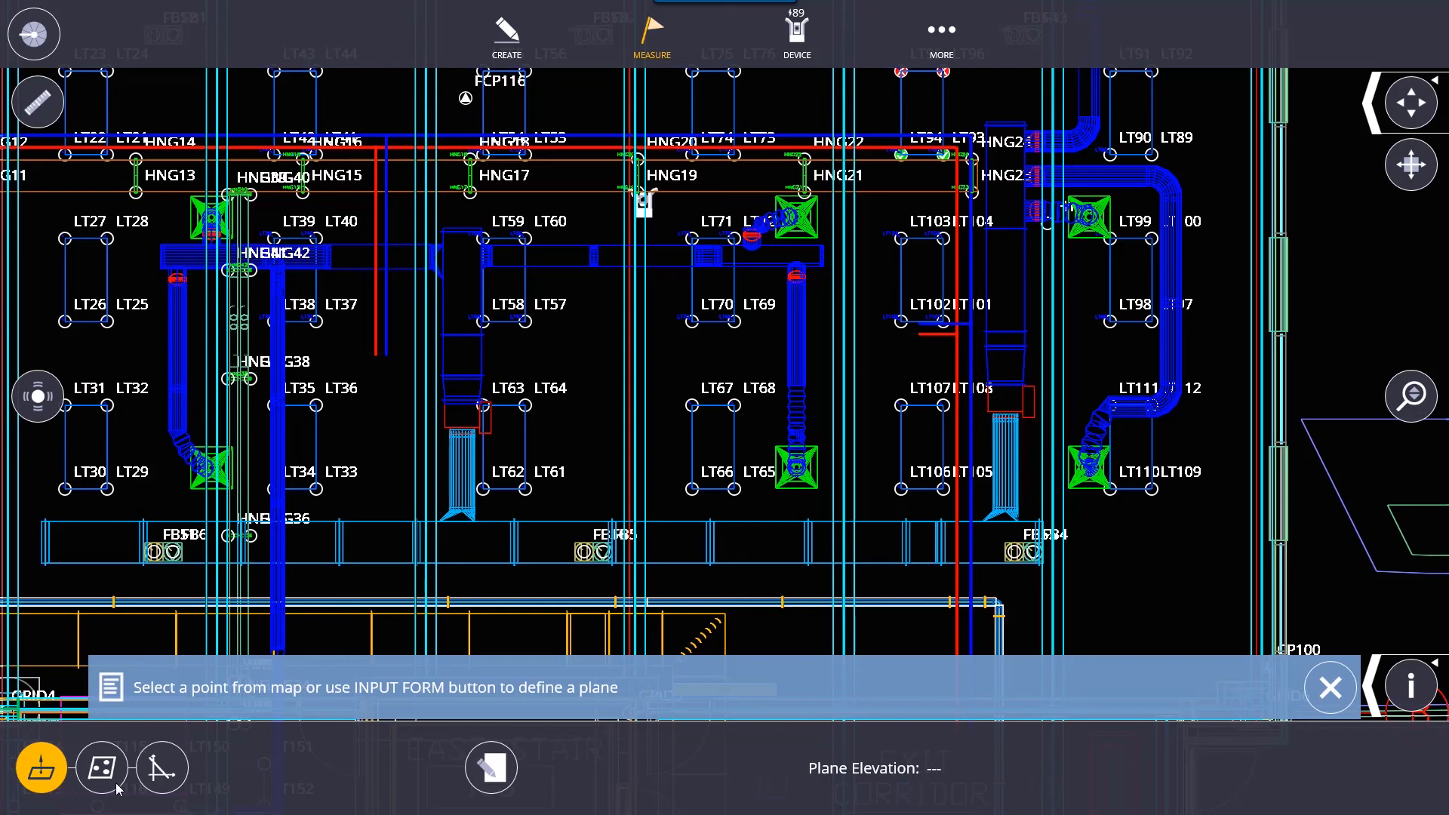
Step: View the plane input form with elevation 0.000 ft, then return to the Measure menu
{"action": "left_click", "coordinate": [161, 768]}
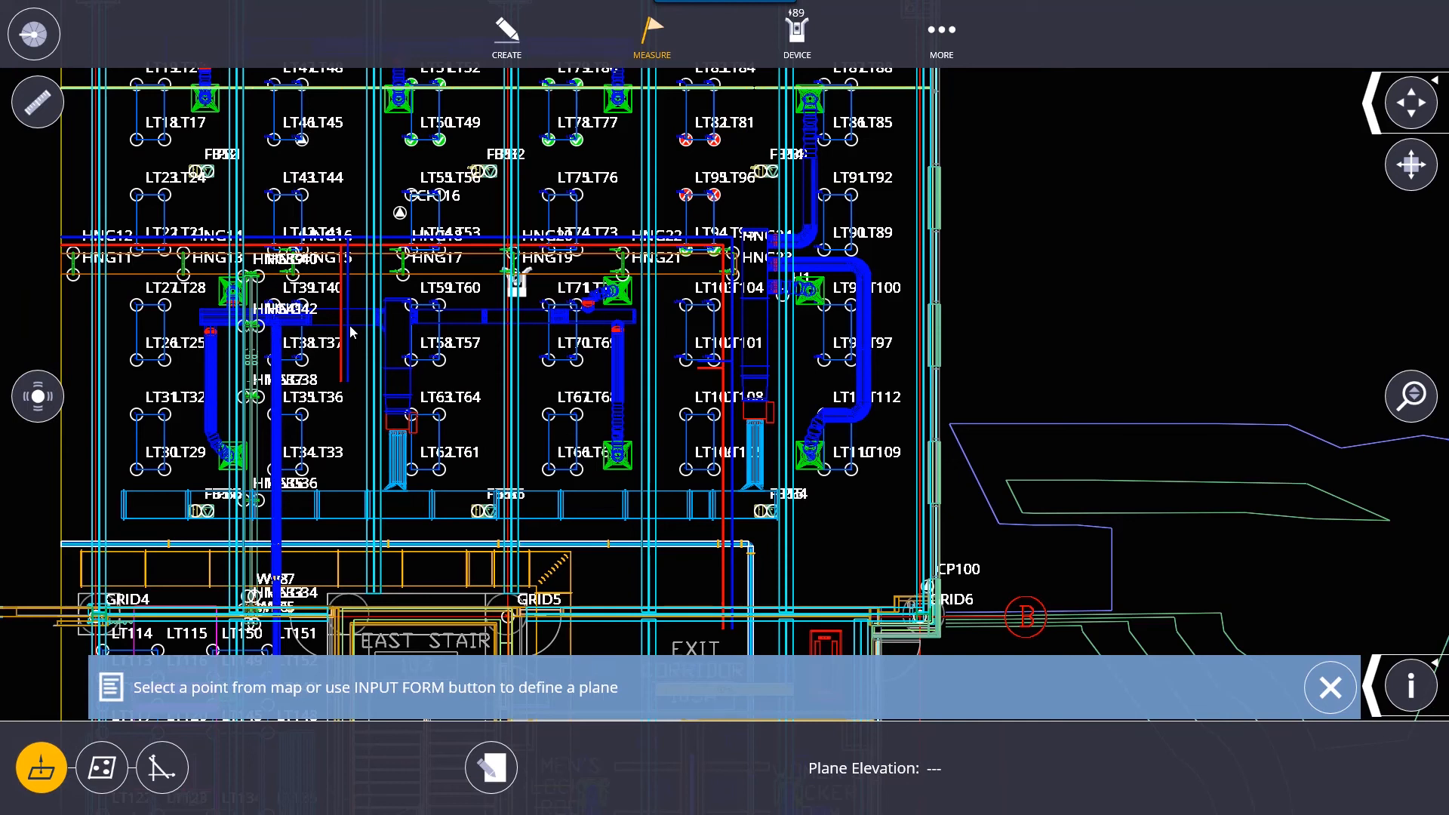
{"action": "mouse_move", "coordinate": [365, 370]}
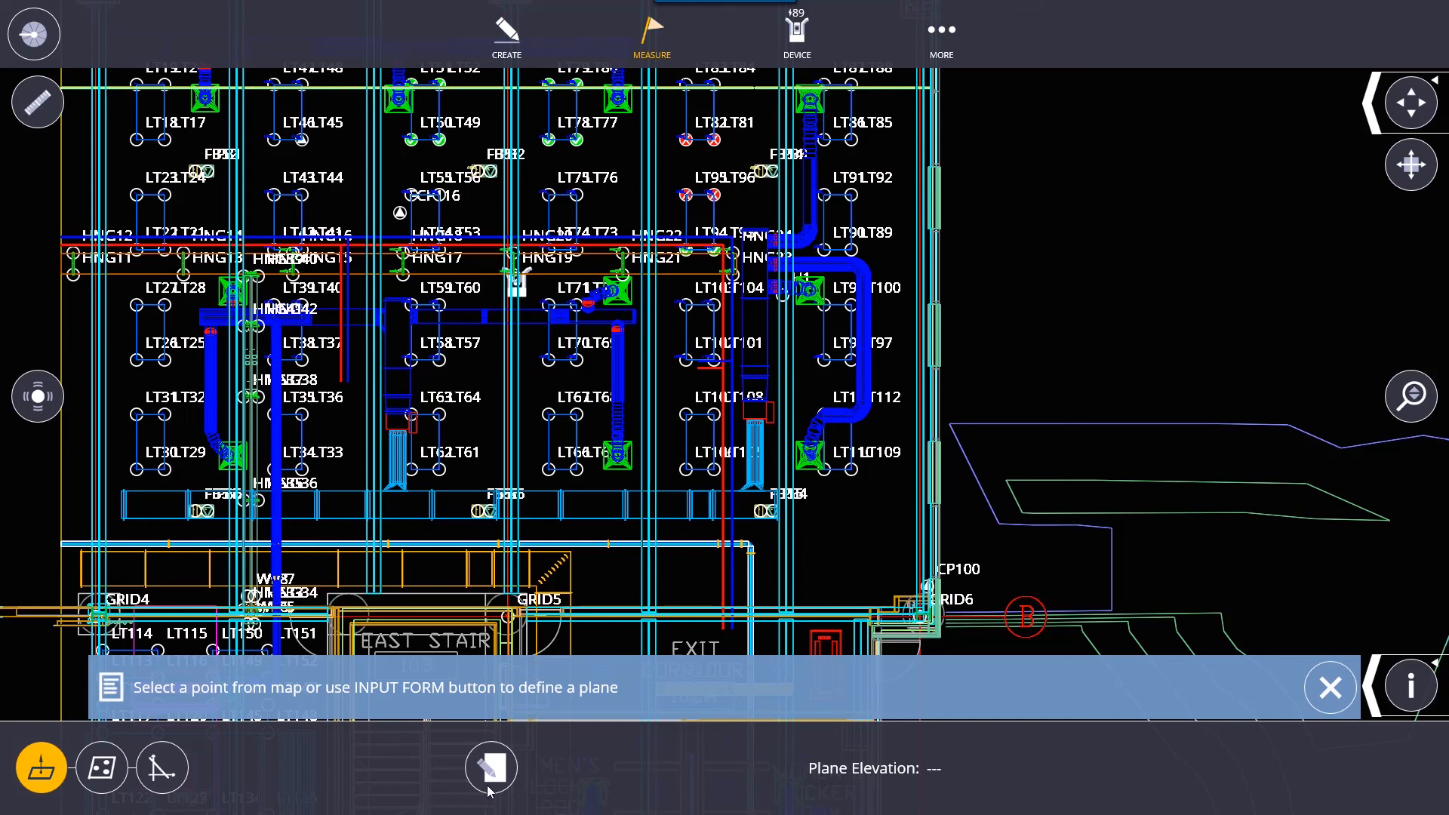
{"action": "left_click", "coordinate": [490, 769]}
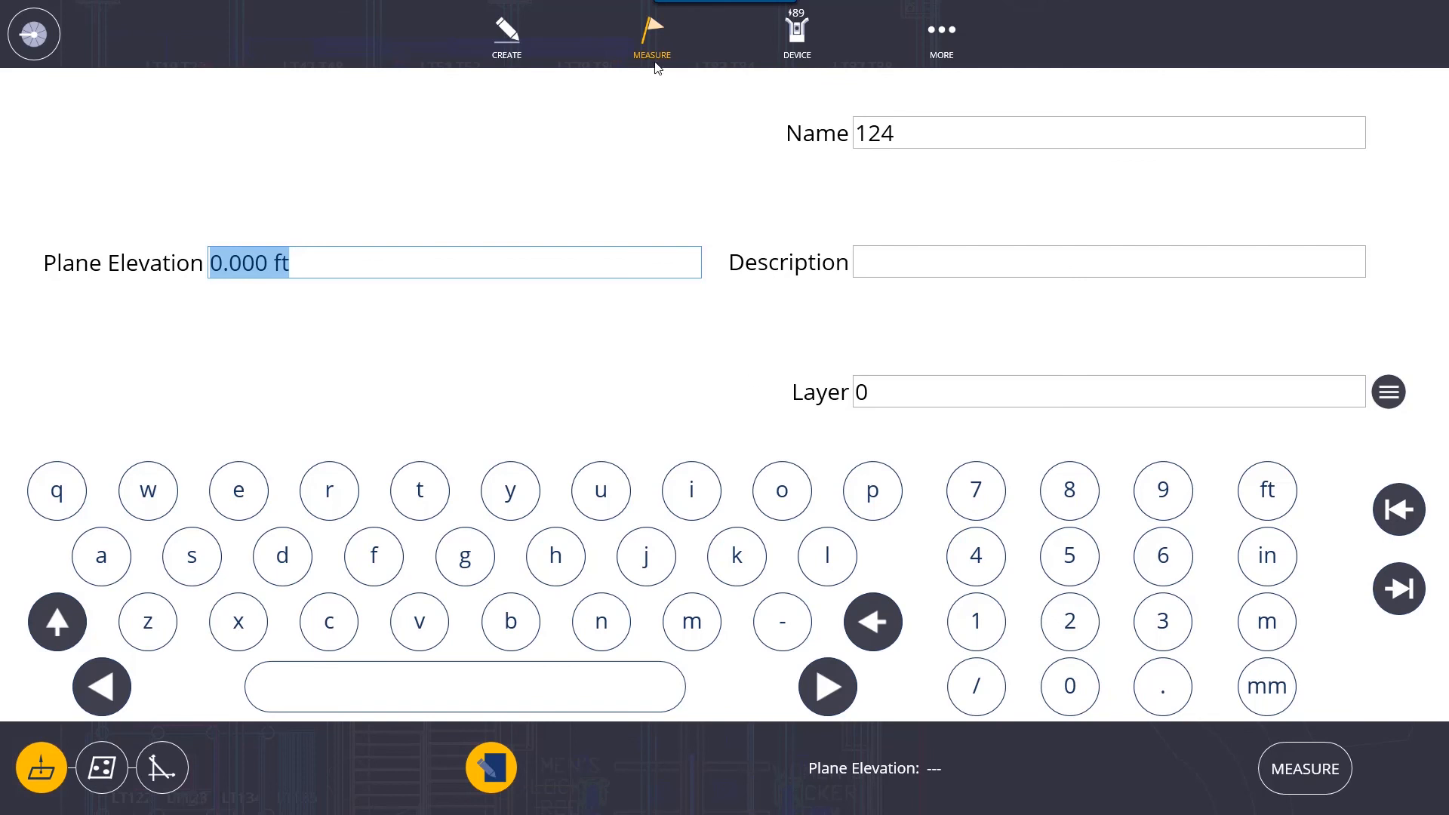
{"action": "left_click", "coordinate": [652, 37]}
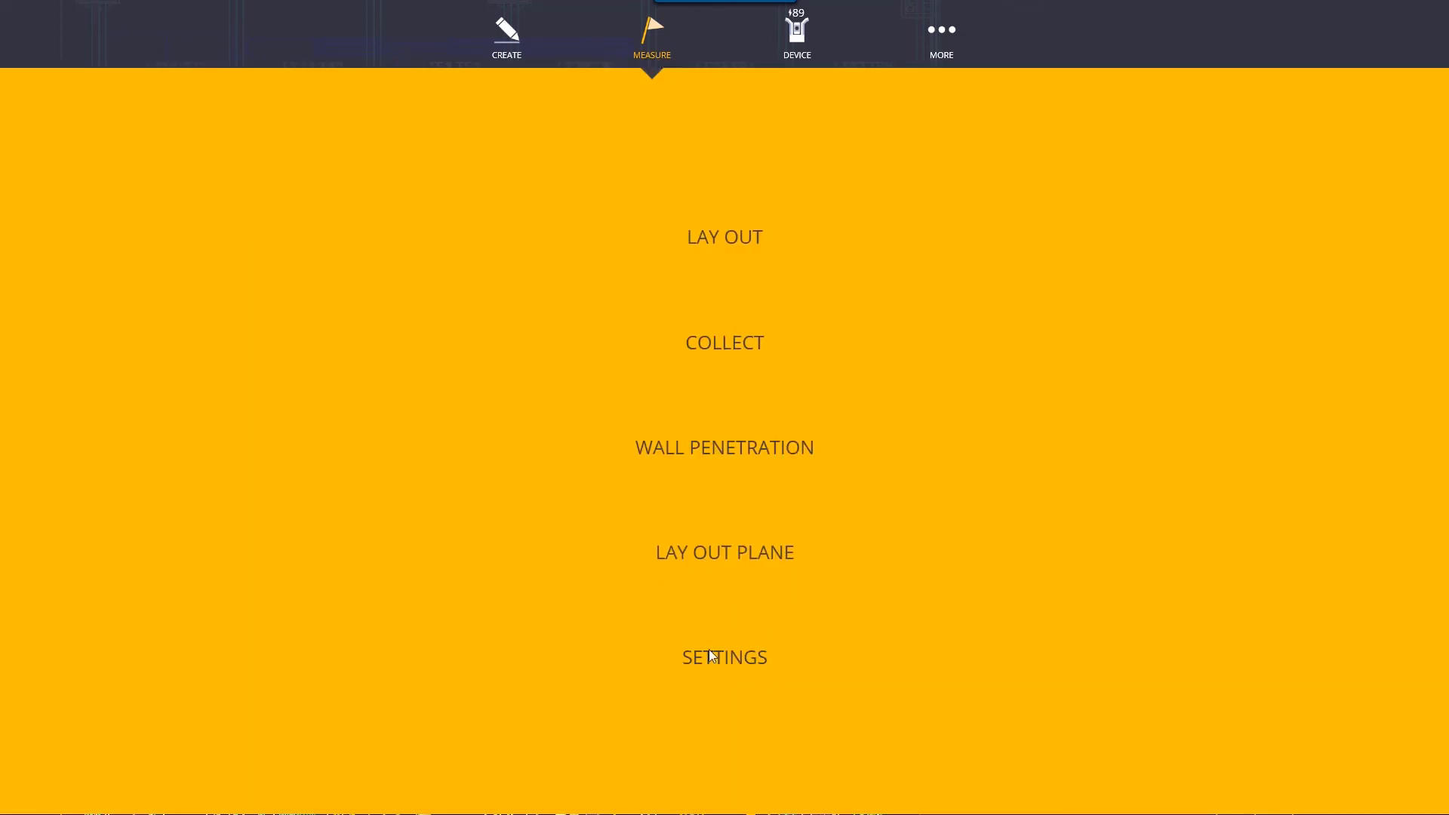
Step: Change vertical tolerance from Ignore to 1/4" and return to the Measure task list
{"action": "left_click", "coordinate": [724, 657]}
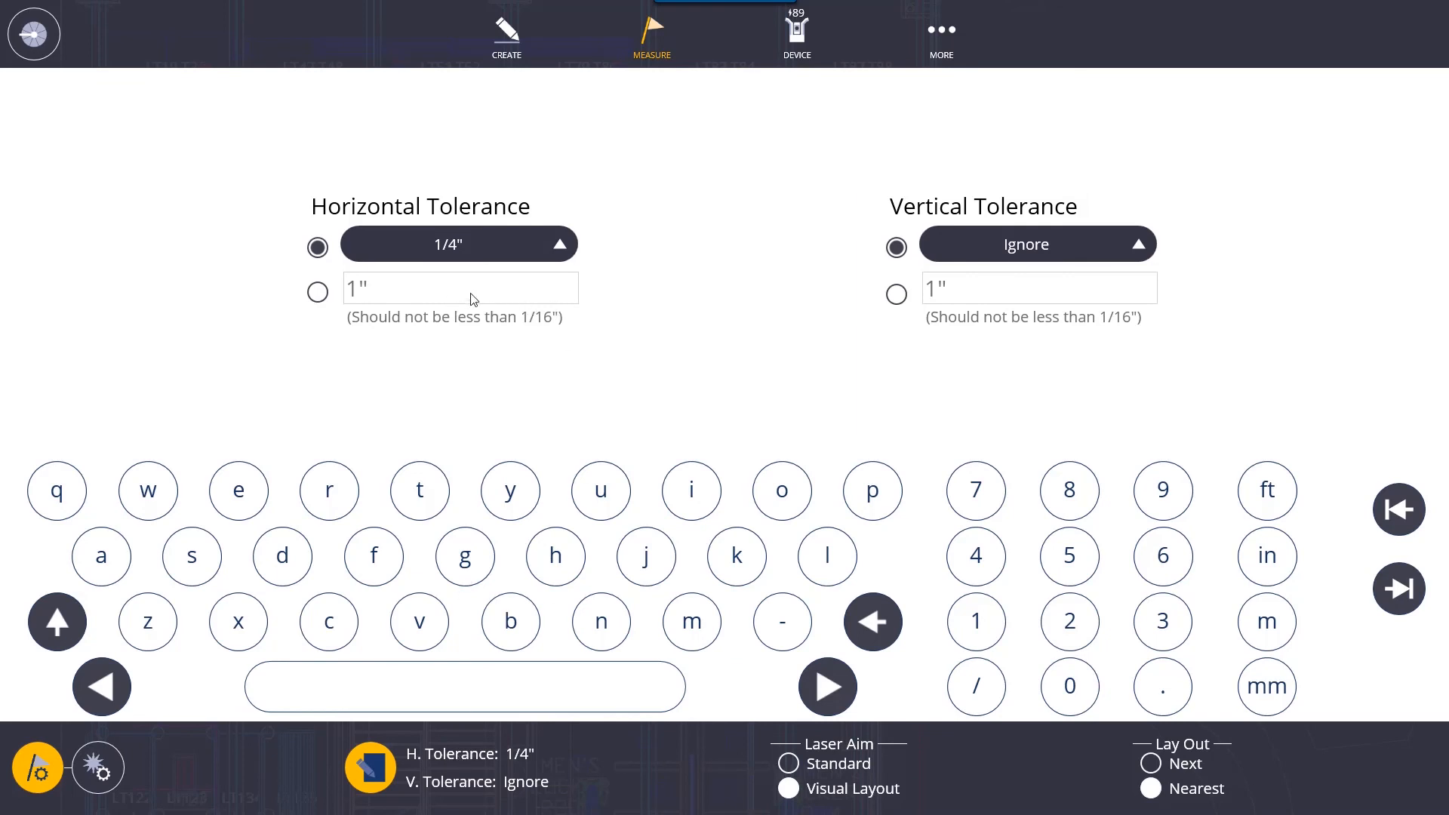
{"action": "mouse_move", "coordinate": [453, 268]}
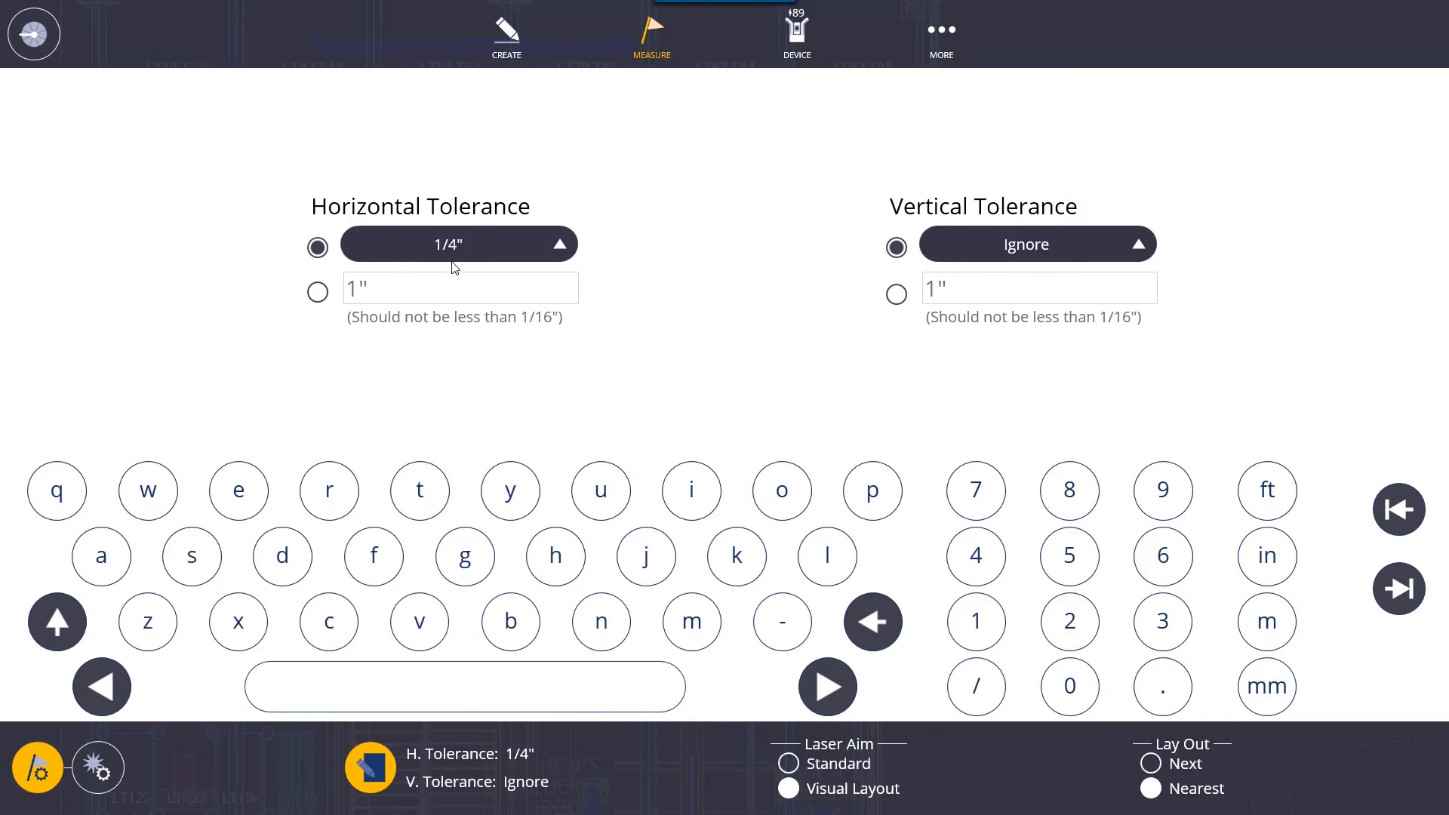
{"action": "mouse_move", "coordinate": [1156, 267]}
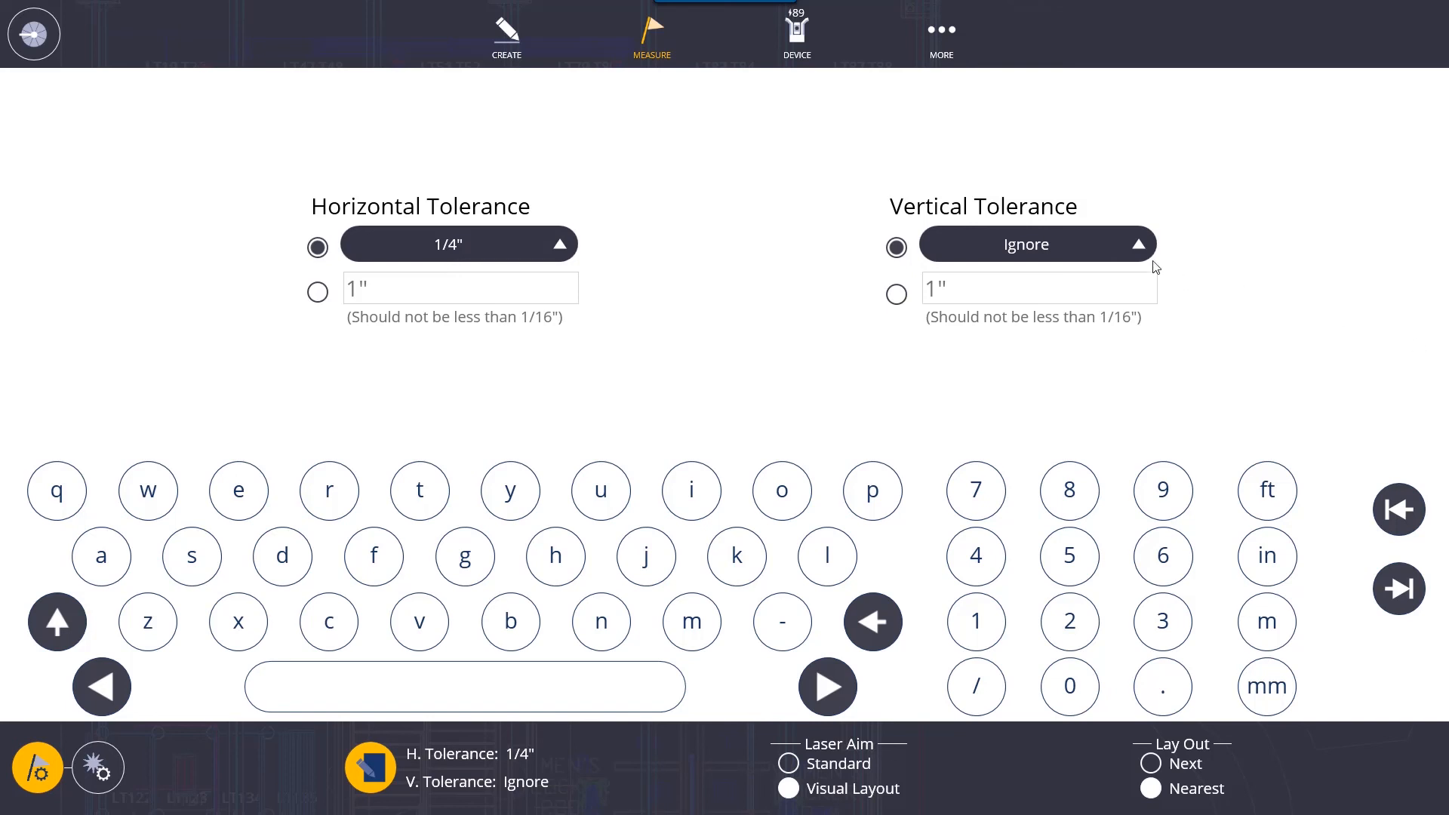
{"action": "left_click", "coordinate": [893, 293]}
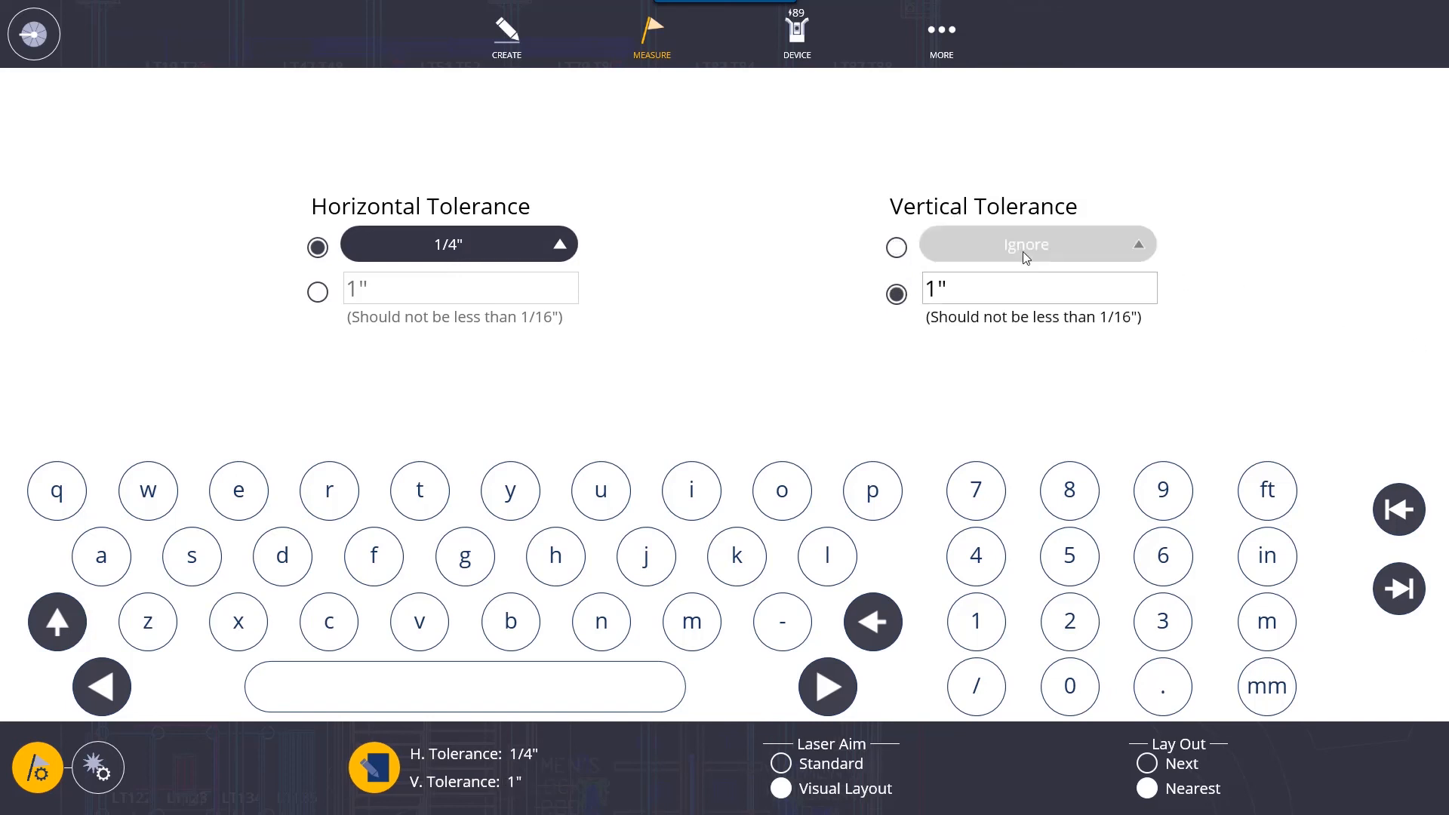
{"action": "left_click", "coordinate": [894, 247]}
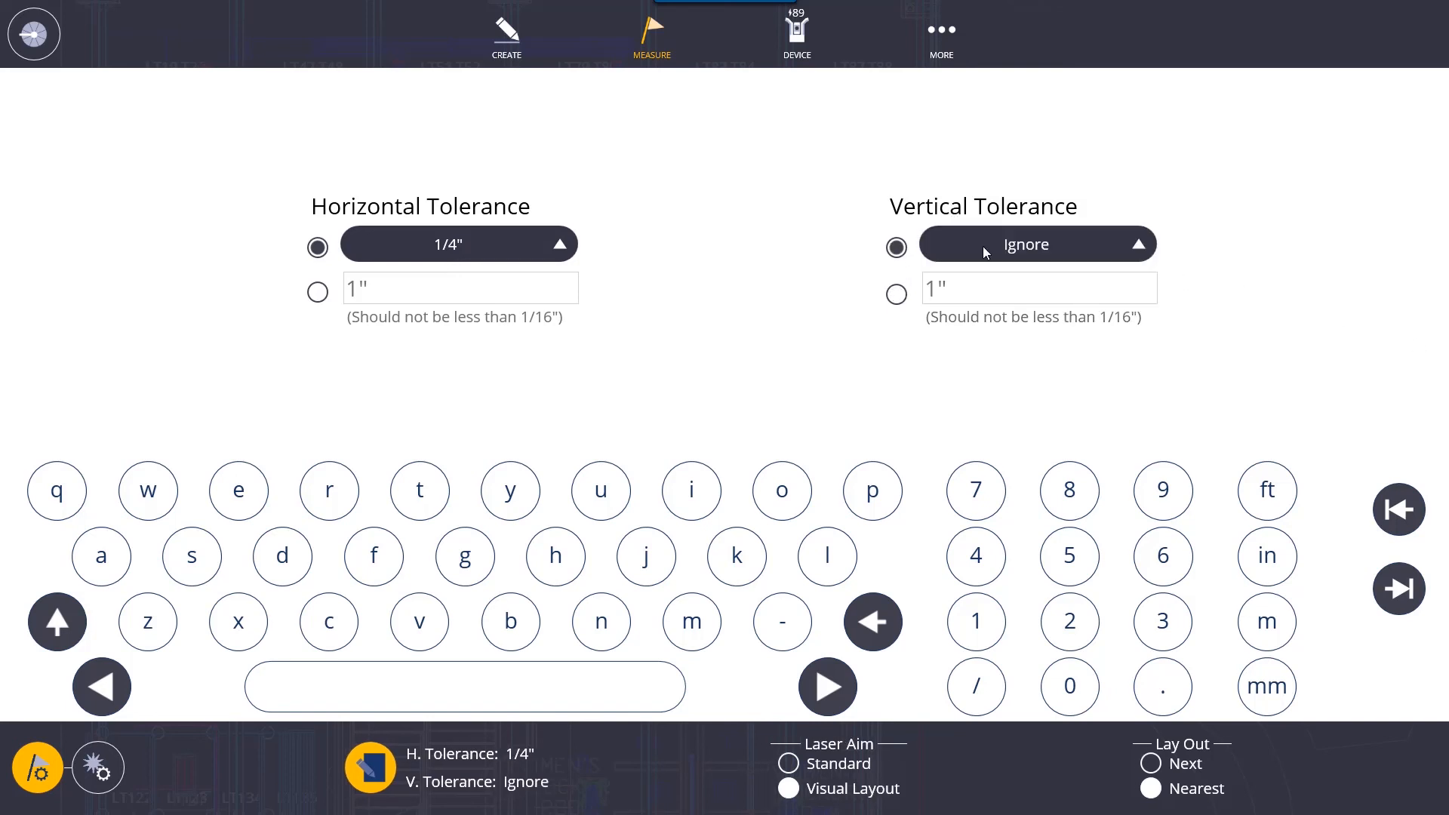
{"action": "left_click", "coordinate": [1037, 244]}
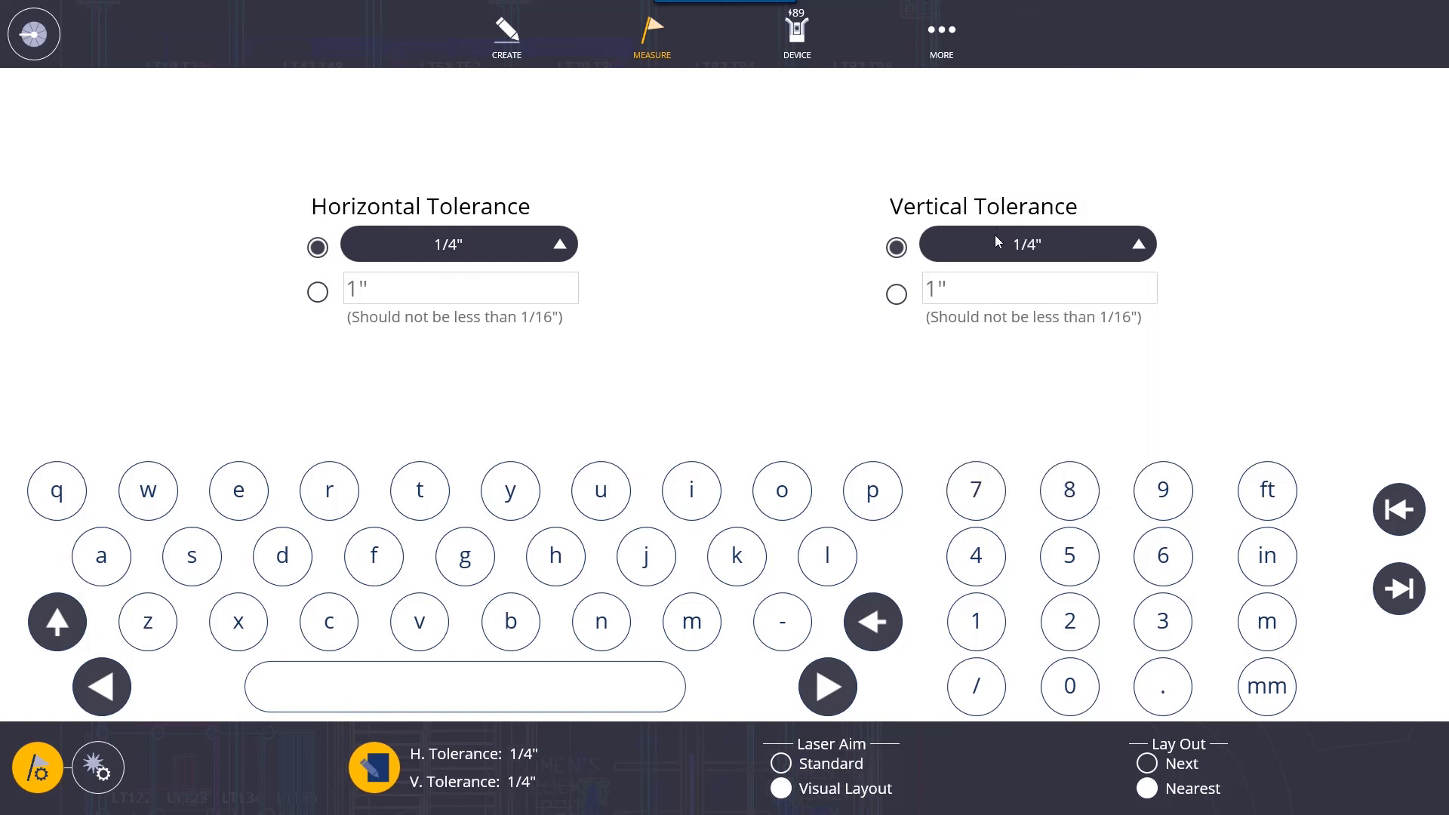
{"action": "mouse_move", "coordinate": [854, 284]}
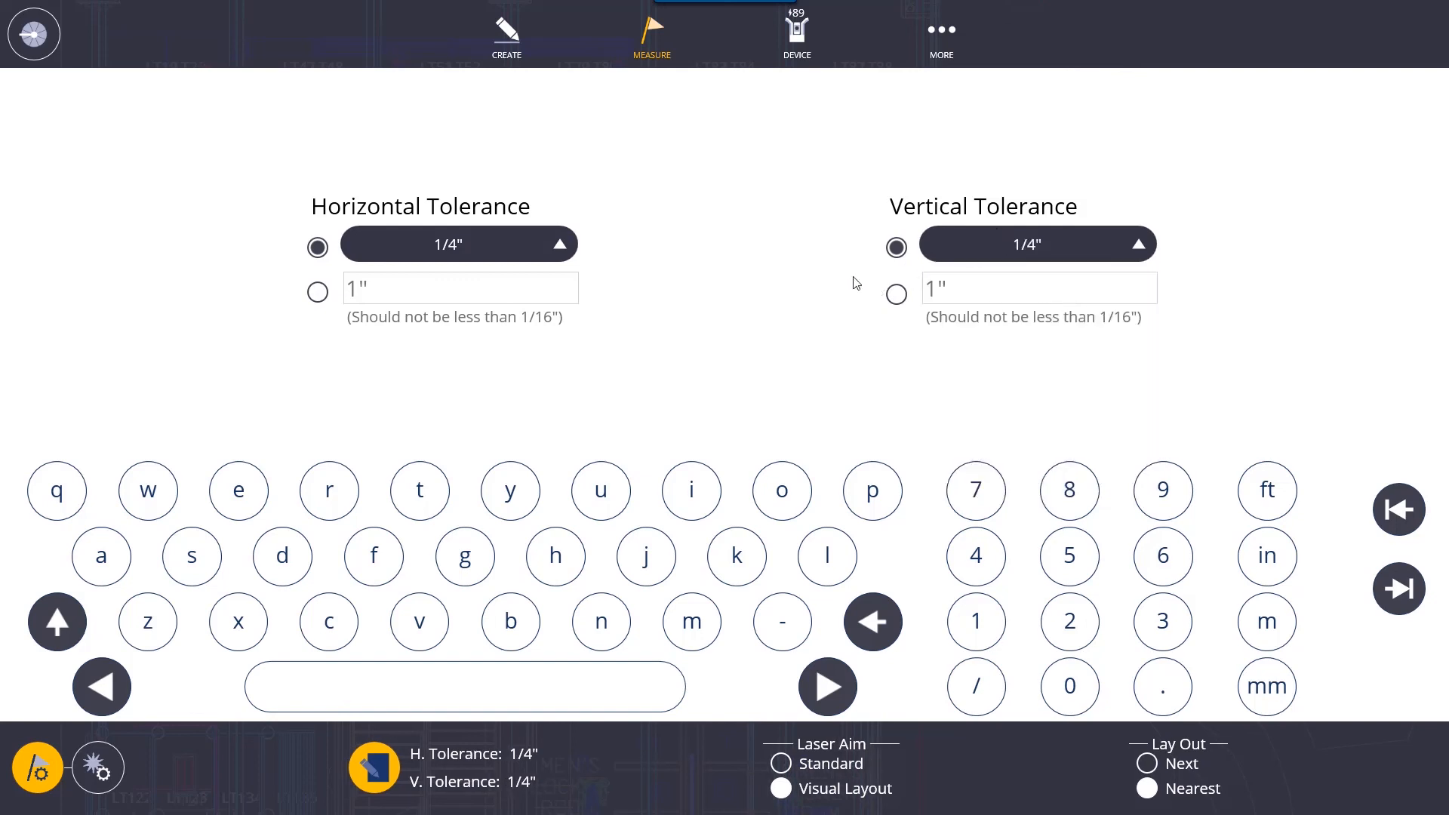
{"action": "mouse_move", "coordinate": [954, 338]}
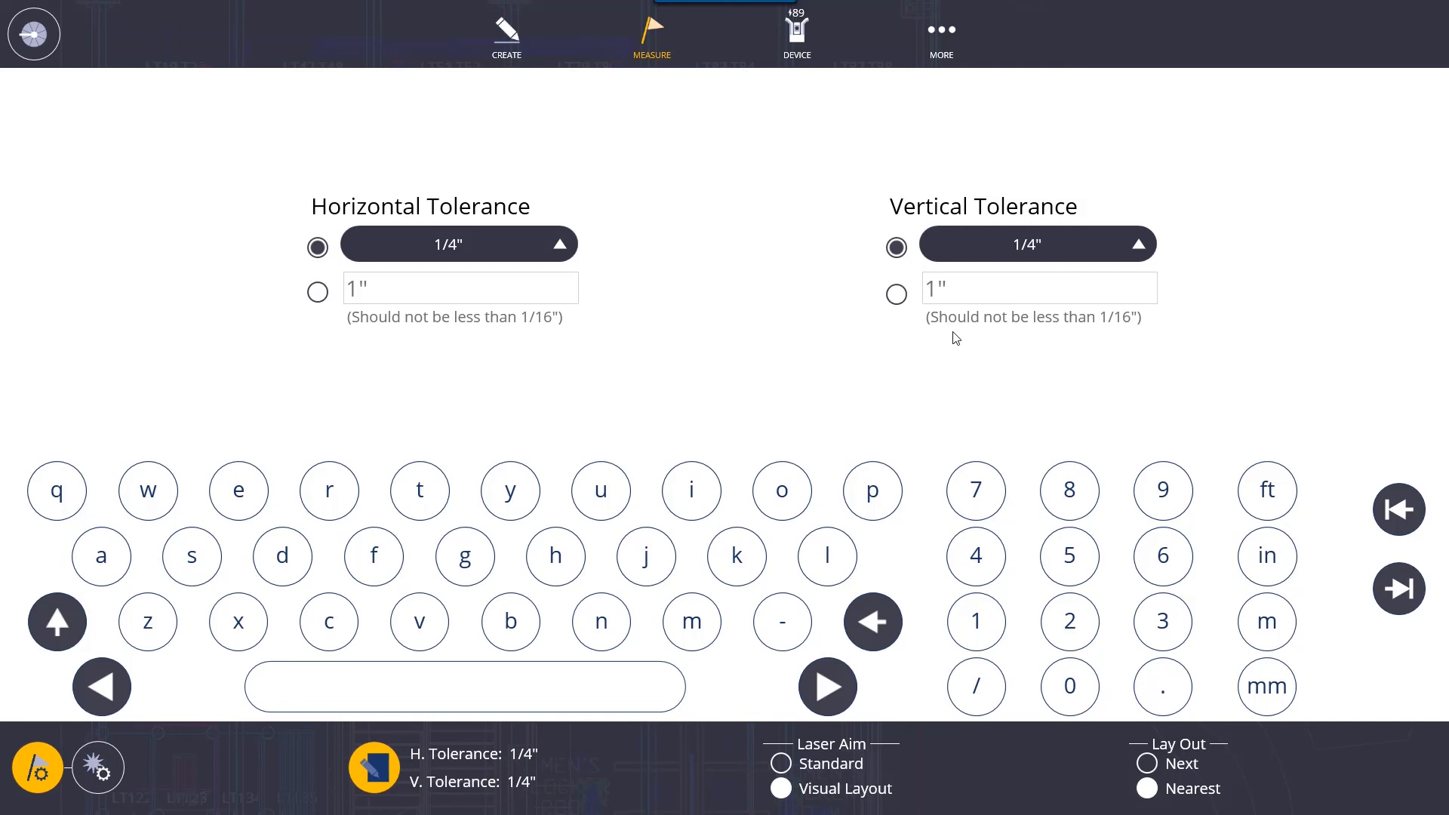
{"action": "mouse_move", "coordinate": [808, 284]}
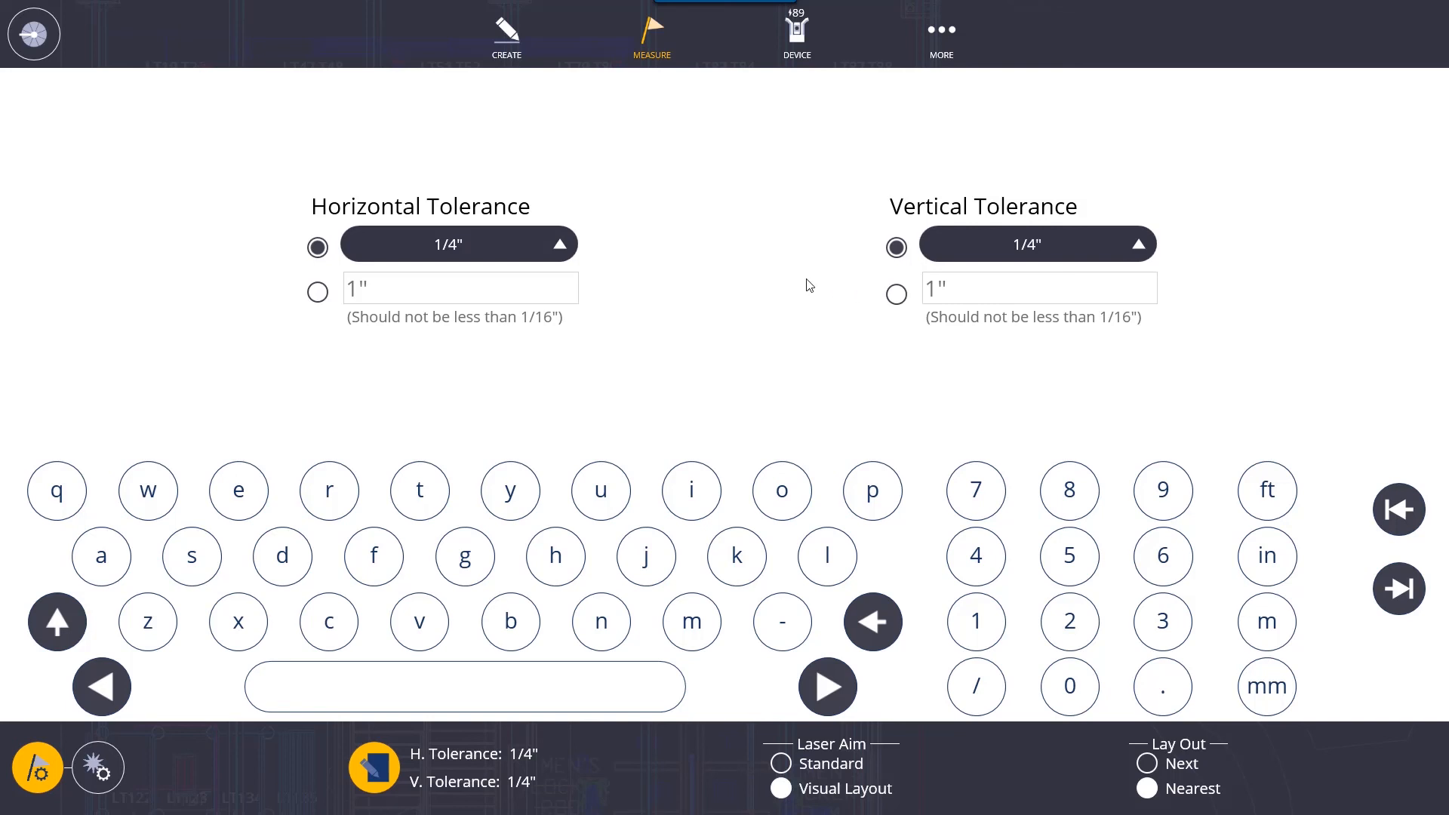
{"action": "mouse_move", "coordinate": [809, 254]}
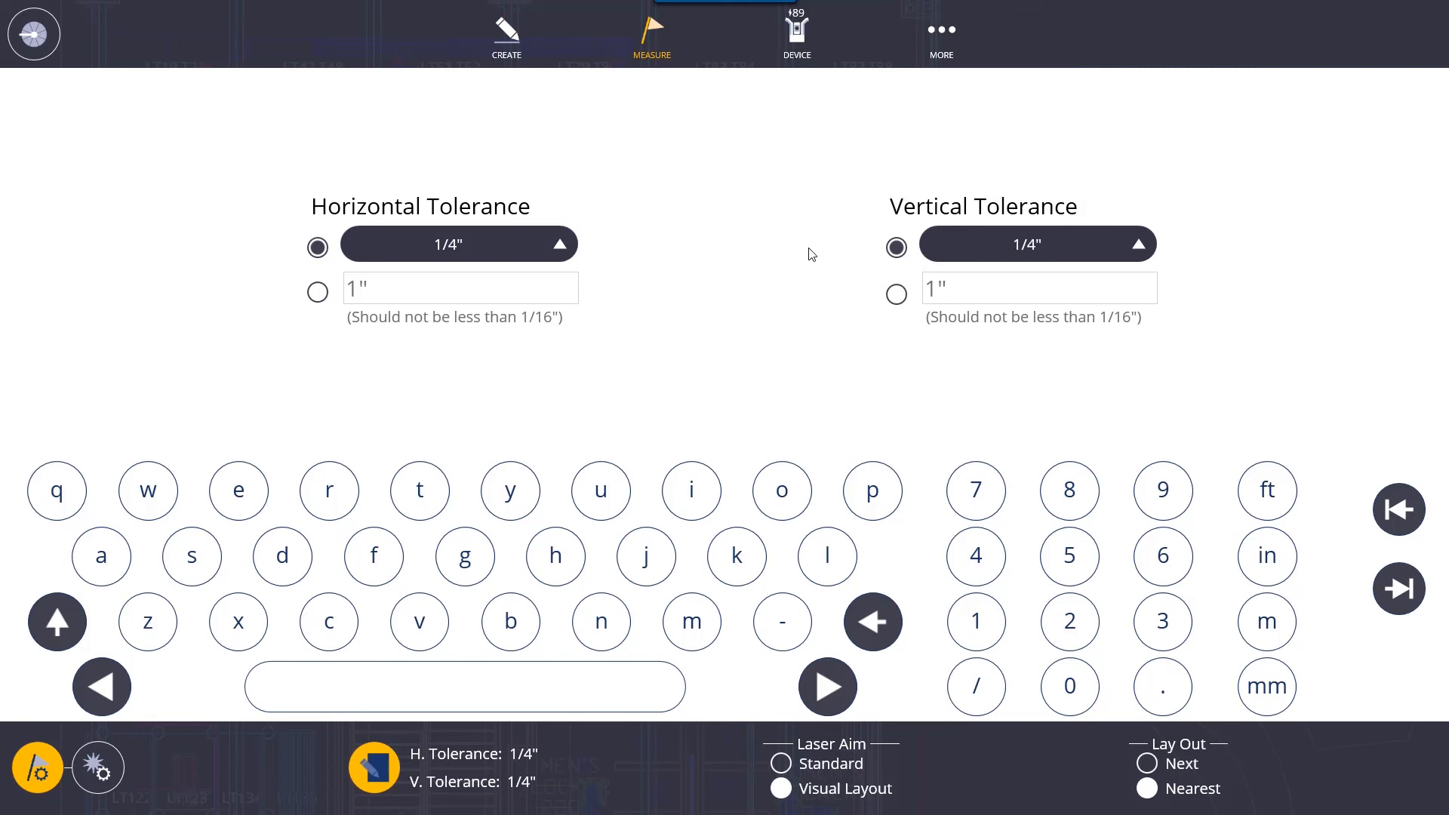
{"action": "mouse_move", "coordinate": [689, 127]}
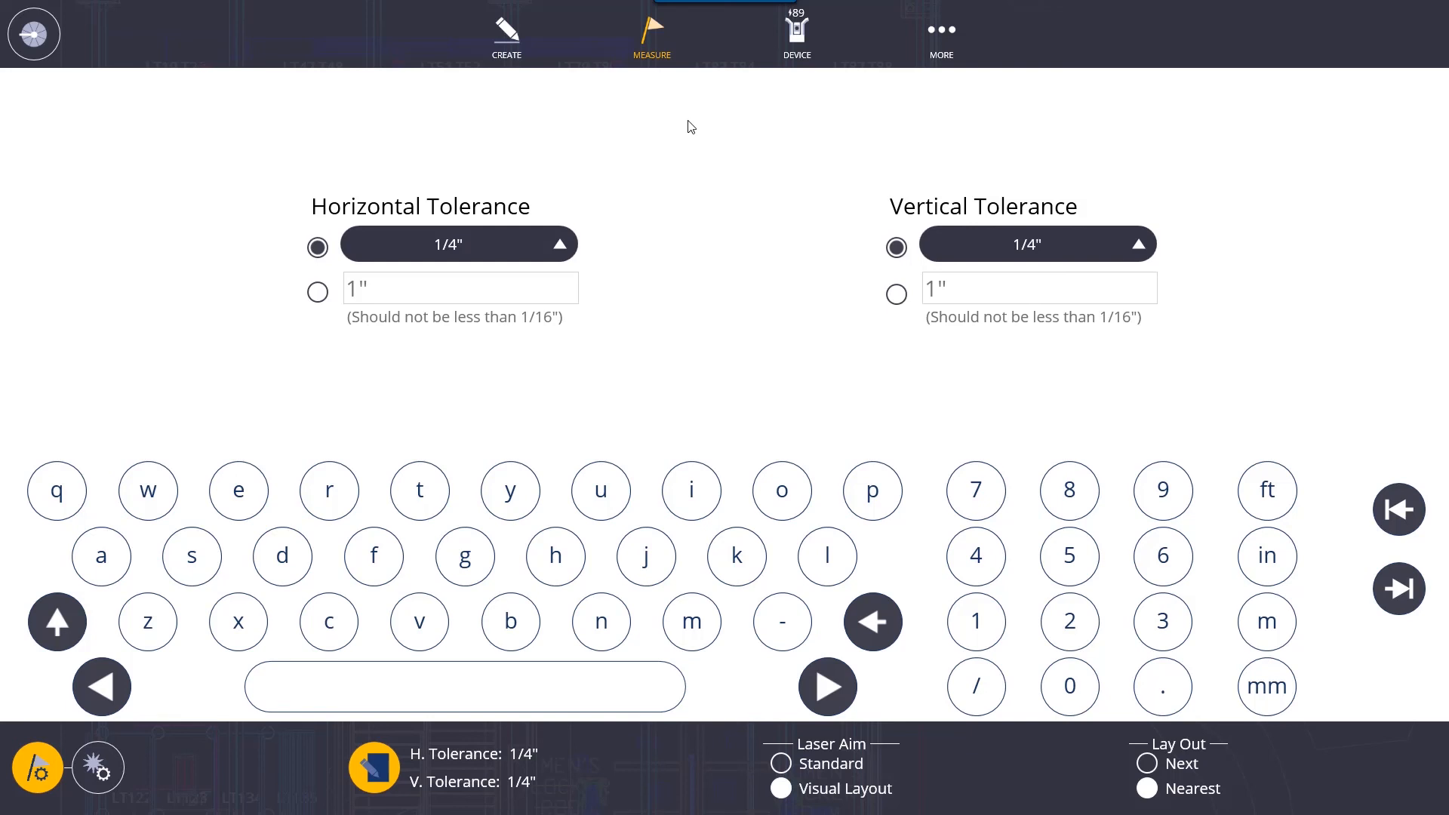
{"action": "mouse_move", "coordinate": [691, 133]}
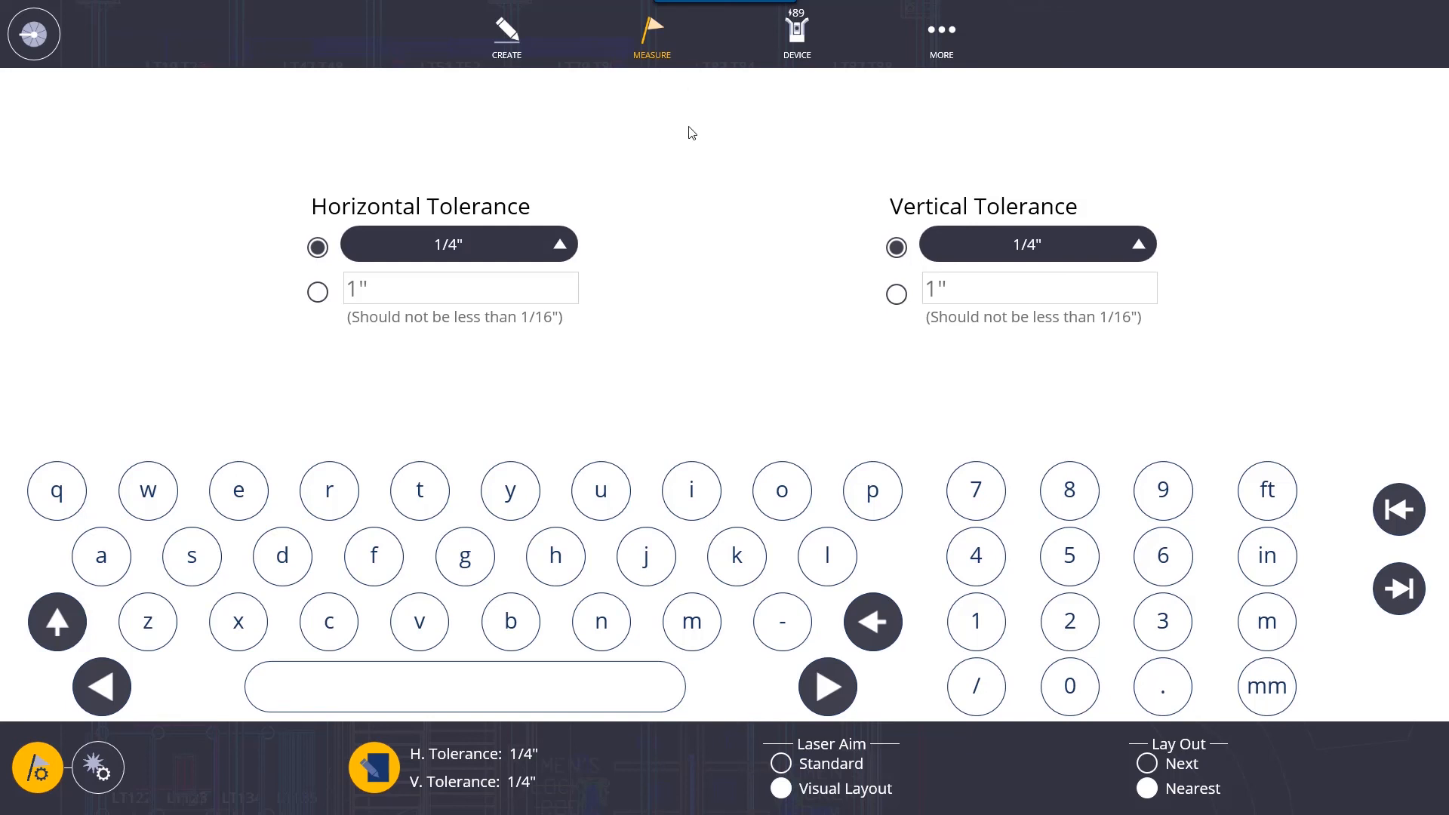
{"action": "left_click", "coordinate": [651, 37]}
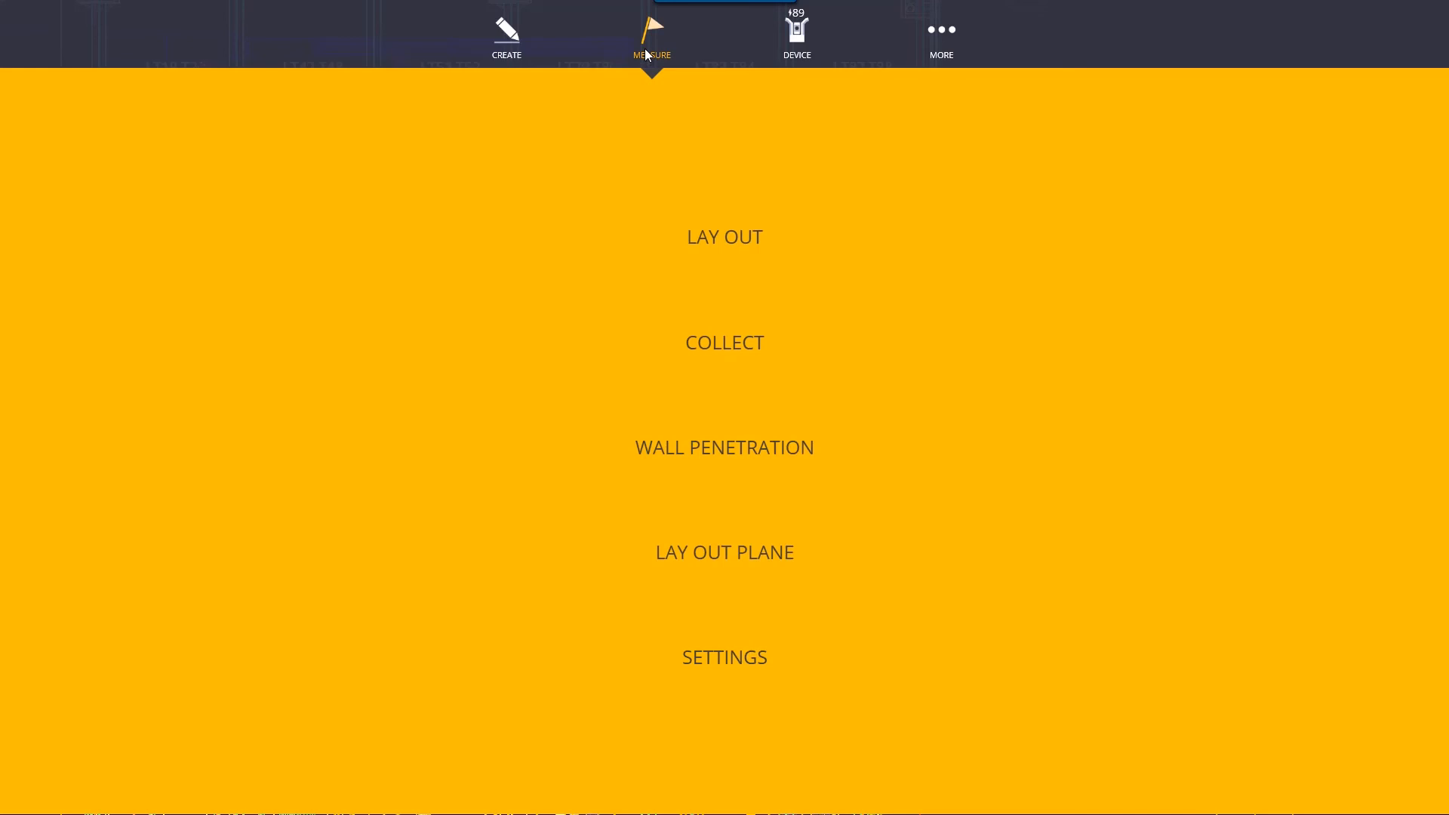
{"action": "mouse_move", "coordinate": [478, 487]}
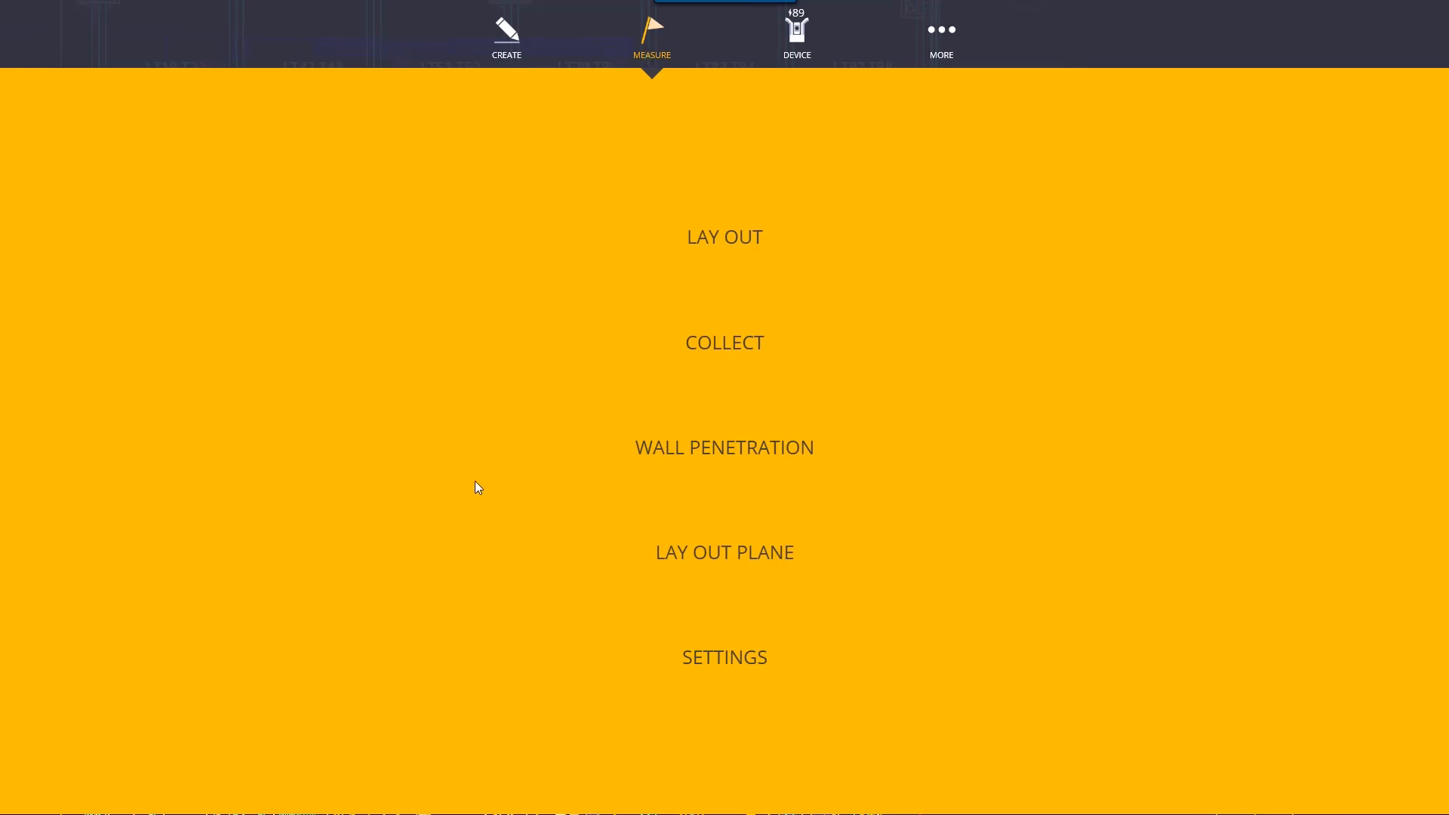